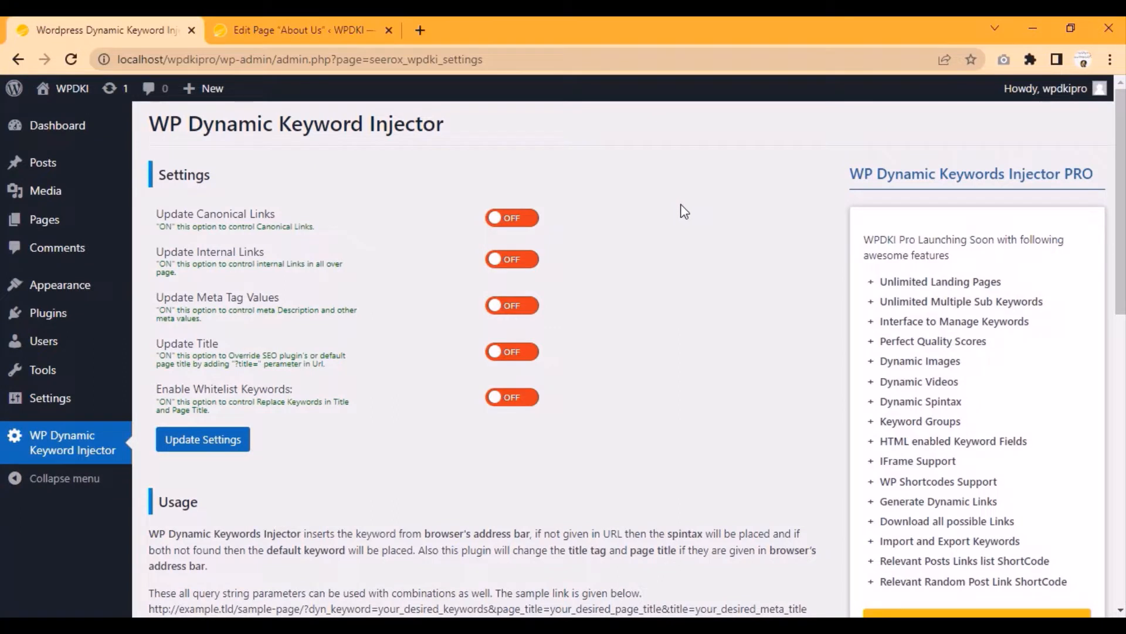
{"action": "mouse_move", "coordinate": [672, 251]}
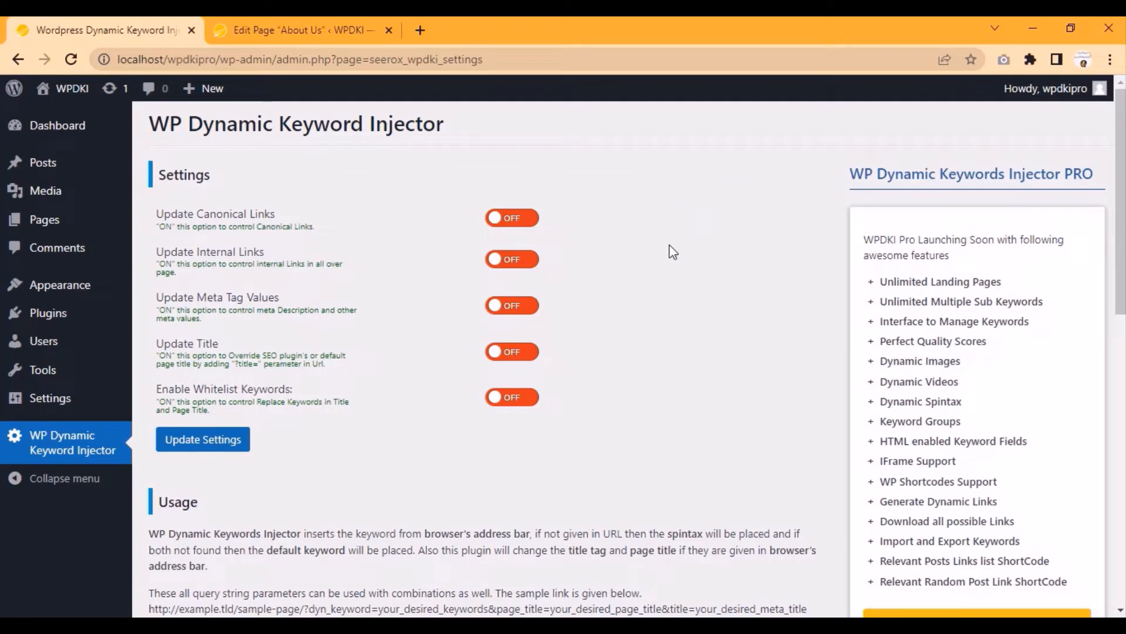
{"action": "mouse_move", "coordinate": [640, 310]}
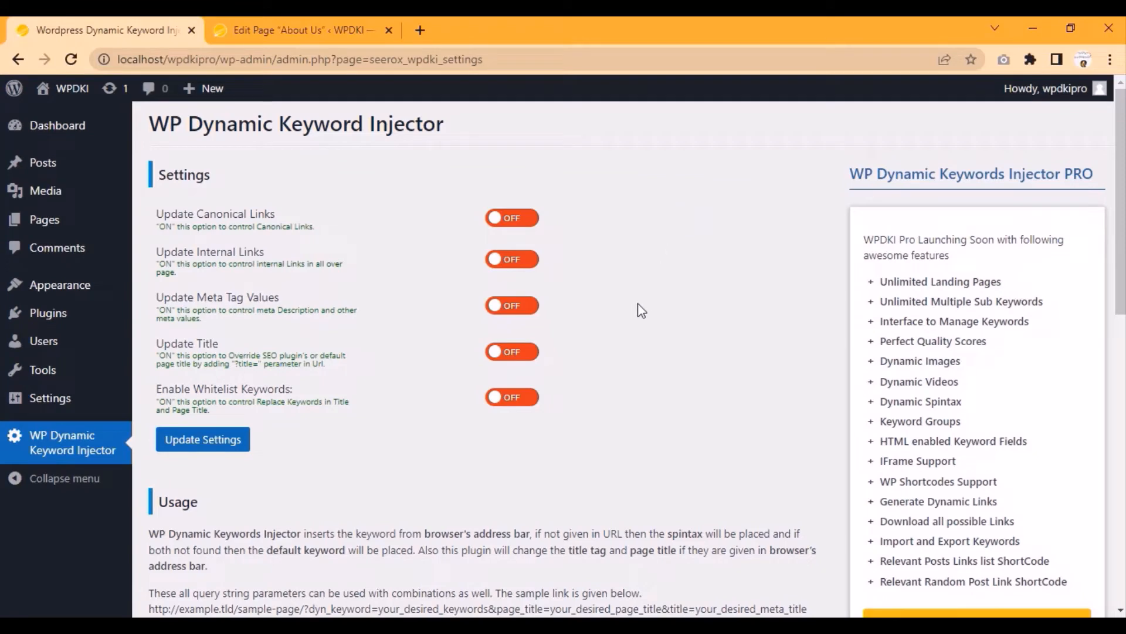
{"action": "mouse_move", "coordinate": [605, 379]}
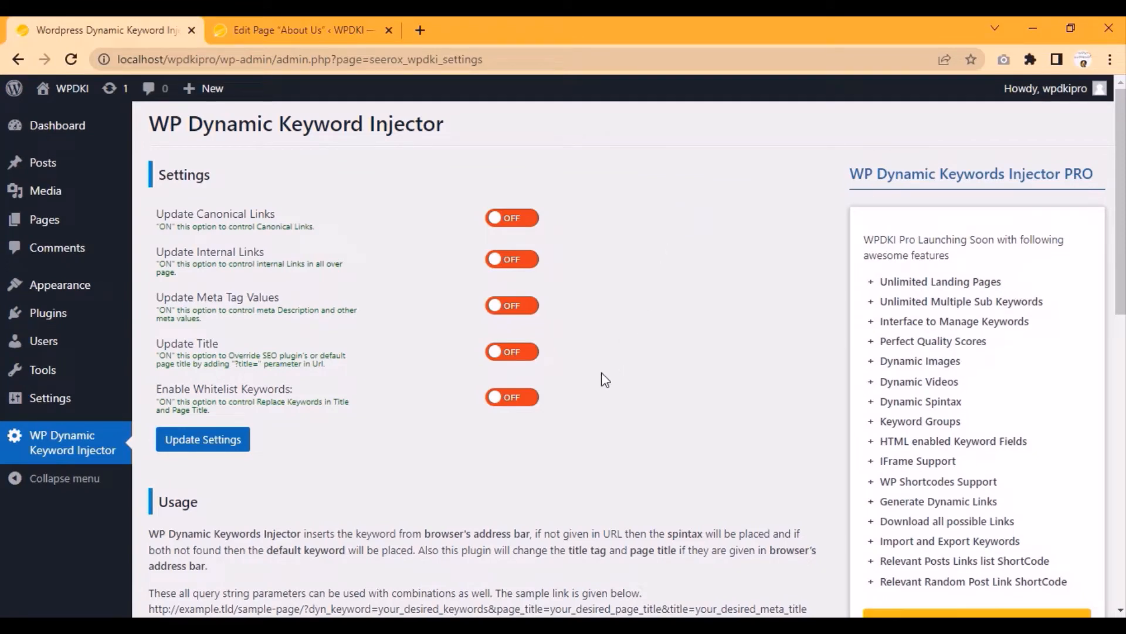
- Insert [seerox_wpdki_dyn_keywords default="Default text"] under the About Us text and update the page
{"action": "scroll", "scroll_direction": "down", "scroll_amount": 3}
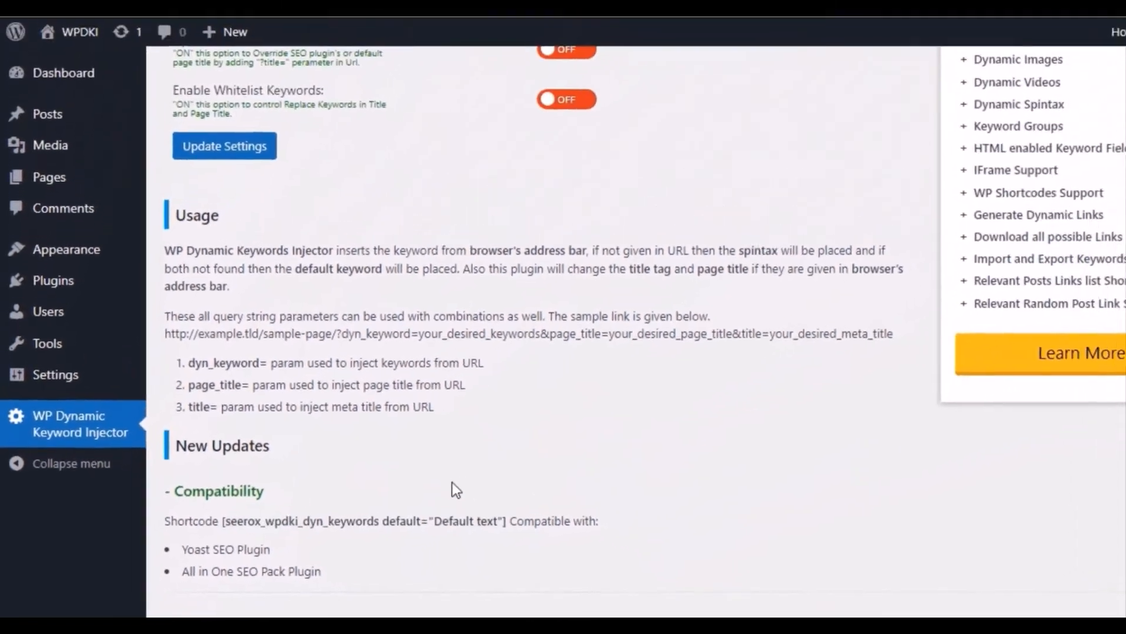
{"action": "left_click", "coordinate": [302, 31]}
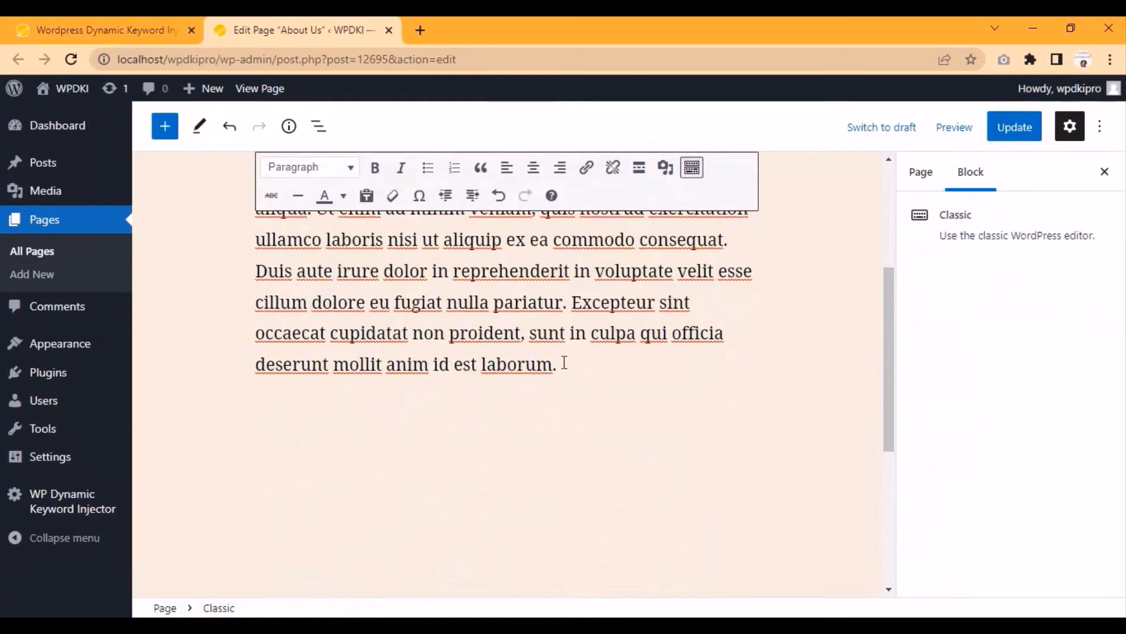
{"action": "type", "text": "[seerox_wpdki_dyn_keywords default=\"Default text\"]"}
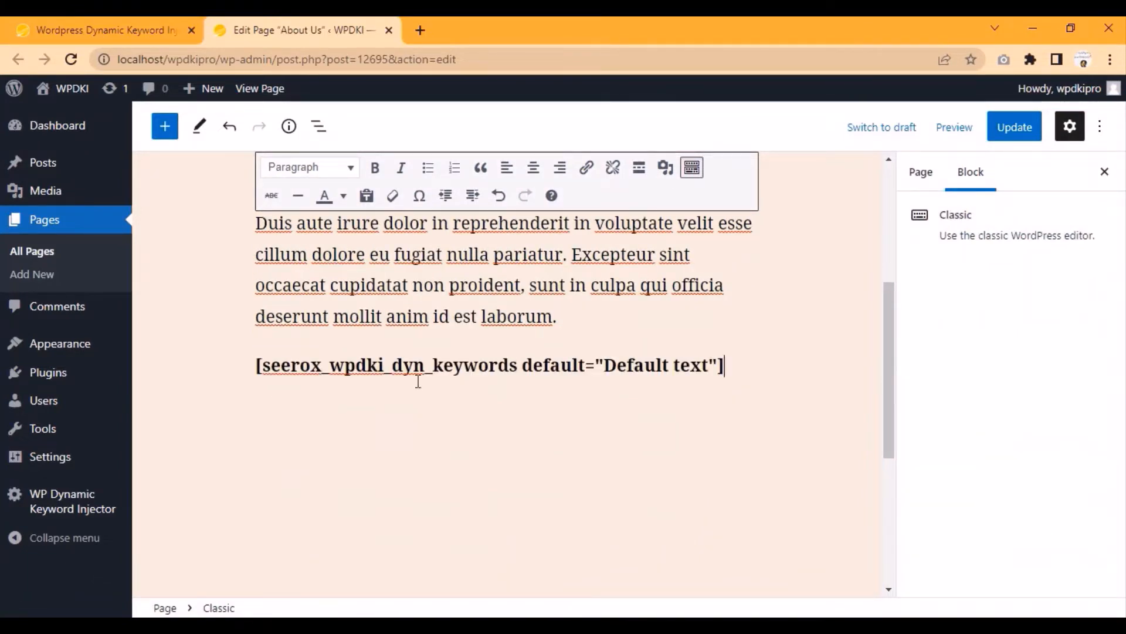
{"action": "double_click", "coordinate": [655, 365]}
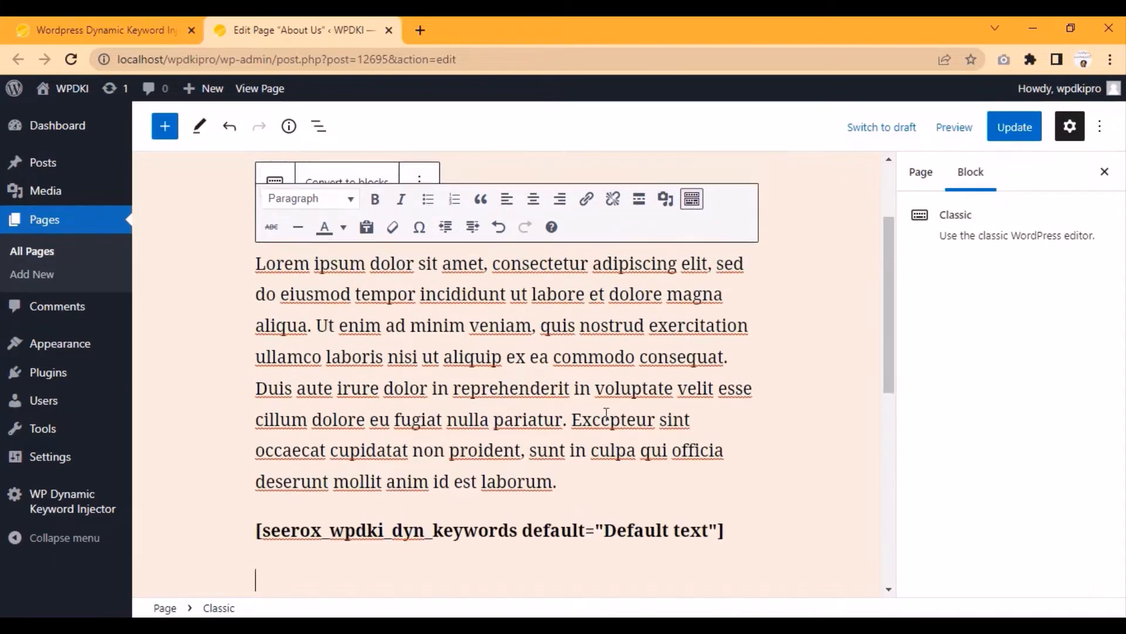
{"action": "left_click", "coordinate": [1013, 126]}
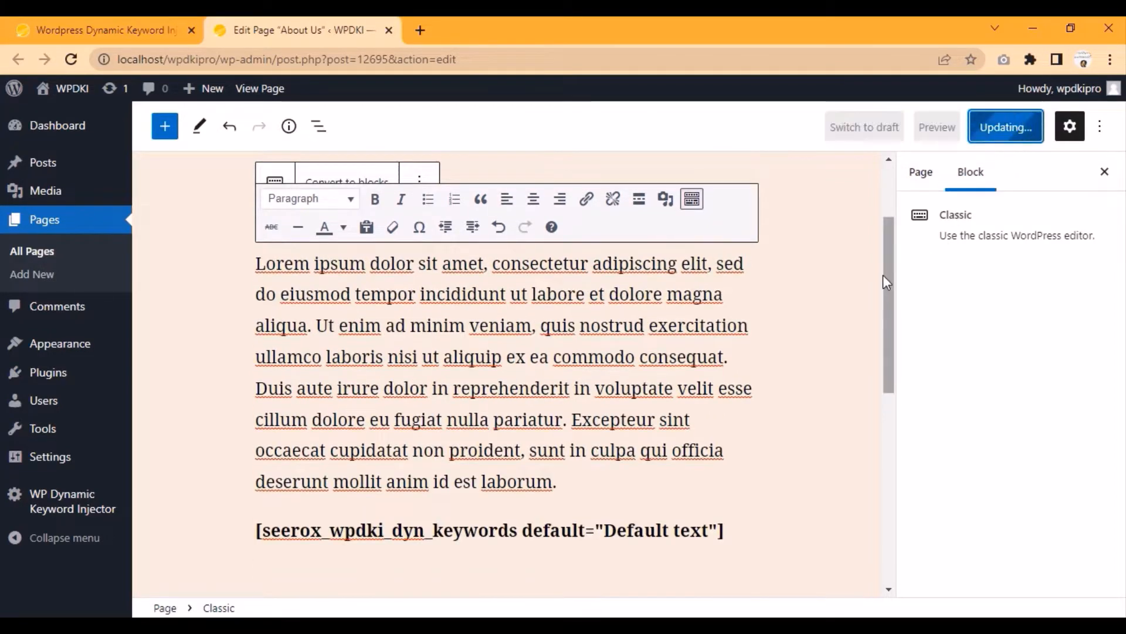
{"action": "left_click", "coordinate": [1005, 127]}
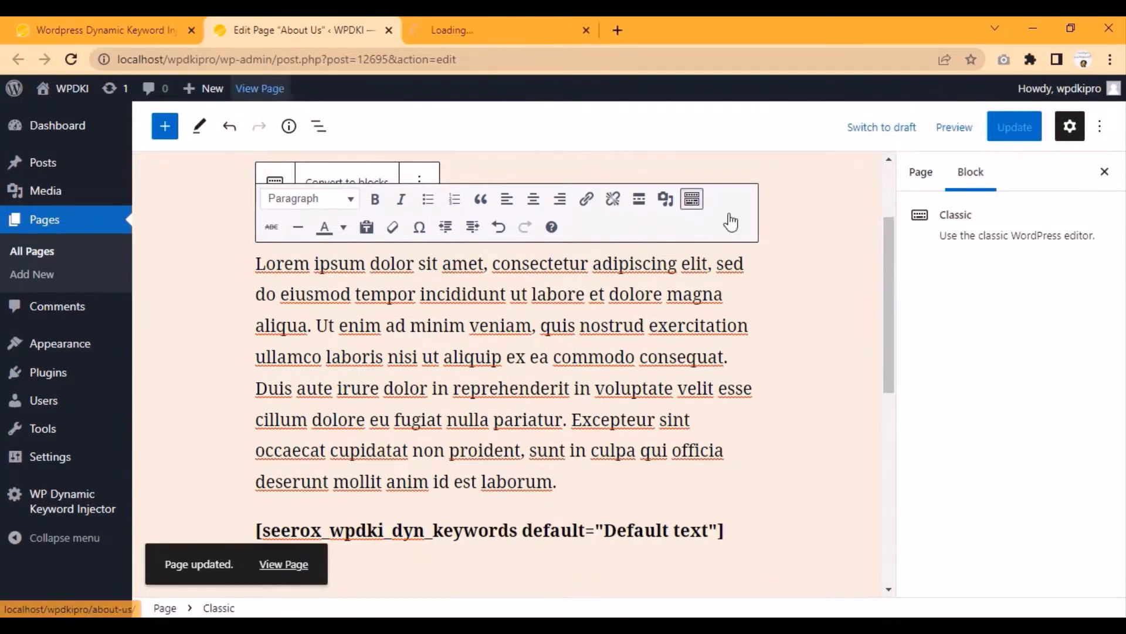
- View the live About Us page with ?dyn_keyword=custom appended to its address
{"action": "left_click", "coordinate": [500, 29]}
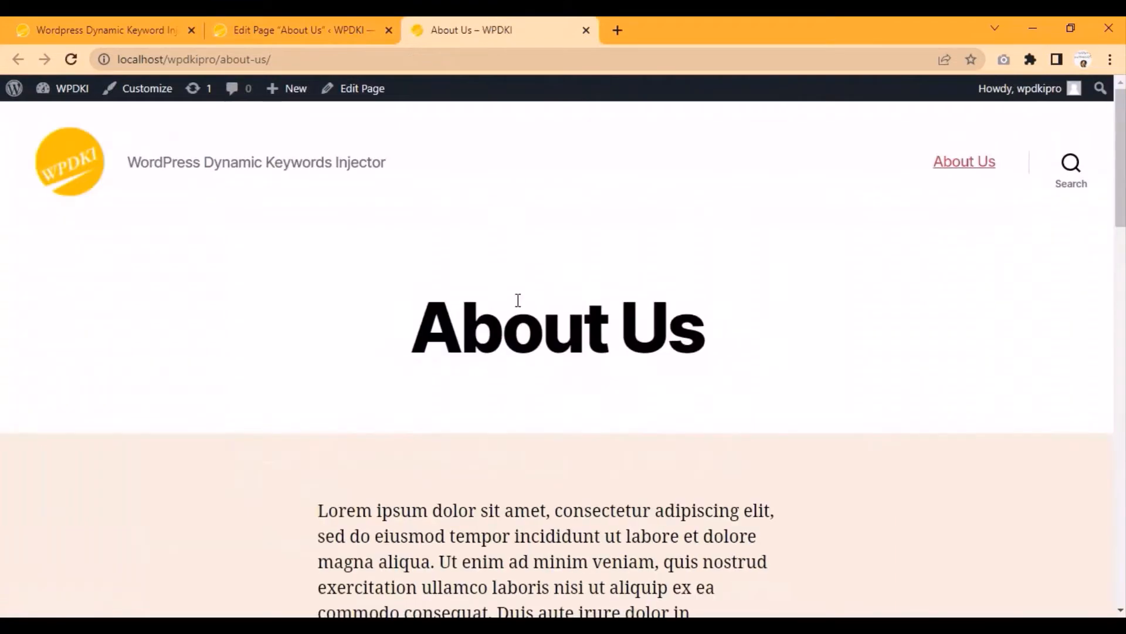
{"action": "scroll", "scroll_direction": "down", "scroll_amount": 3}
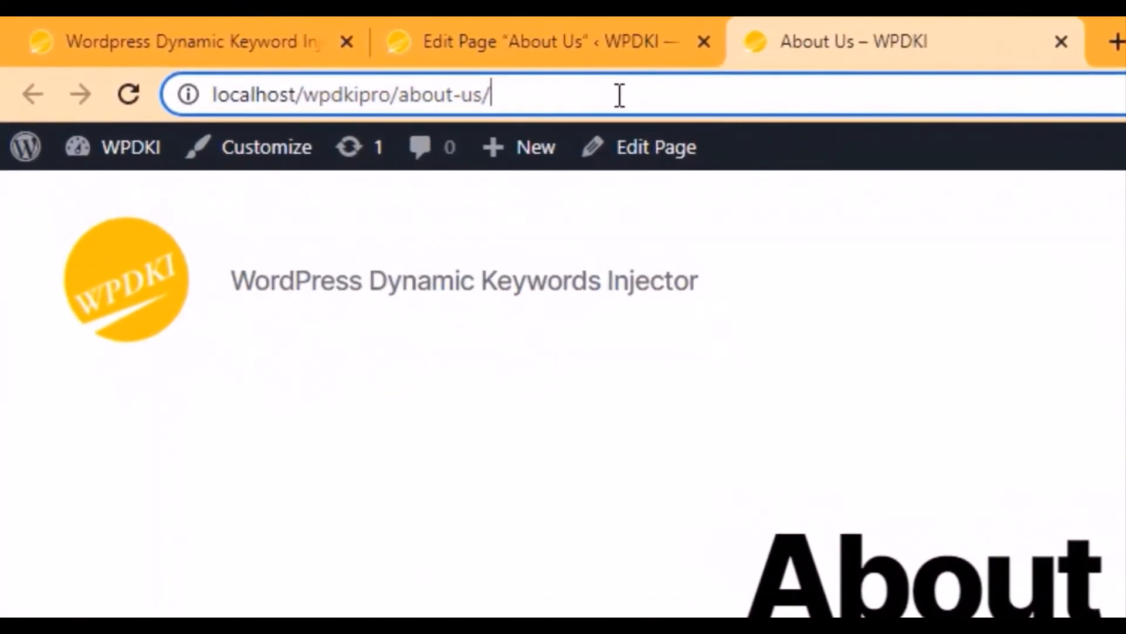
{"action": "type", "text": "?dyn_keyword="}
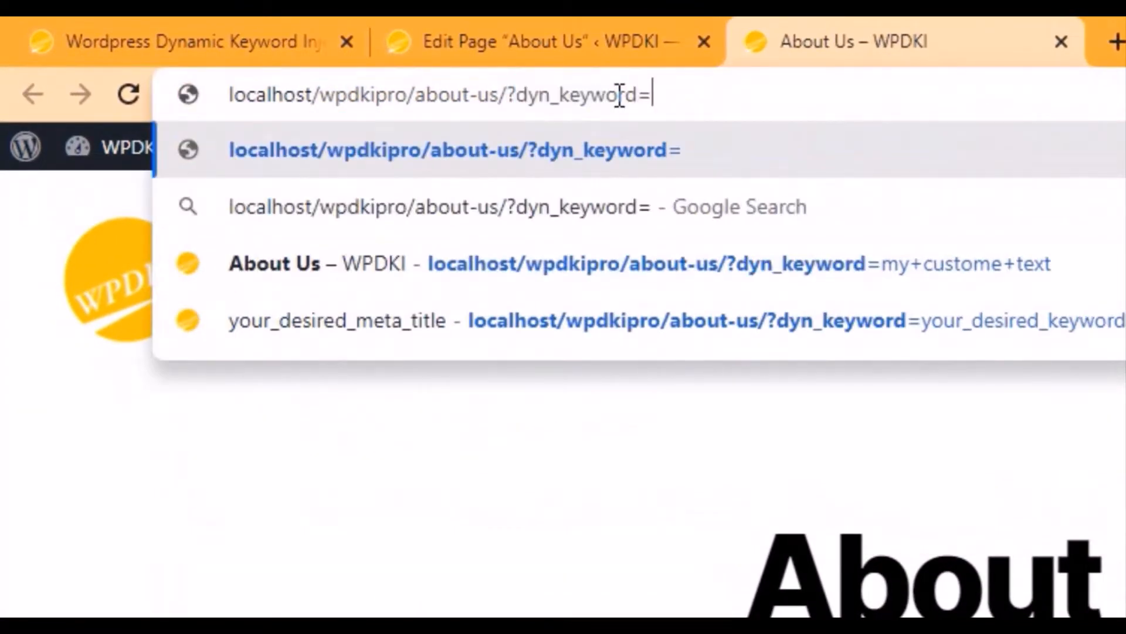
{"action": "type", "text": "custom +text-added"}
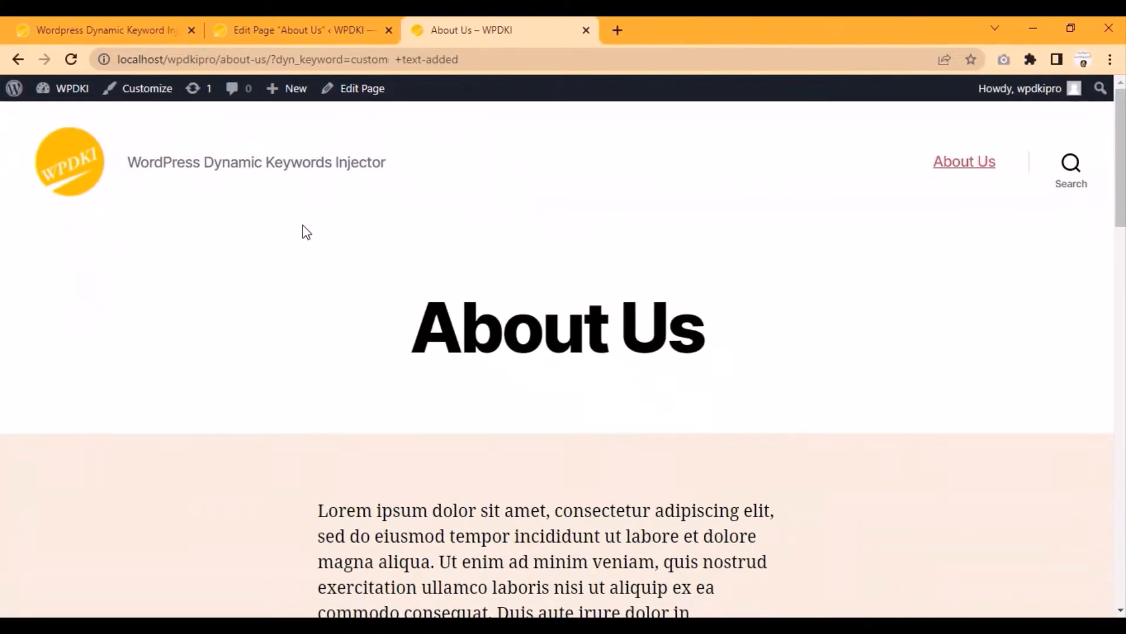
{"action": "scroll", "scroll_direction": "down", "scroll_amount": 3}
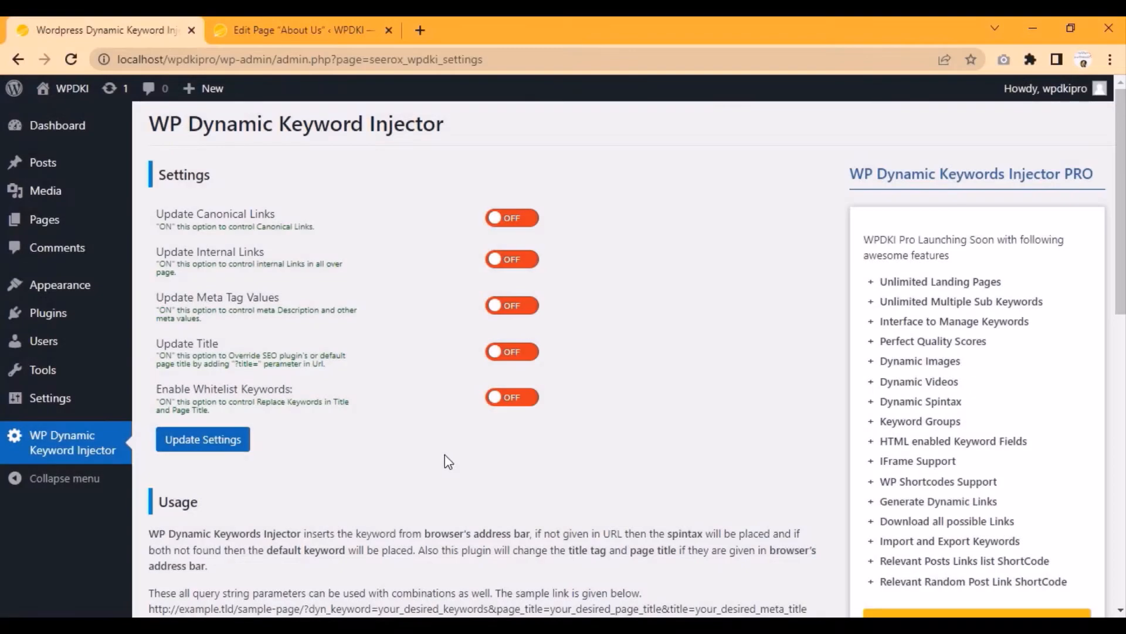
- Turn Update Title on, save the injector settings, and view the live About Us page
{"action": "left_click", "coordinate": [512, 351]}
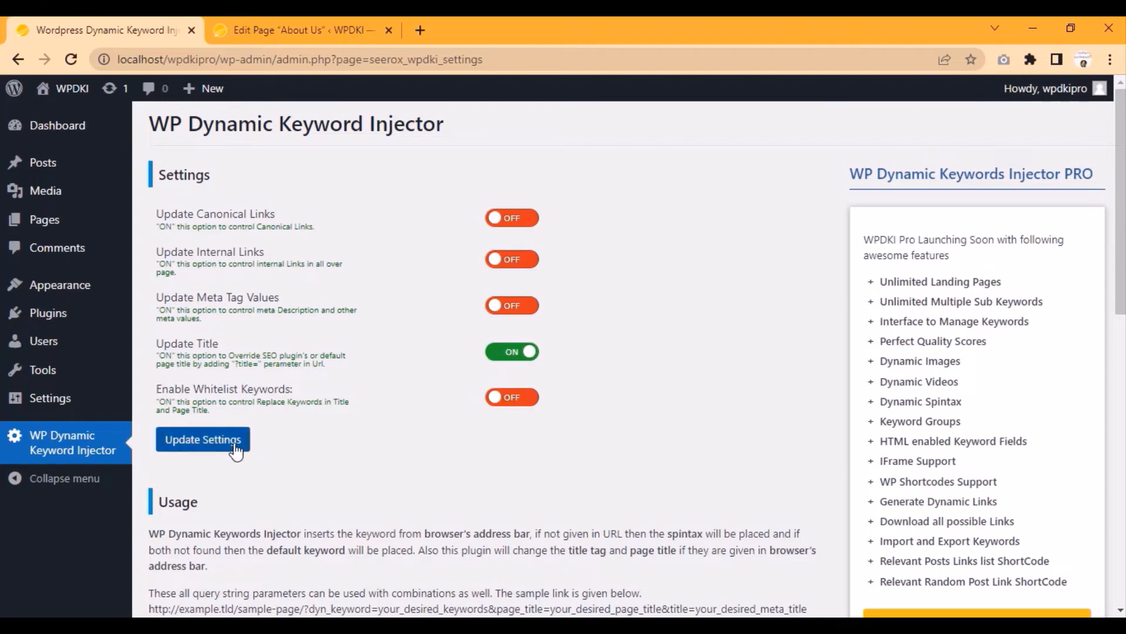
{"action": "left_click", "coordinate": [203, 439]}
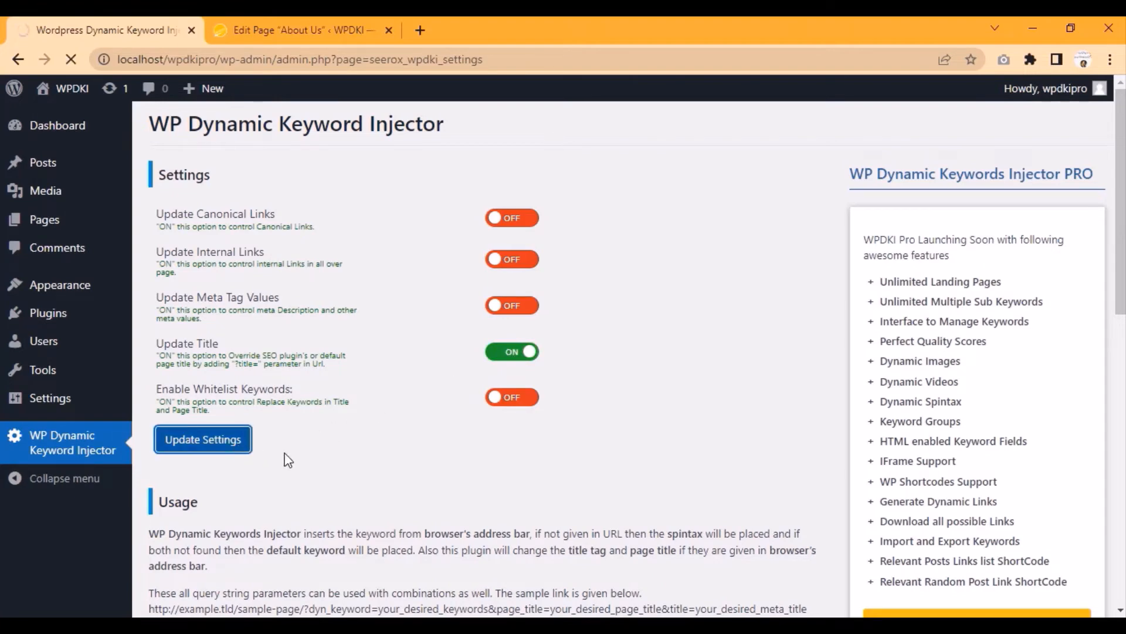
{"action": "left_click", "coordinate": [203, 439]}
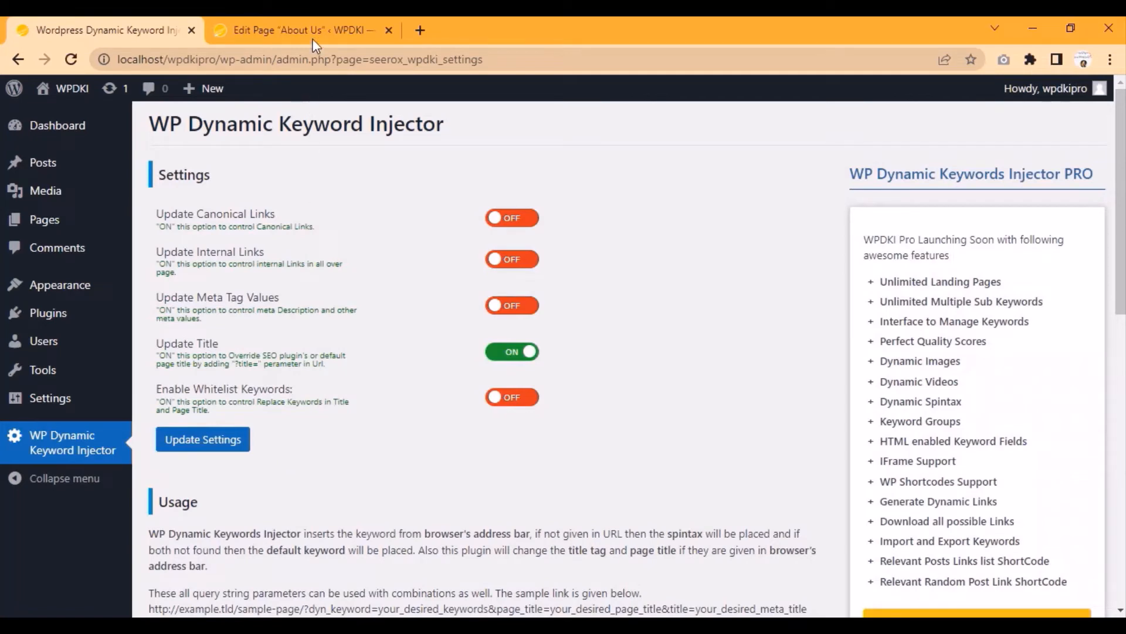
{"action": "left_click", "coordinate": [301, 31]}
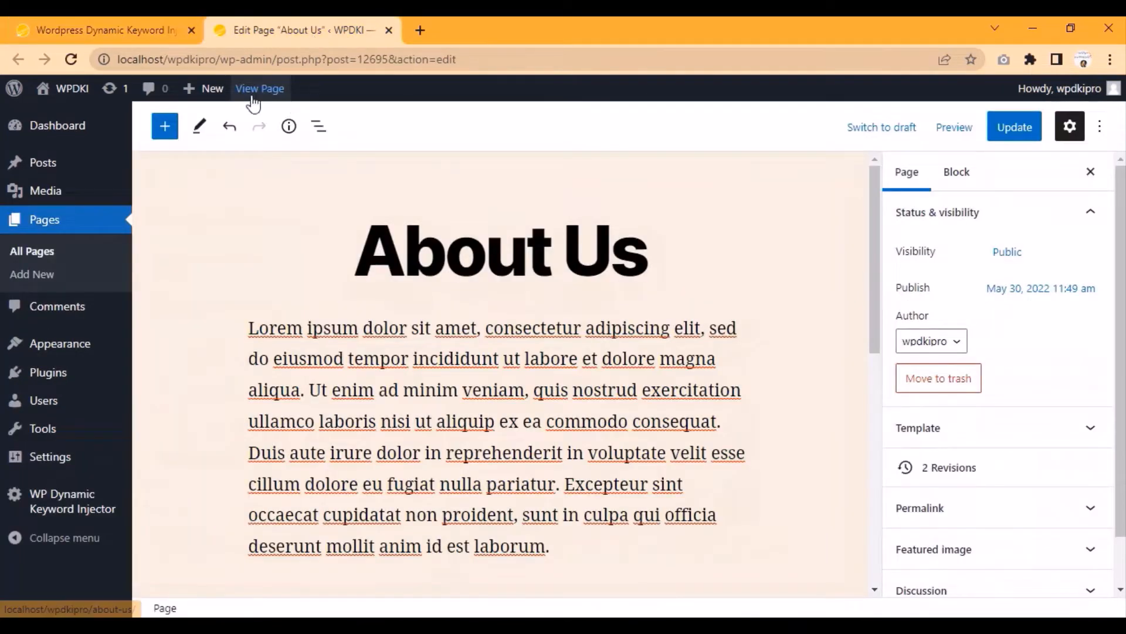
{"action": "left_click", "coordinate": [259, 88]}
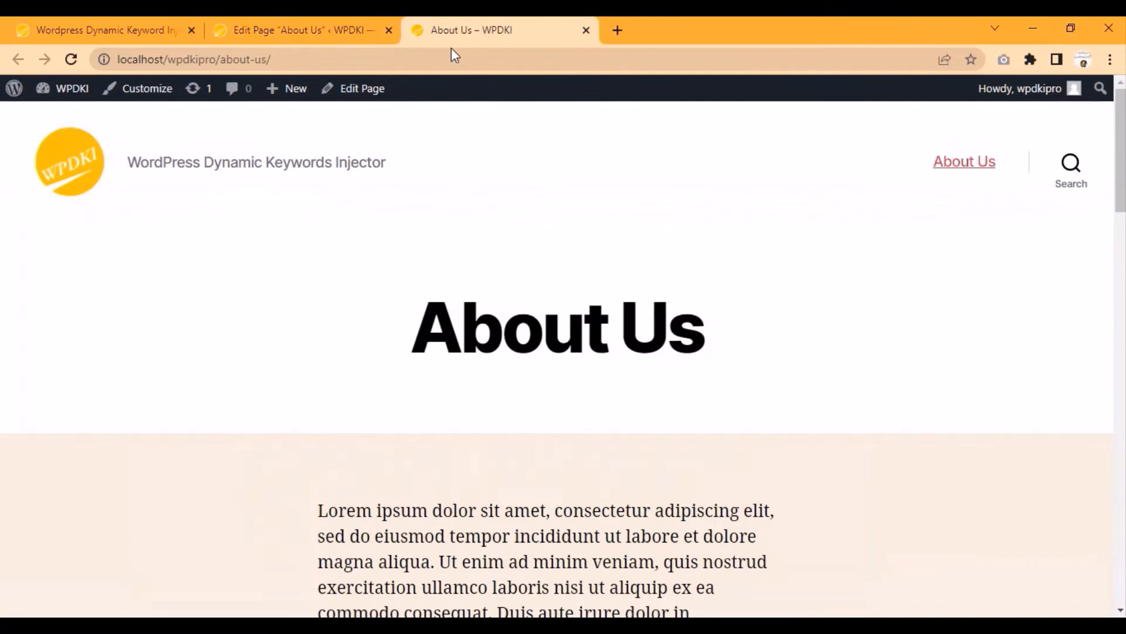
{"action": "mouse_move", "coordinate": [437, 318]}
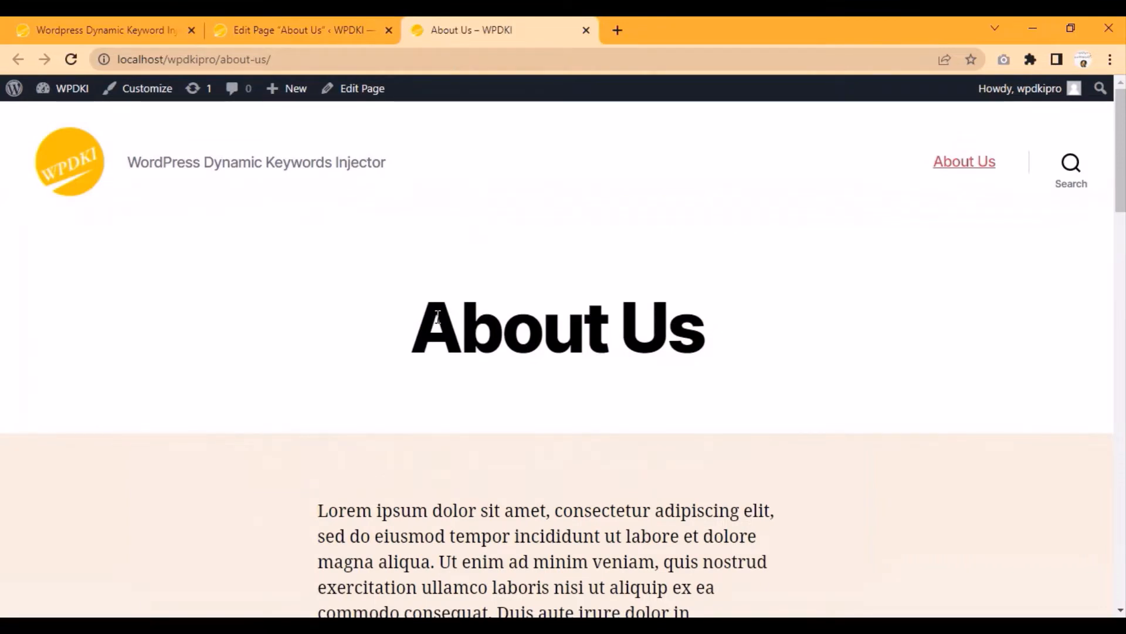
{"action": "mouse_move", "coordinate": [725, 332]}
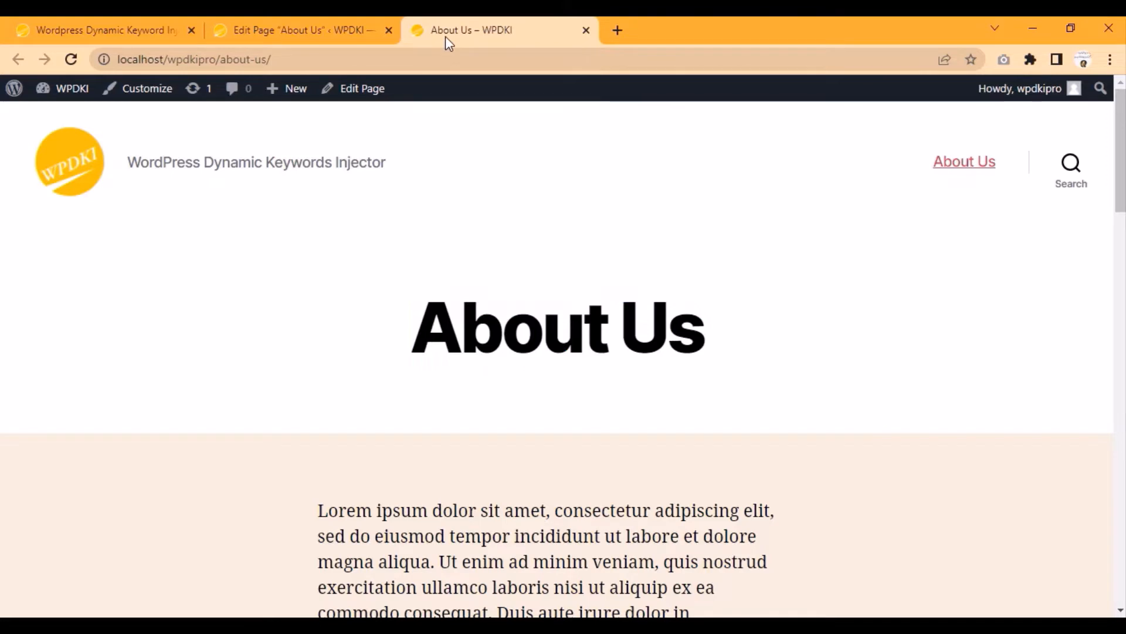
- Check the plugin settings, then return to the live About Us page tab
{"action": "left_click", "coordinate": [294, 31]}
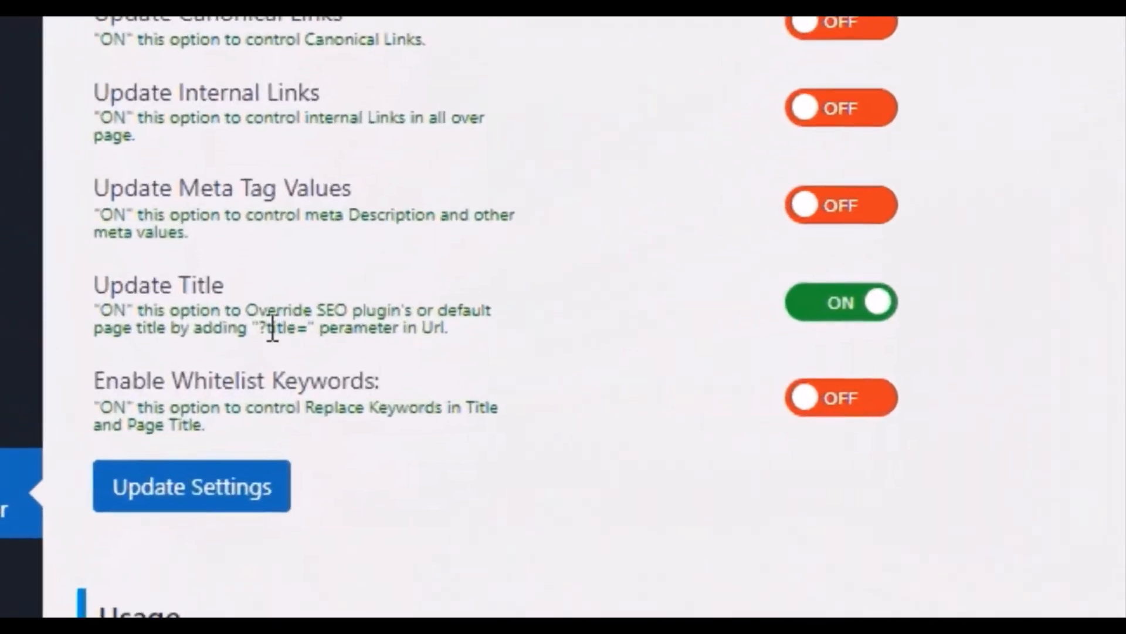
{"action": "scroll", "scroll_direction": "down", "scroll_amount": 3}
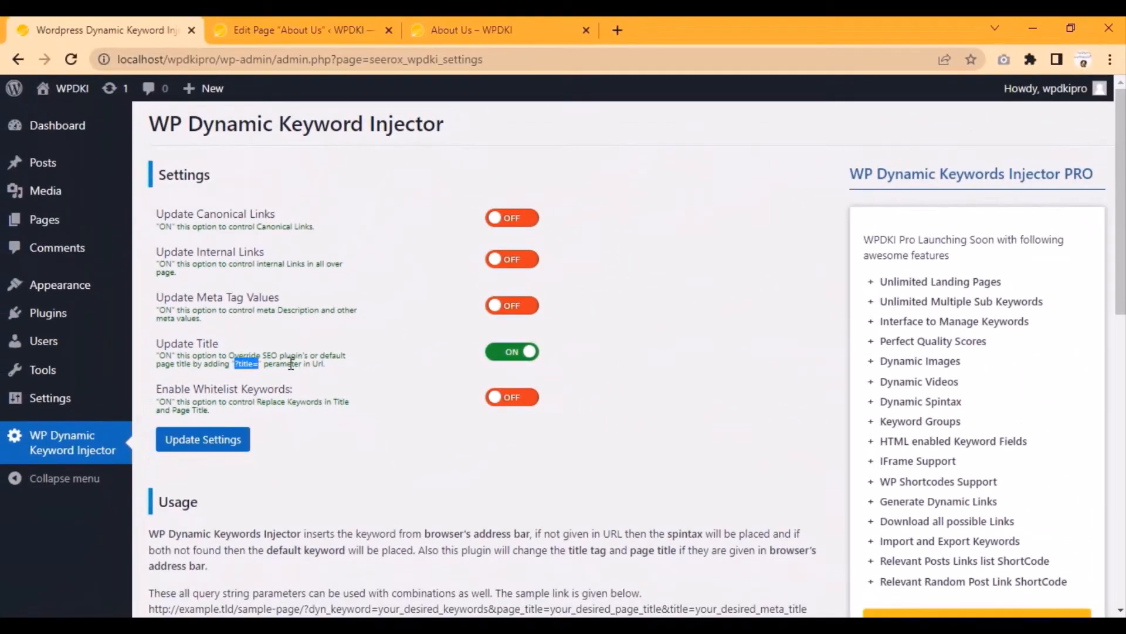
{"action": "left_click", "coordinate": [471, 30]}
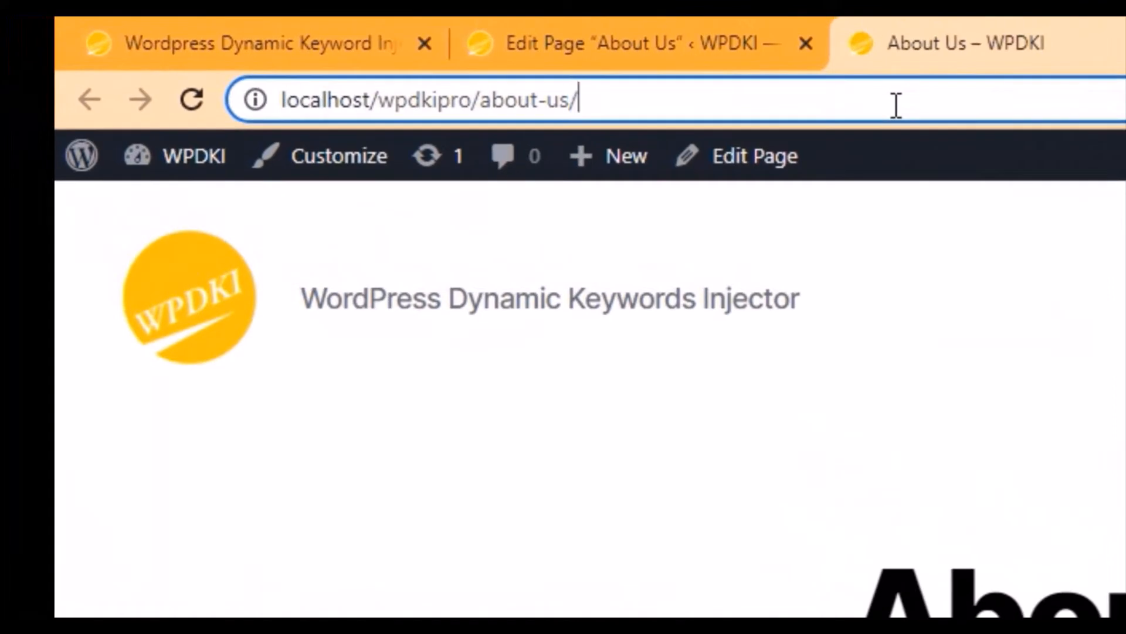
- Load About Us with ?title=here is my custom title in its address
{"action": "type", "text": "?title="}
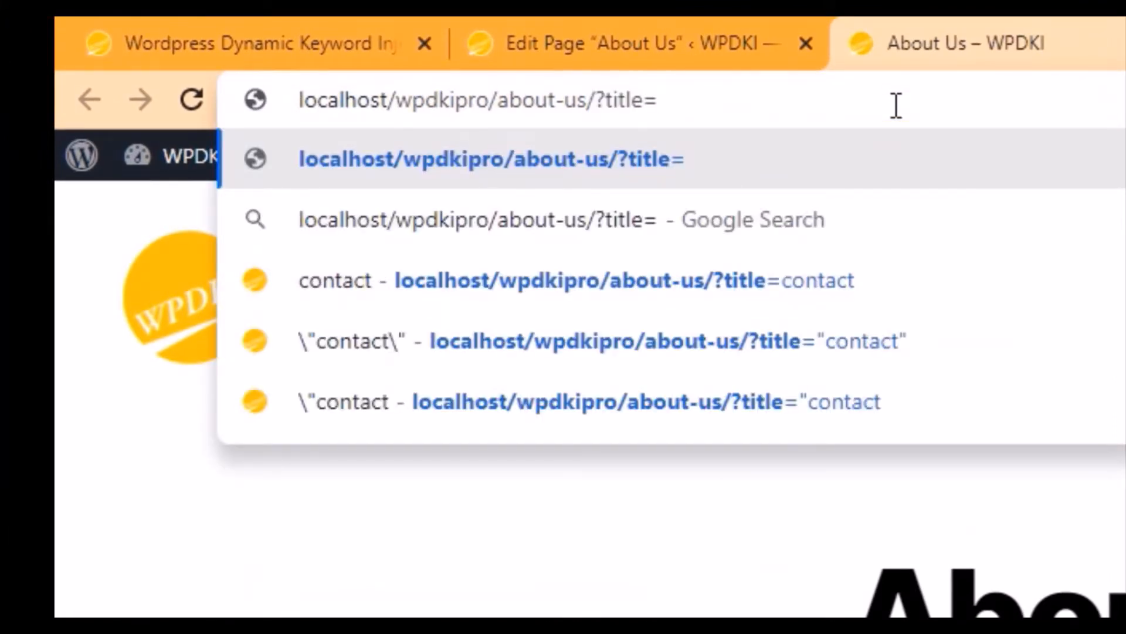
{"action": "type", "text": "here is"}
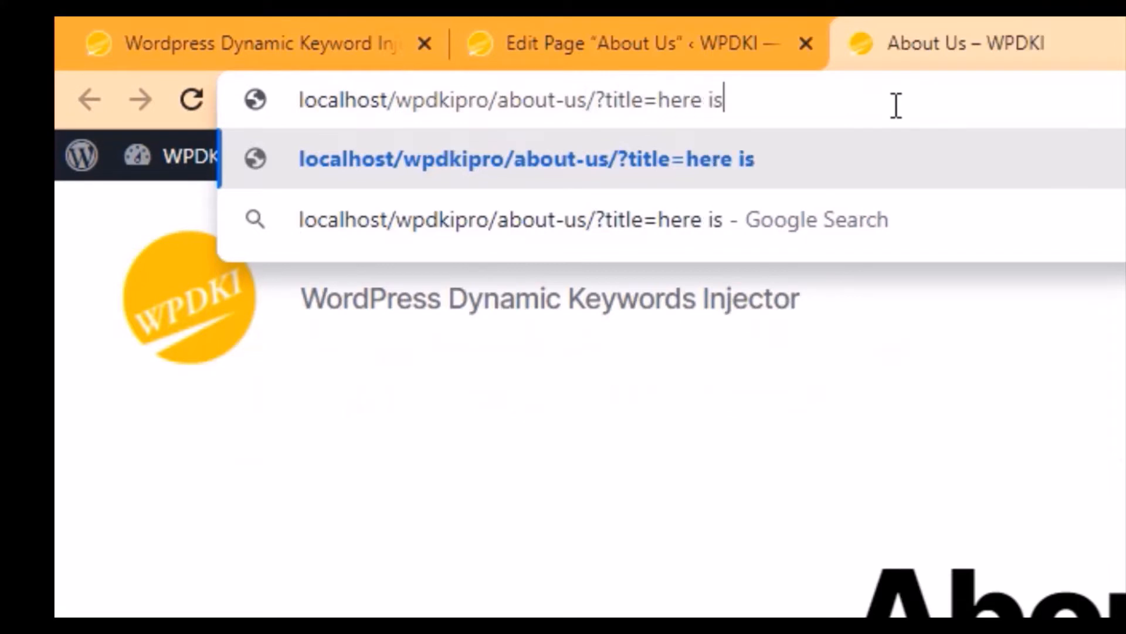
{"action": "type", "text": "my cust"}
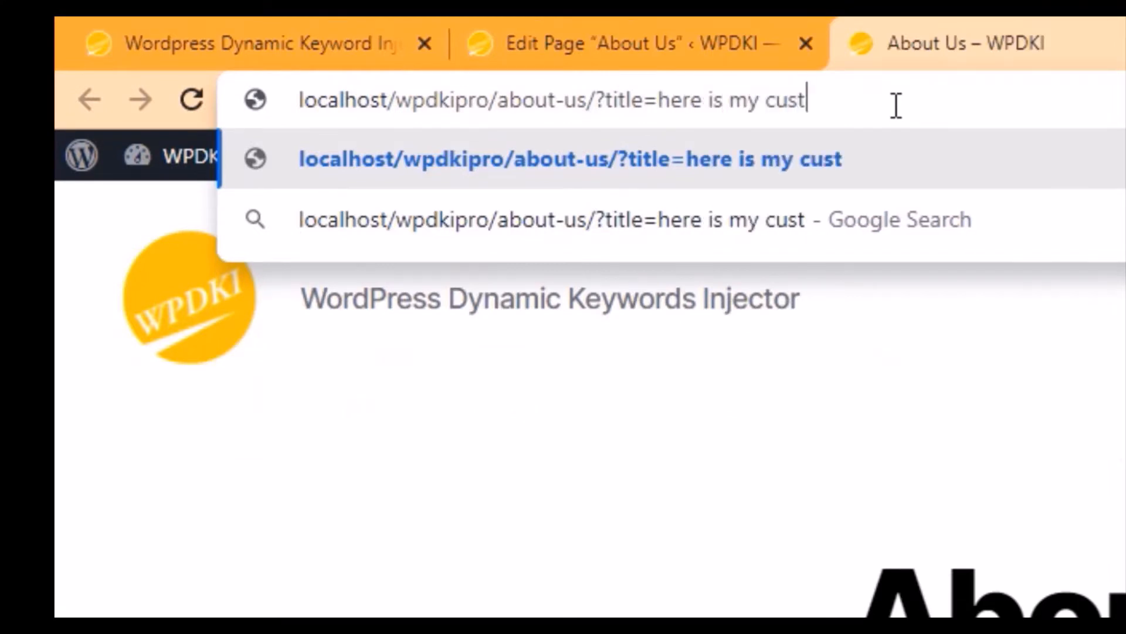
{"action": "type", "text": "om"}
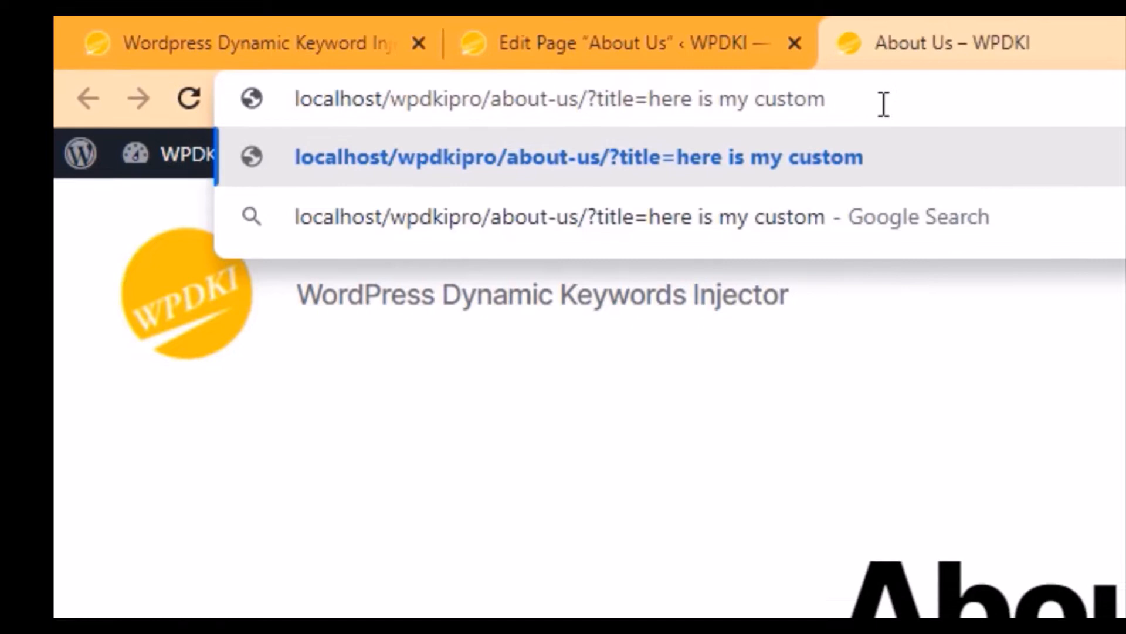
{"action": "type", "text": "title"}
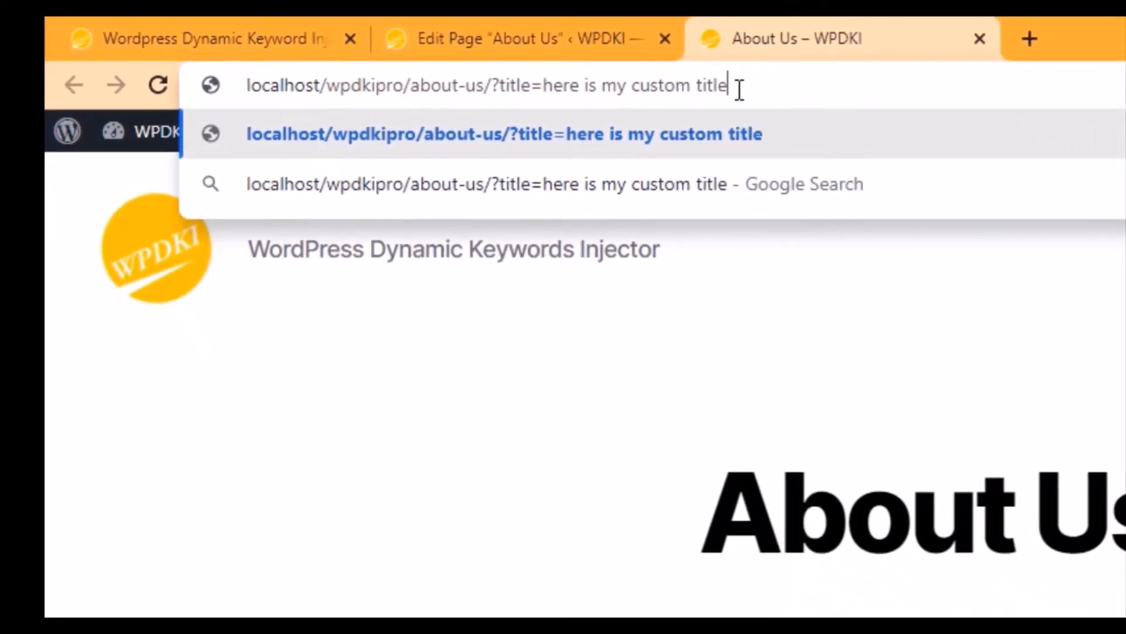
{"action": "key", "text": "Enter"}
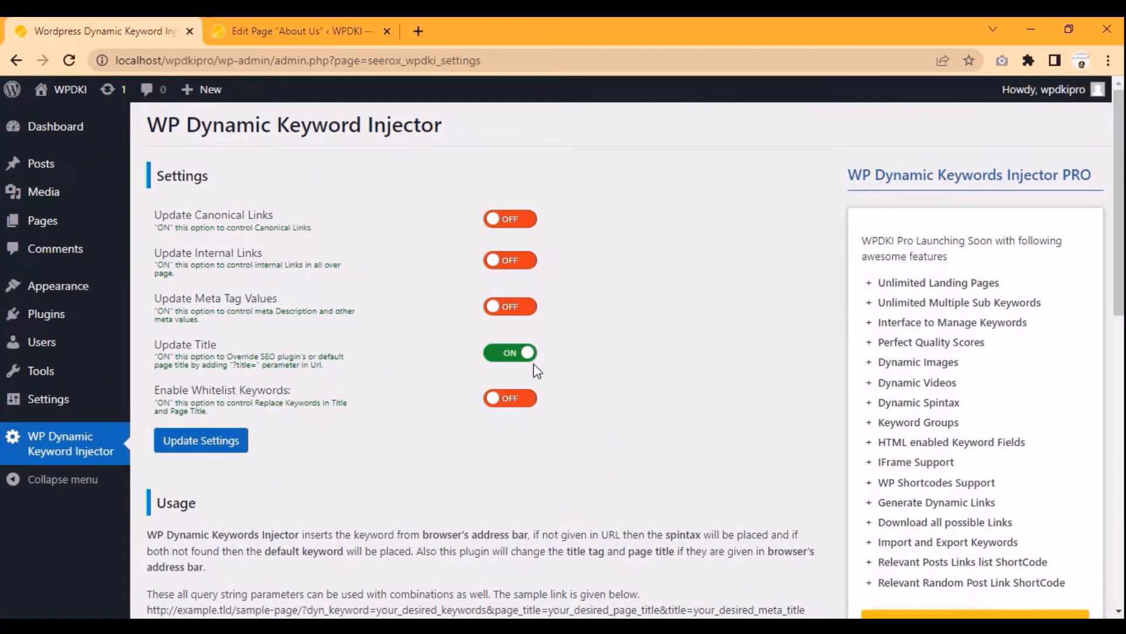
- Switch Update Title off and Update Meta Tag Values on, save, and reopen About Us in a new tab
{"action": "left_click", "coordinate": [509, 306]}
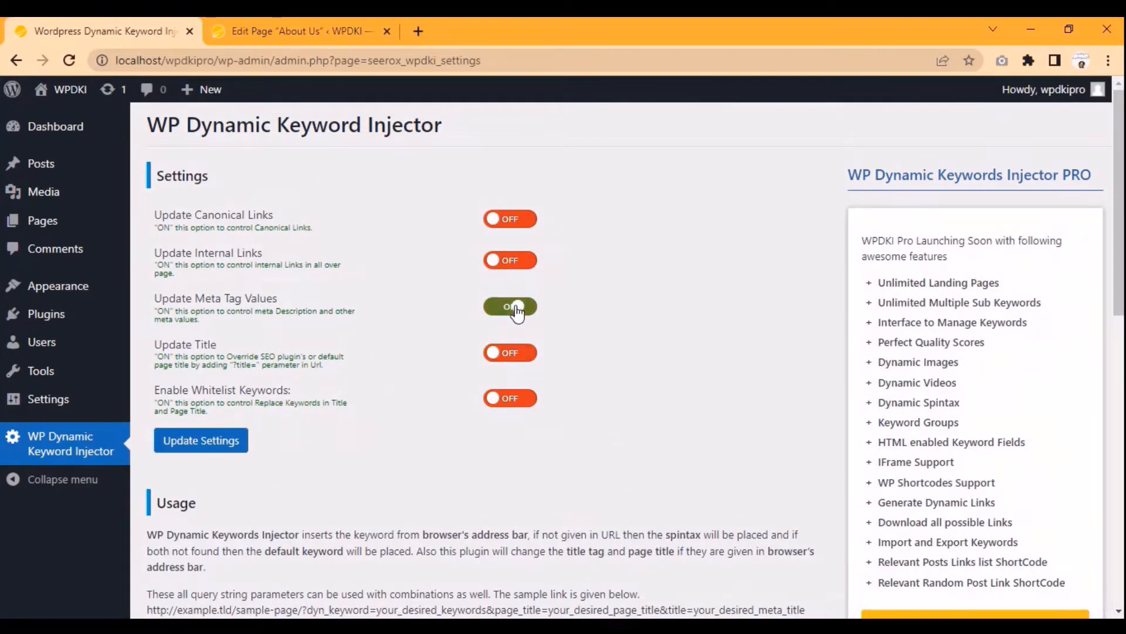
{"action": "left_click", "coordinate": [509, 307]}
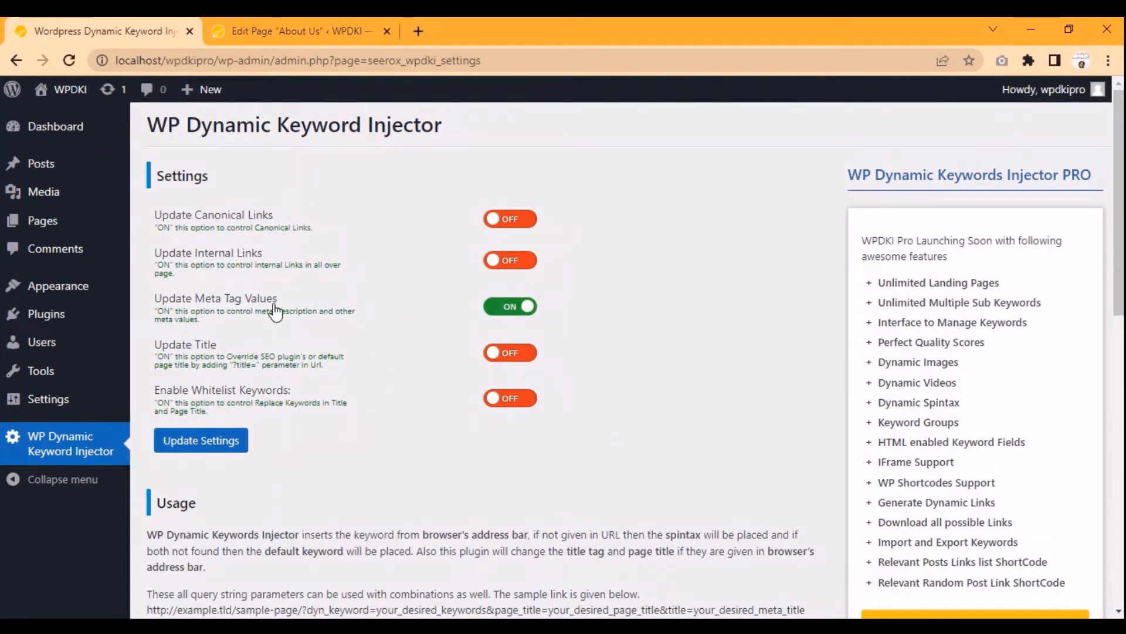
{"action": "left_click", "coordinate": [200, 440]}
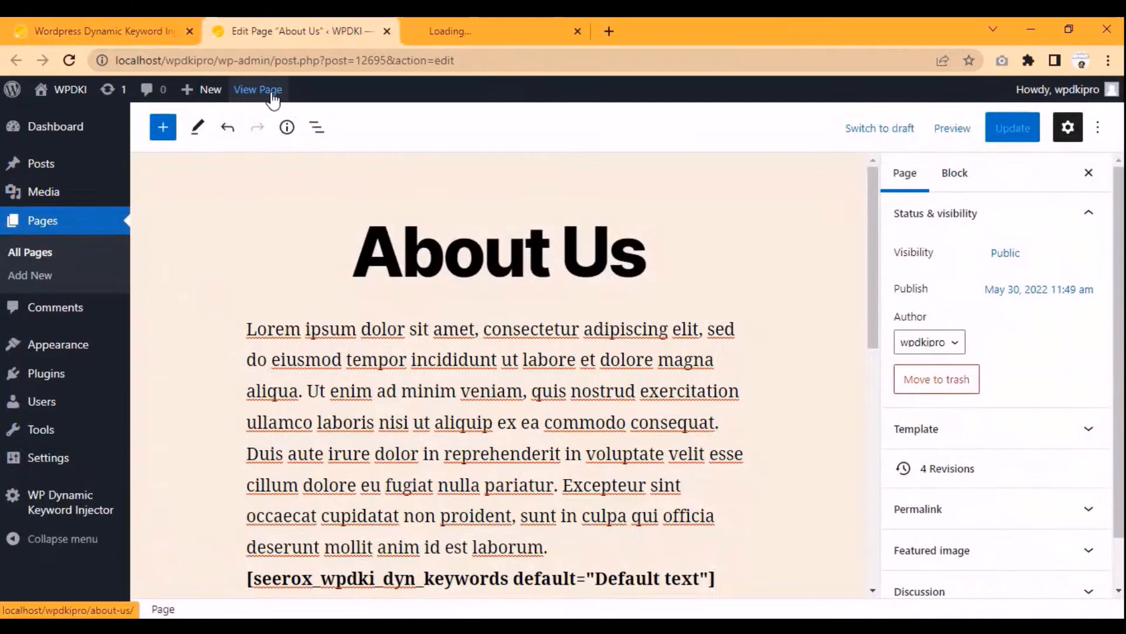
{"action": "left_click", "coordinate": [258, 89]}
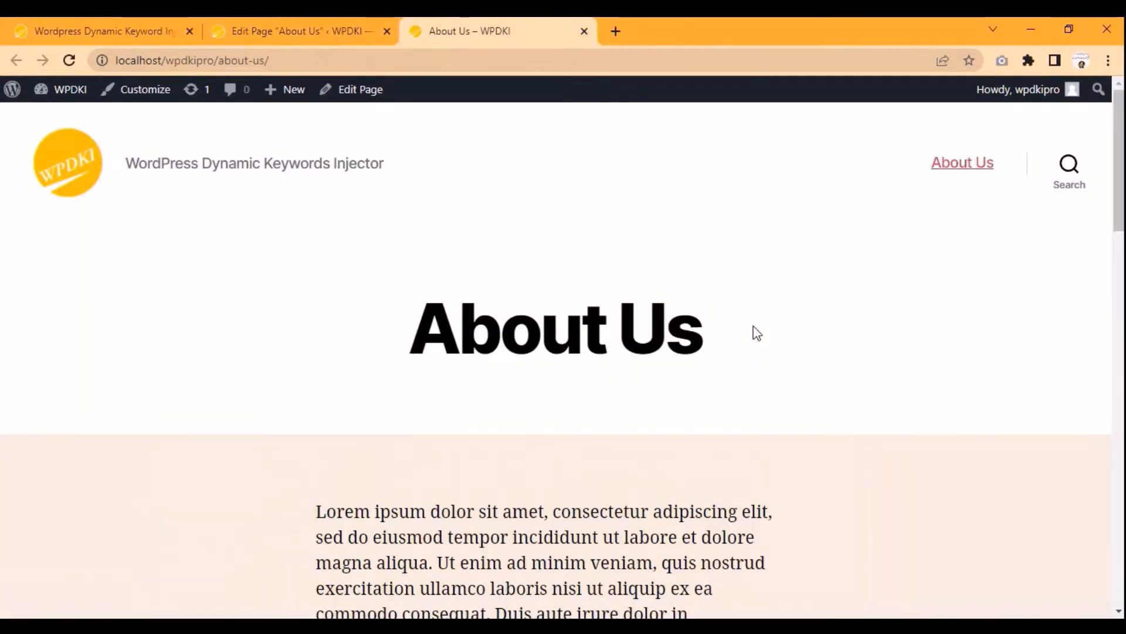
{"action": "left_click", "coordinate": [101, 31]}
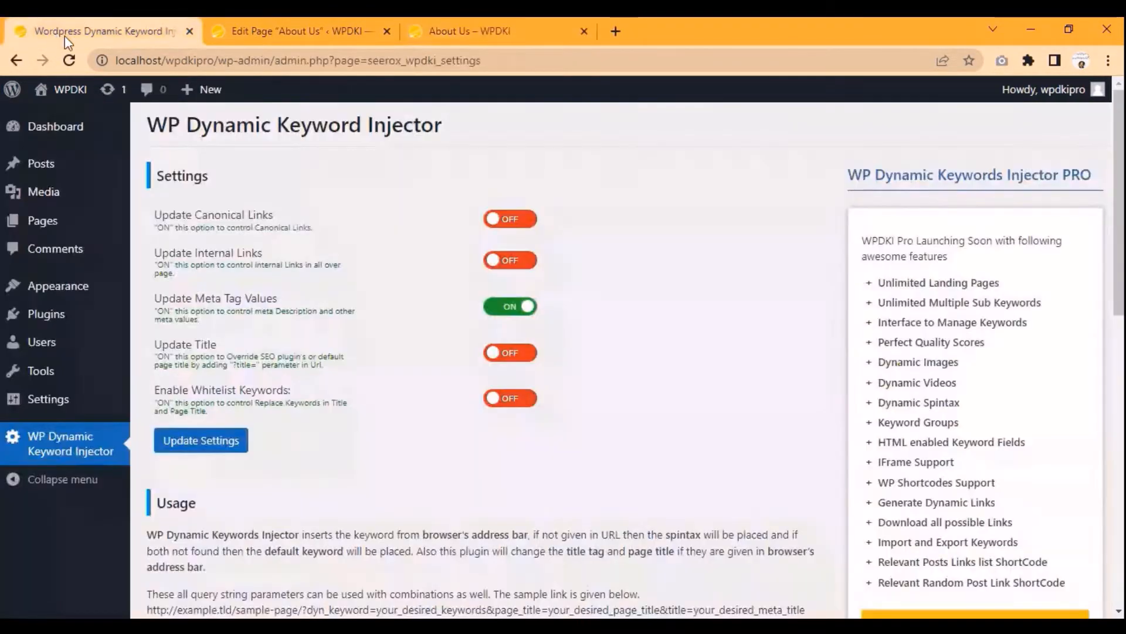
- Load About Us with ?page_title=Contact+Us&title=Contact+Us so its heading reads Contact Us
{"action": "scroll", "scroll_direction": "down", "scroll_amount": 3}
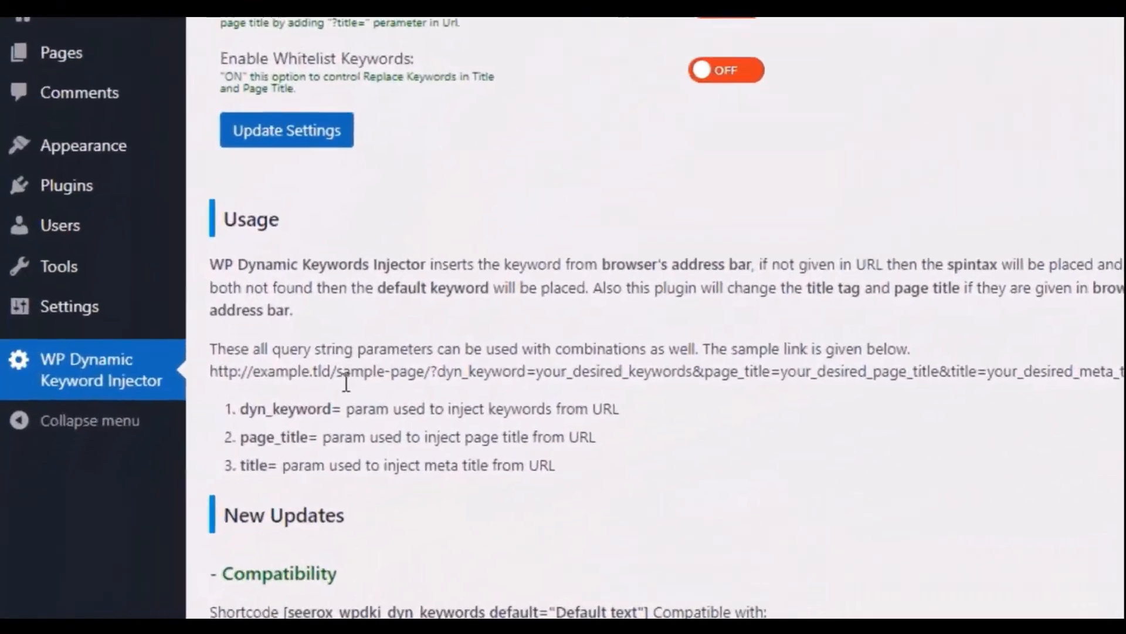
{"action": "double_click", "coordinate": [337, 396]}
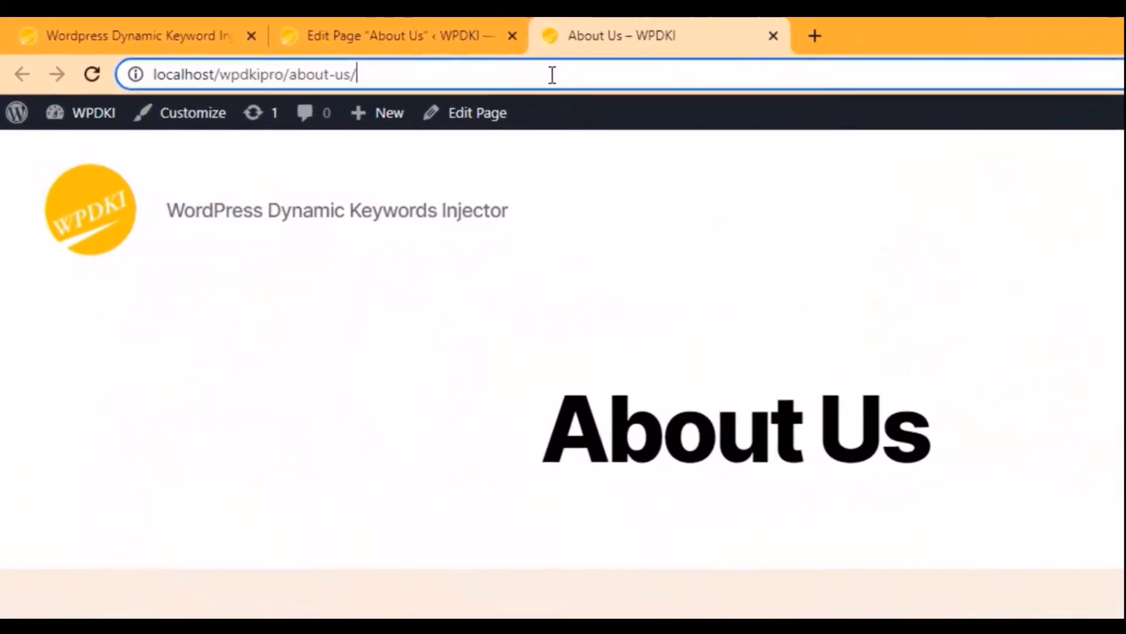
{"action": "type", "text": "?page_title="}
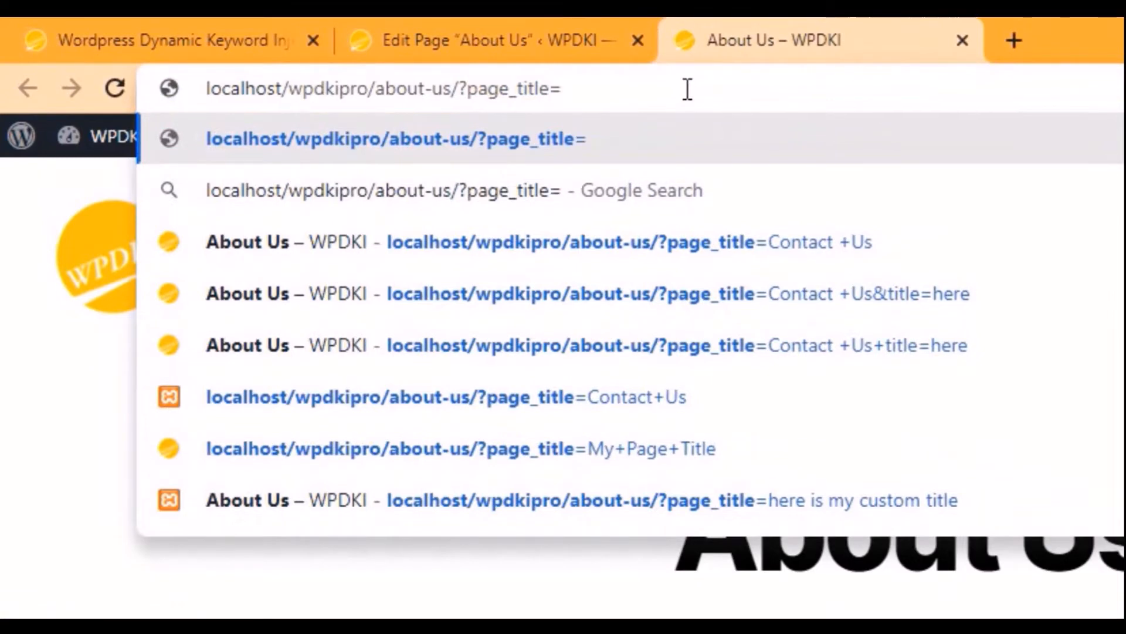
{"action": "type", "text": "Contact"}
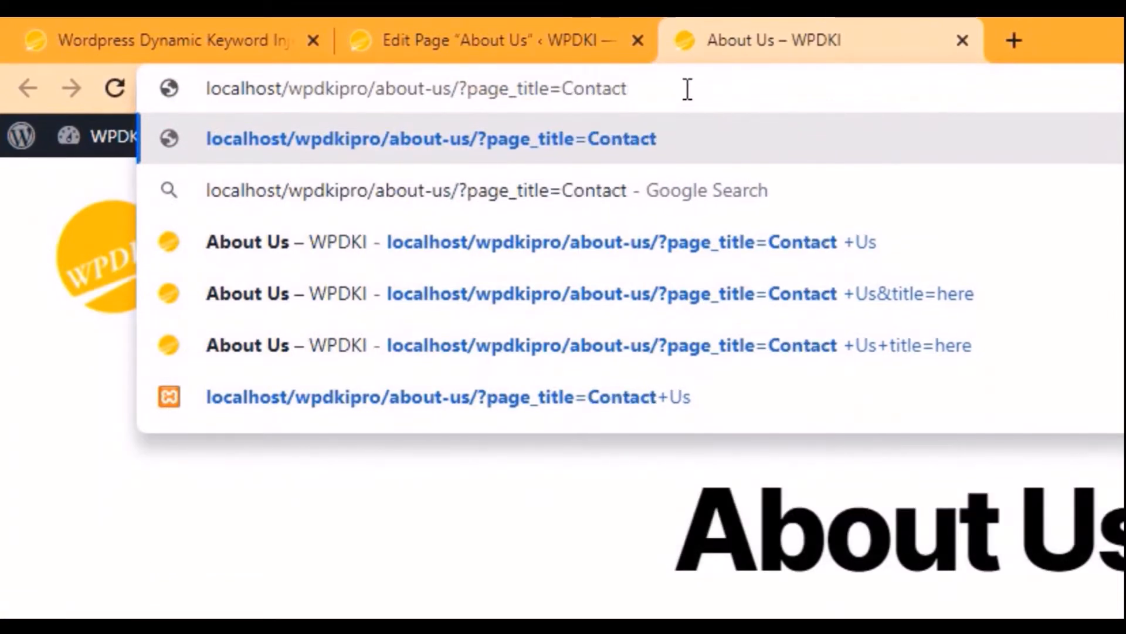
{"action": "type", "text": "+Us"}
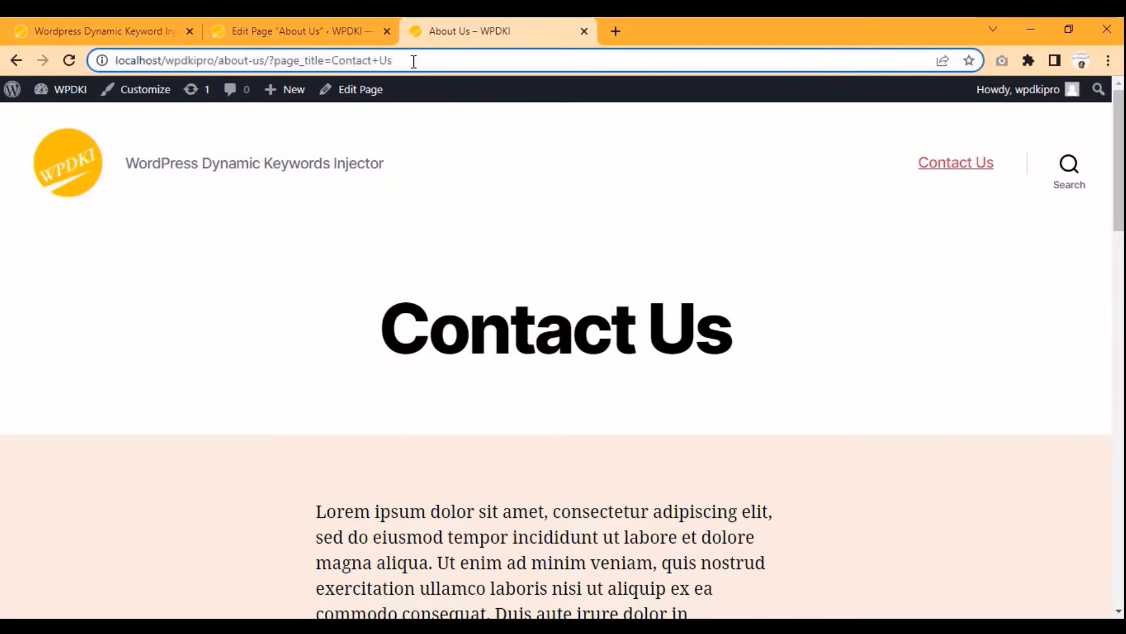
{"action": "type", "text": "&title="}
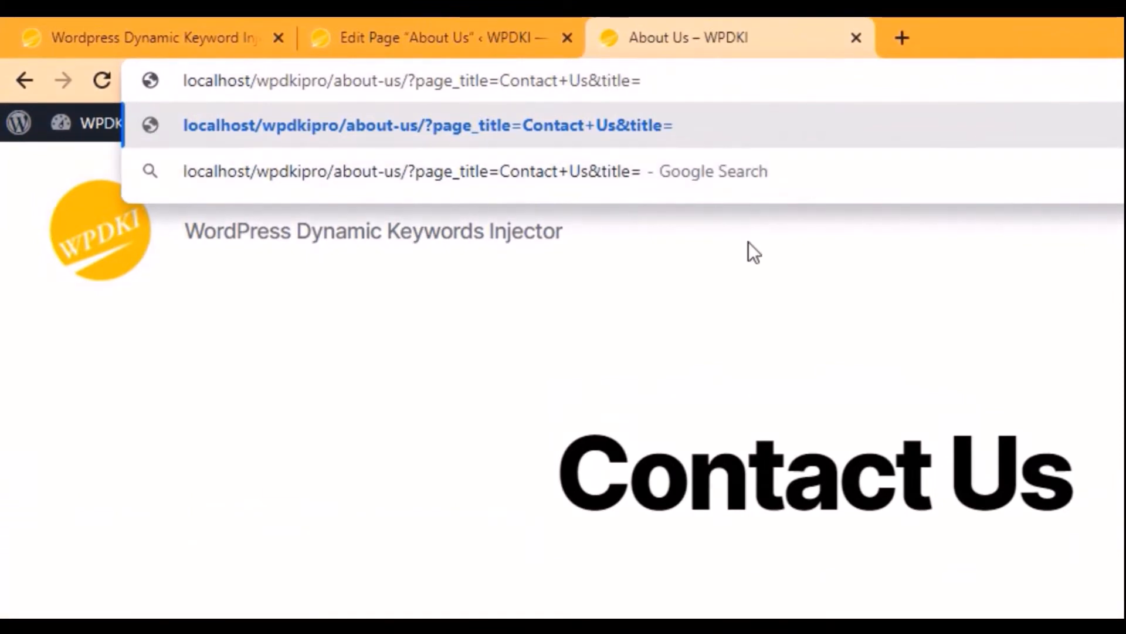
{"action": "type", "text": "Con"}
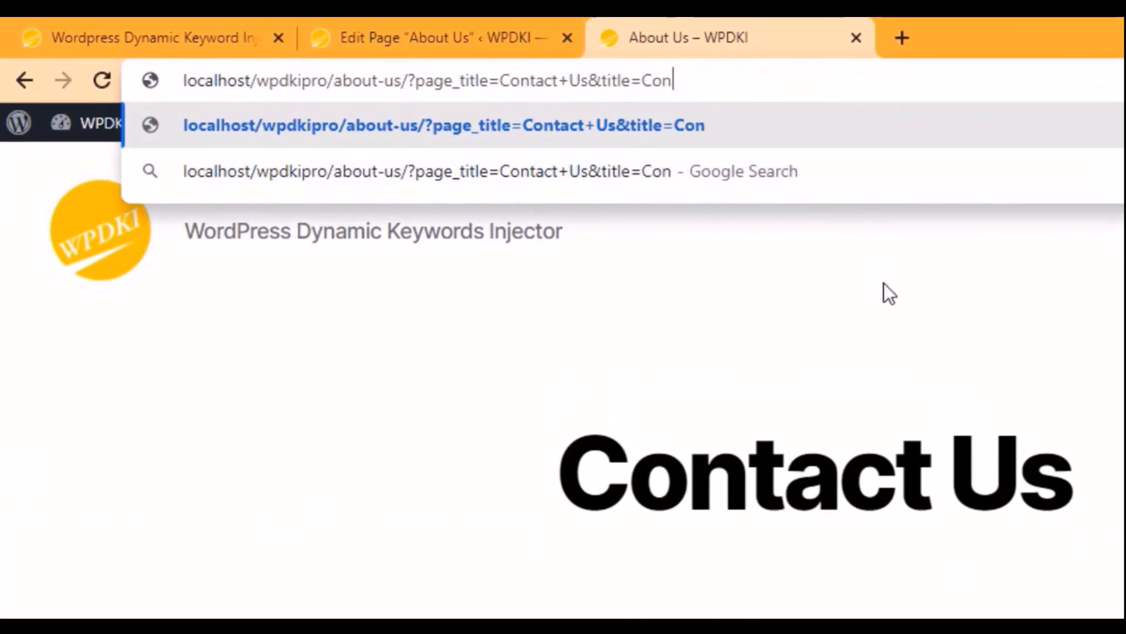
{"action": "type", "text": "tact"}
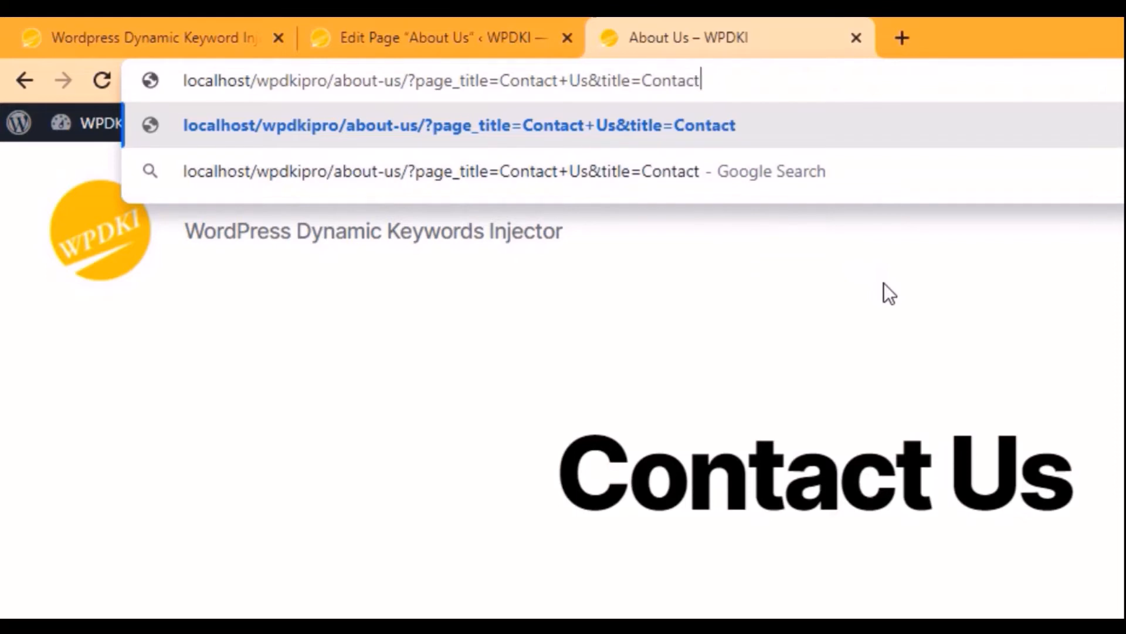
{"action": "type", "text": "+Us"}
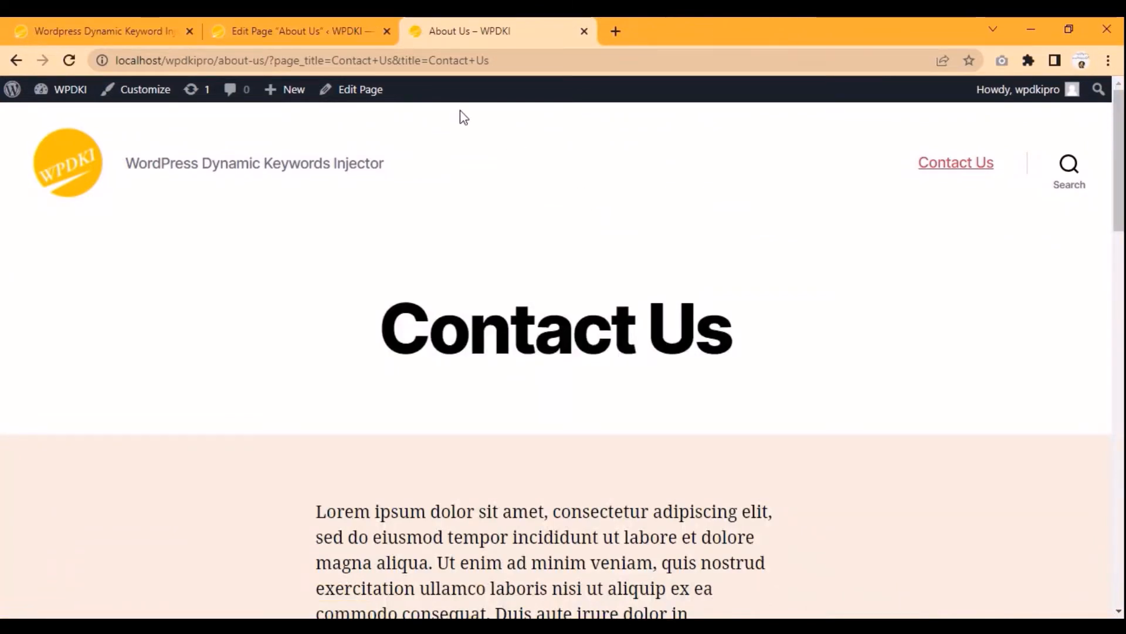
{"action": "double_click", "coordinate": [458, 60]}
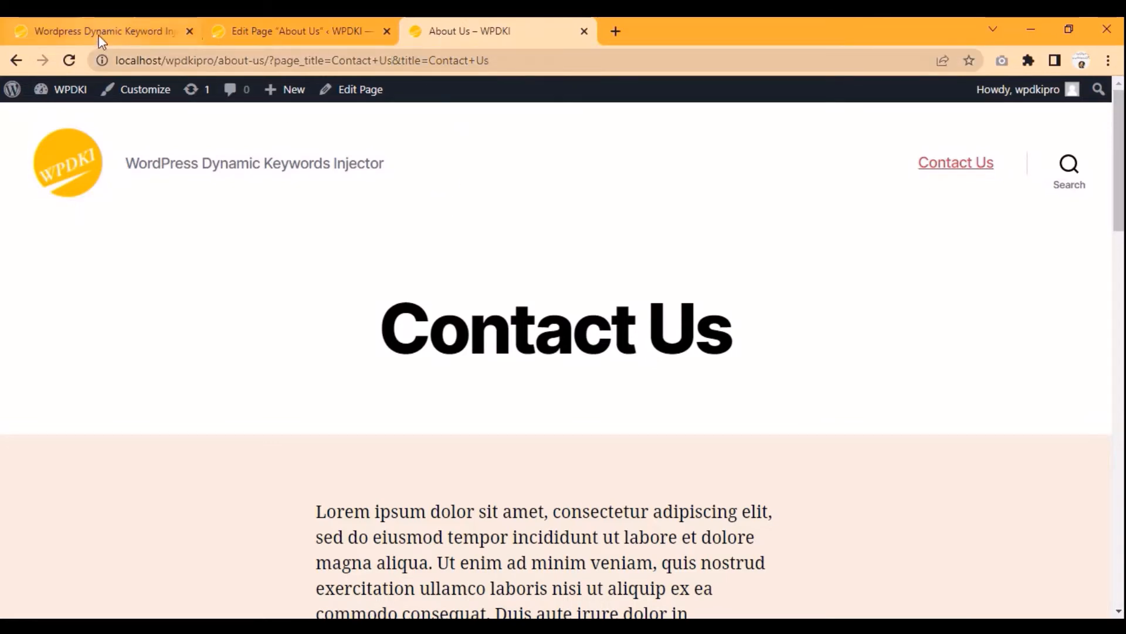
- Turn Update Title back on, save, and check the page's browser title now reads Contact Us
{"action": "left_click", "coordinate": [101, 30]}
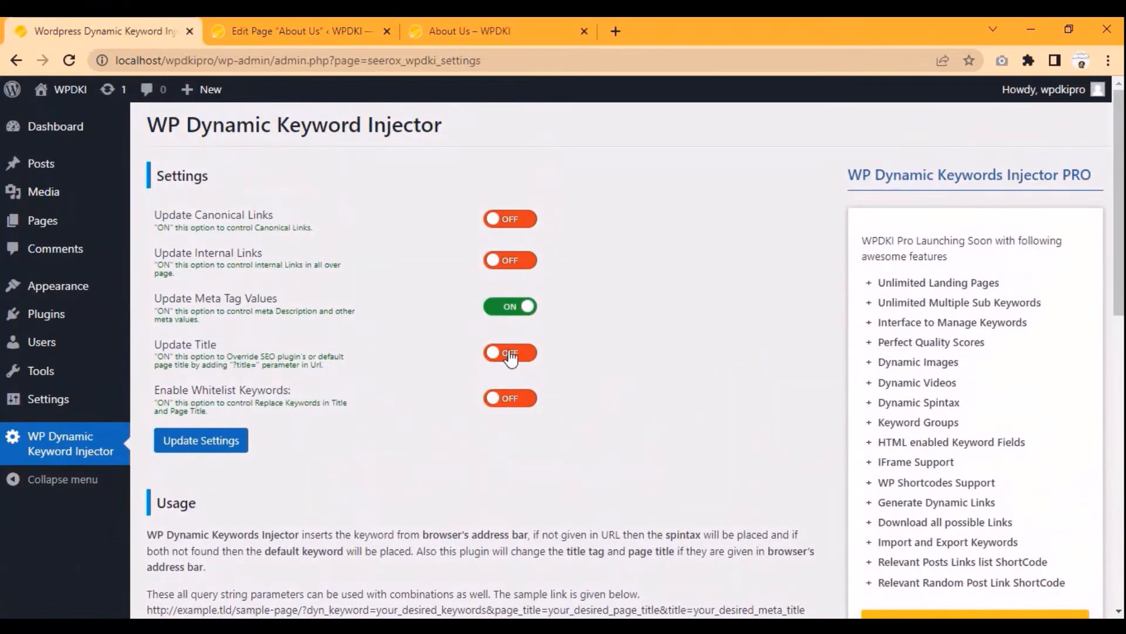
{"action": "left_click", "coordinate": [509, 352]}
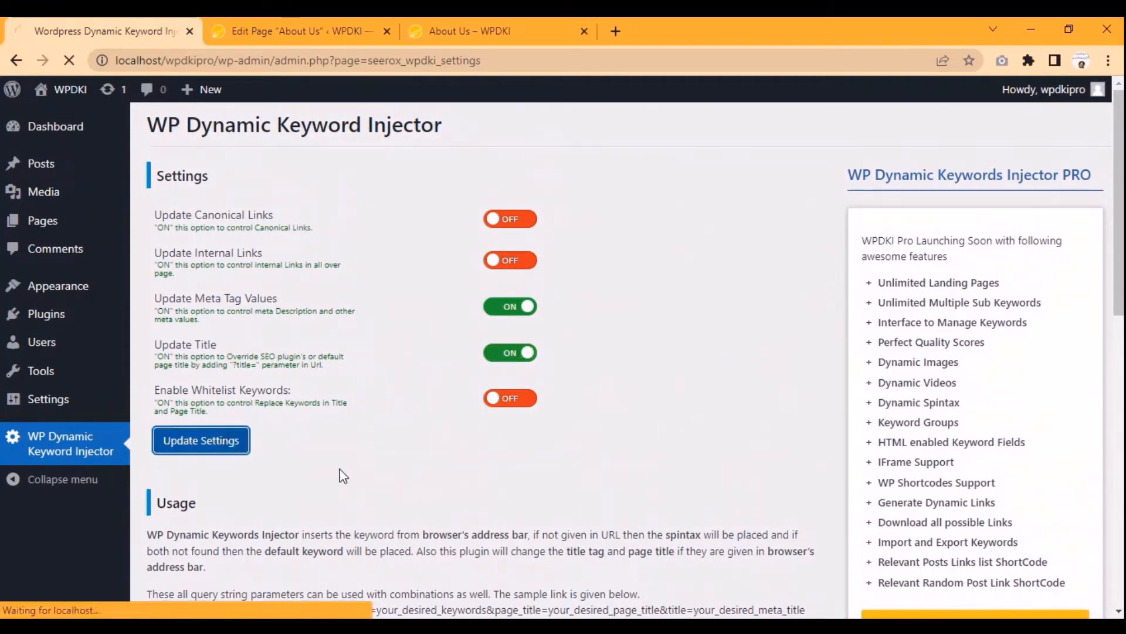
{"action": "left_click", "coordinate": [200, 440]}
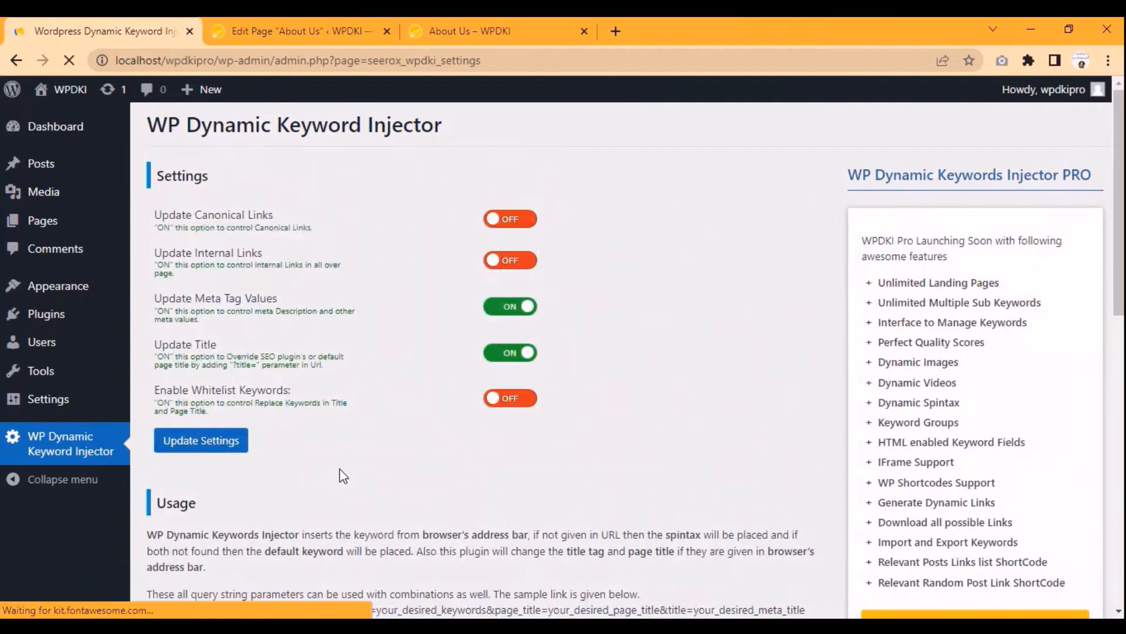
{"action": "left_click", "coordinate": [501, 31]}
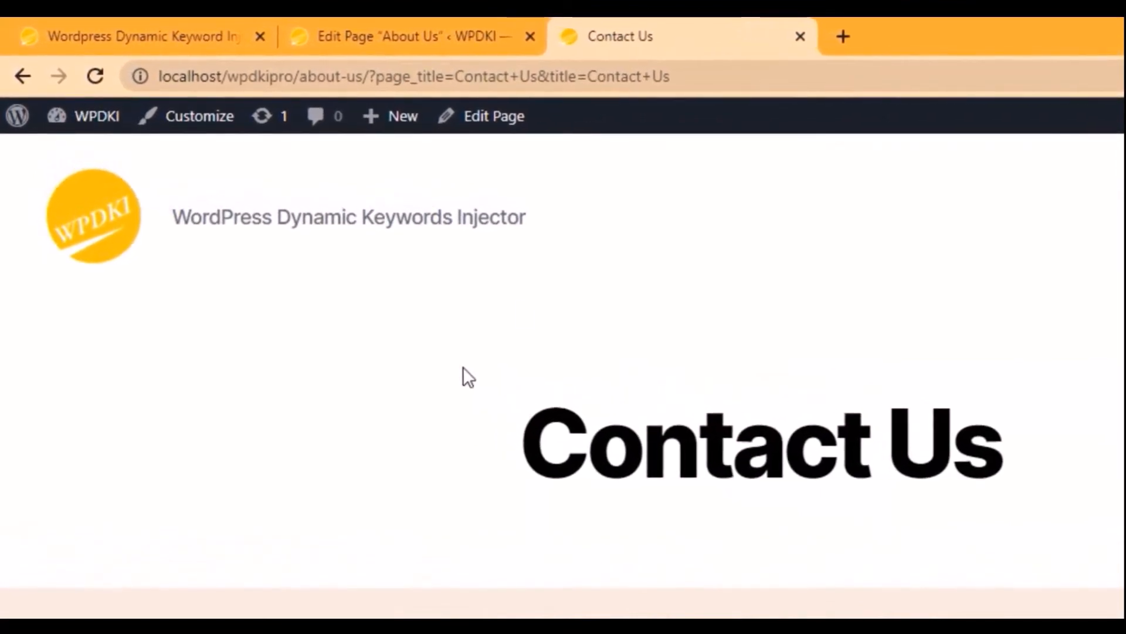
- View the page source, turn Update Title off and save, then refresh the source showing About Us
{"action": "right_click", "coordinate": [467, 373]}
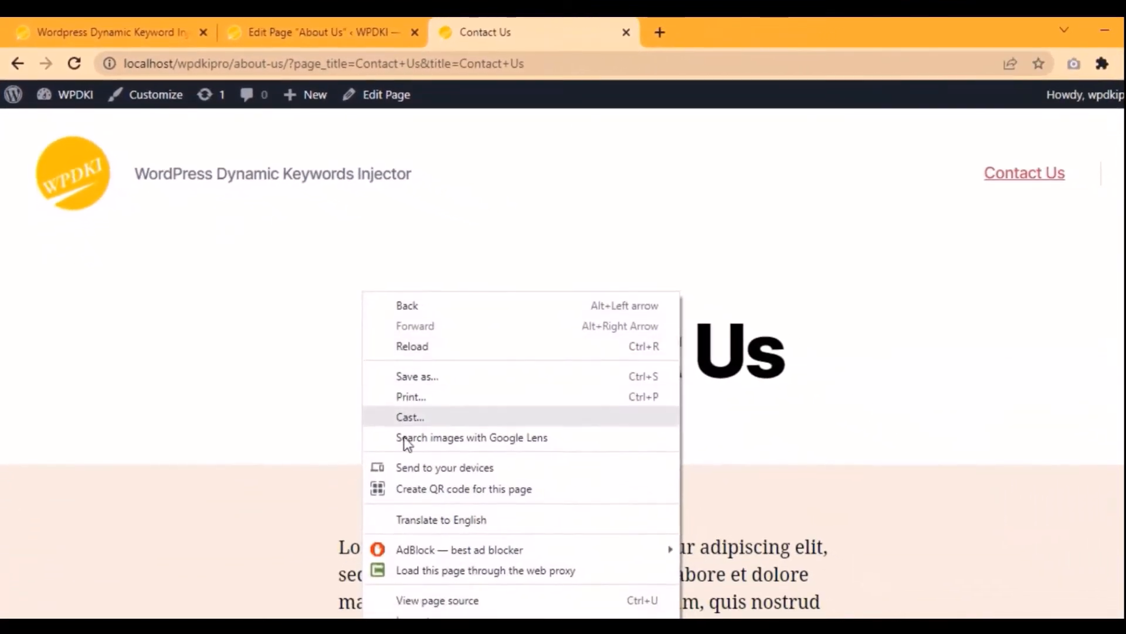
{"action": "left_click", "coordinate": [437, 600]}
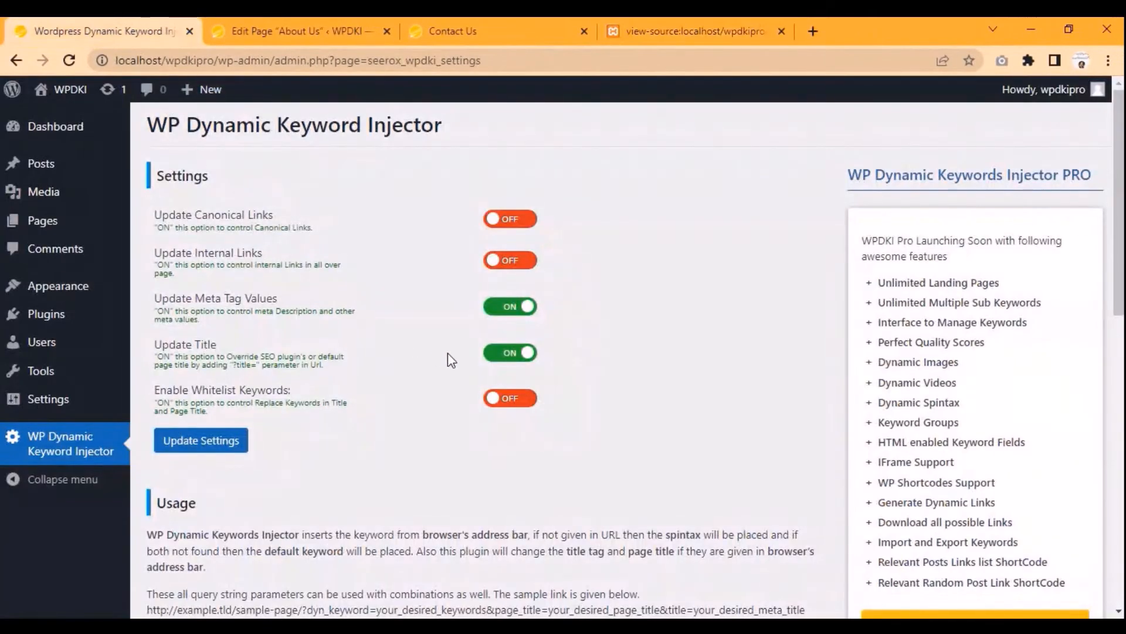
{"action": "left_click", "coordinate": [510, 352]}
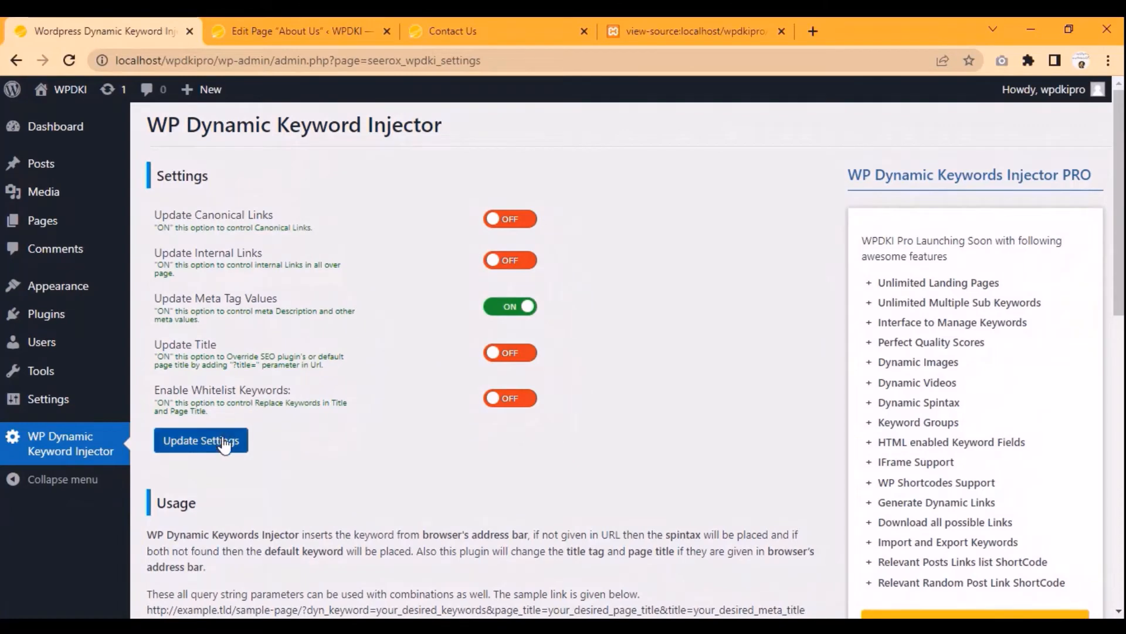
{"action": "left_click", "coordinate": [200, 440]}
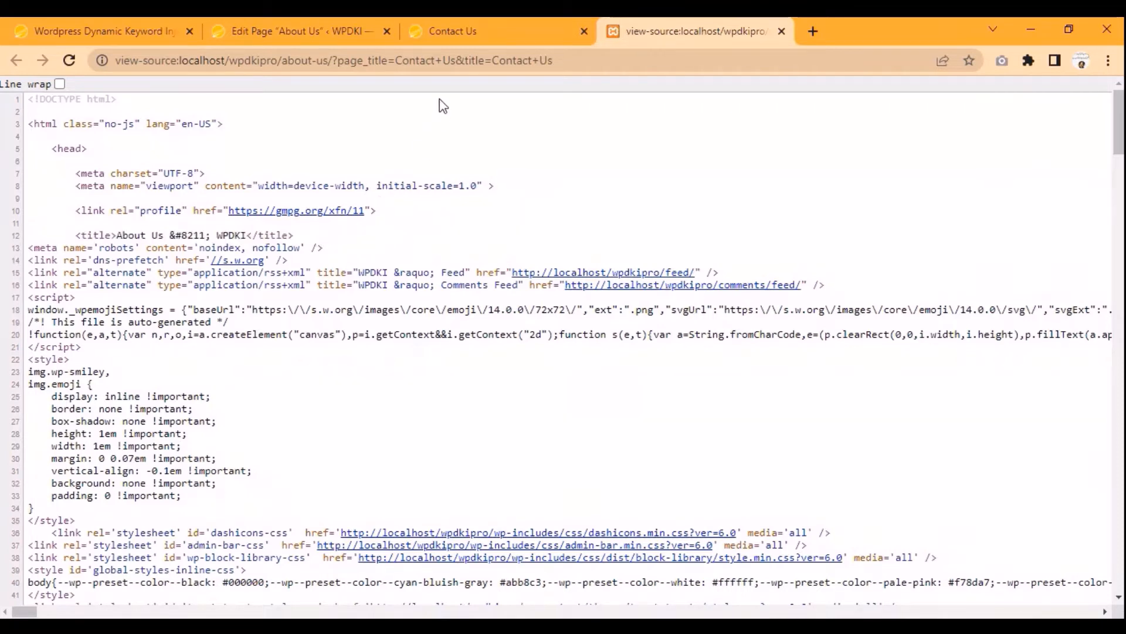
{"action": "left_click", "coordinate": [452, 30]}
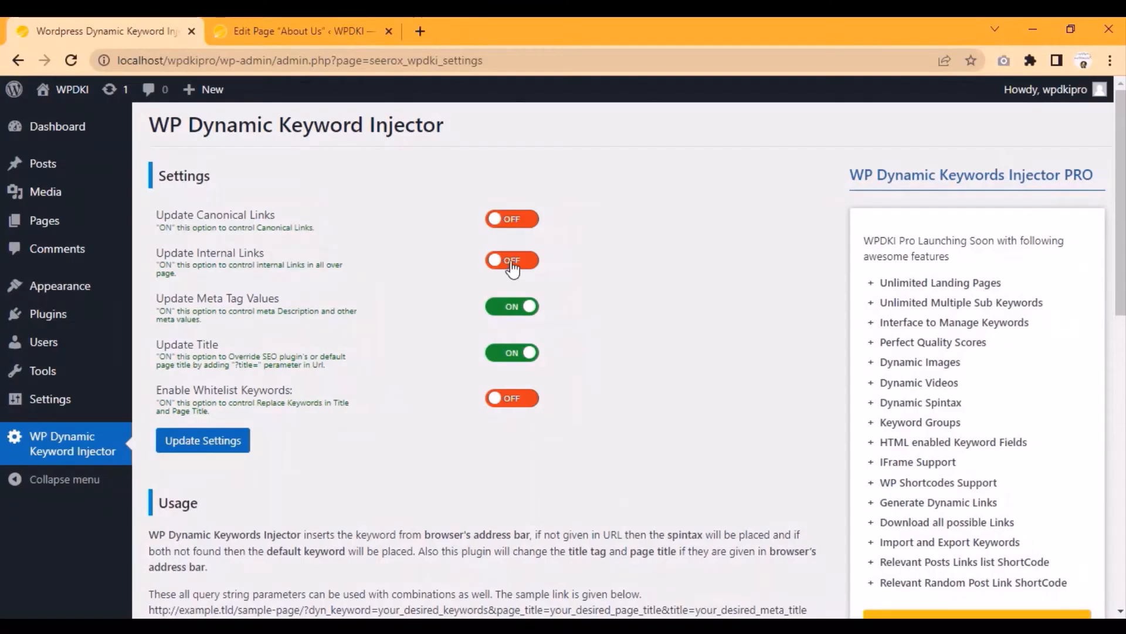
- Reload the page with the Contact Us title parameters and switch to the front-end tab
{"action": "left_click", "coordinate": [512, 259]}
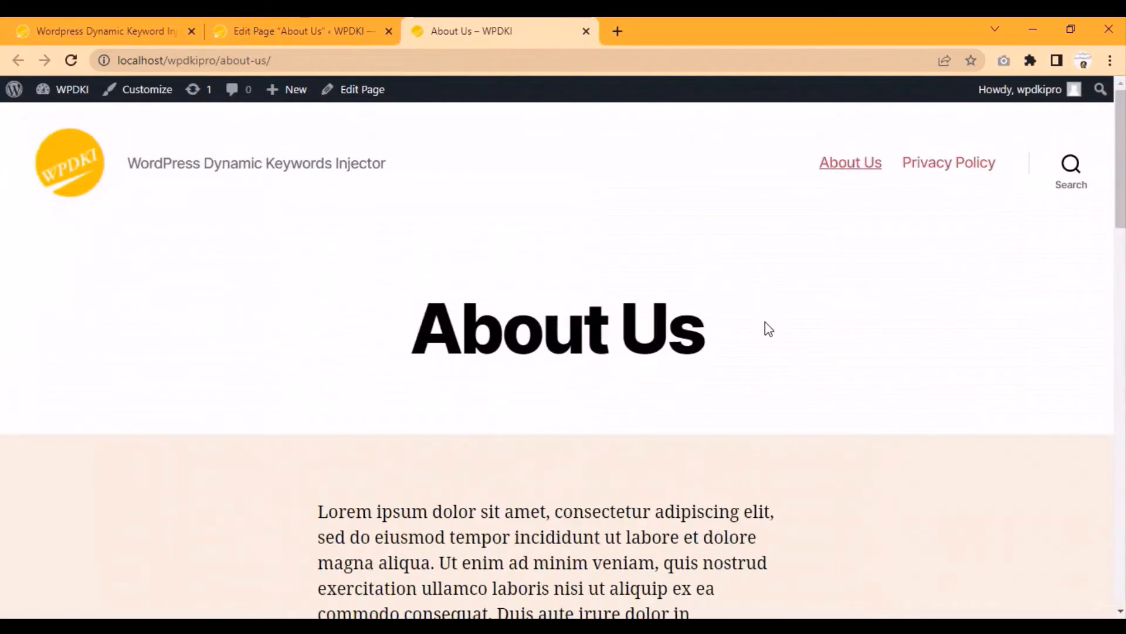
{"action": "mouse_move", "coordinate": [794, 344]}
{"action": "type", "text": "?page_title=Contact+Us&title=Contact+Us"}
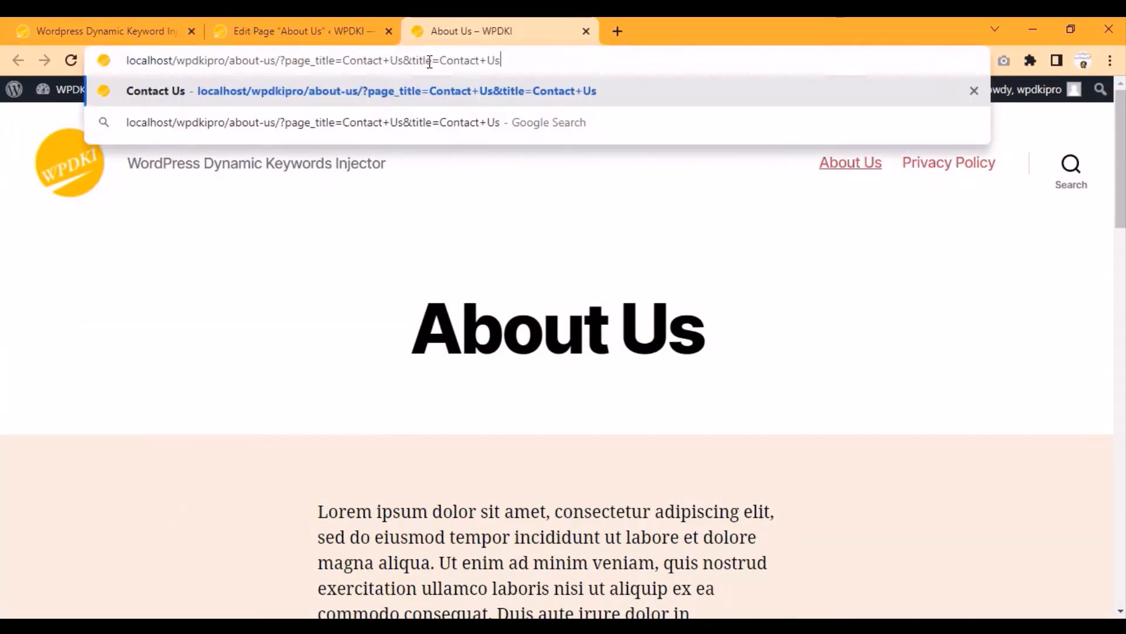
{"action": "key", "text": "Enter"}
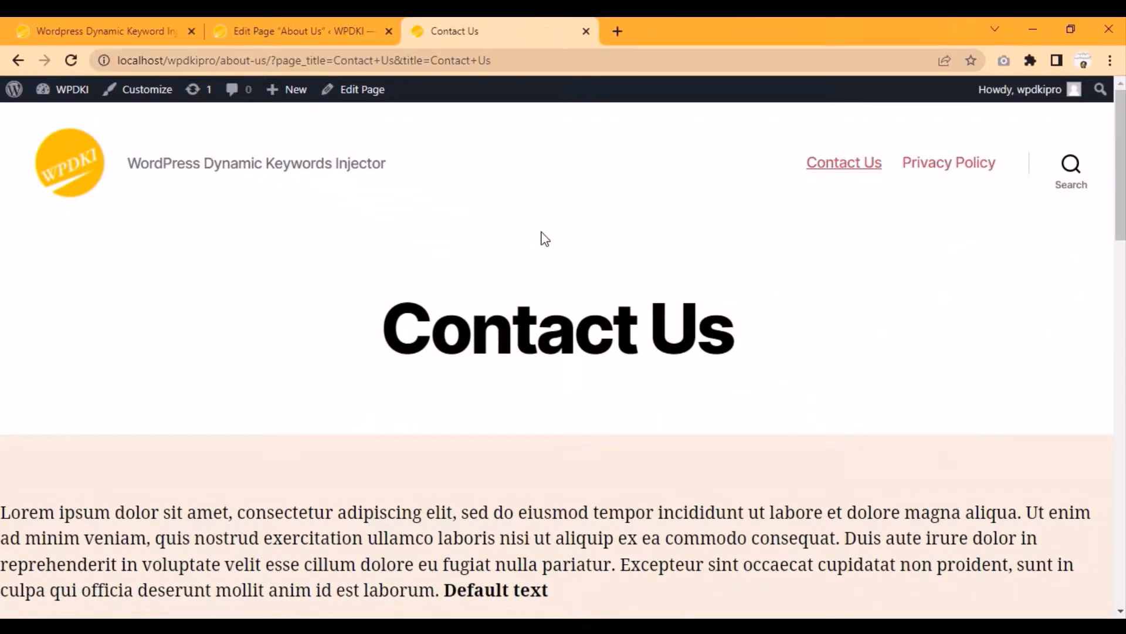
{"action": "mouse_move", "coordinate": [843, 162]}
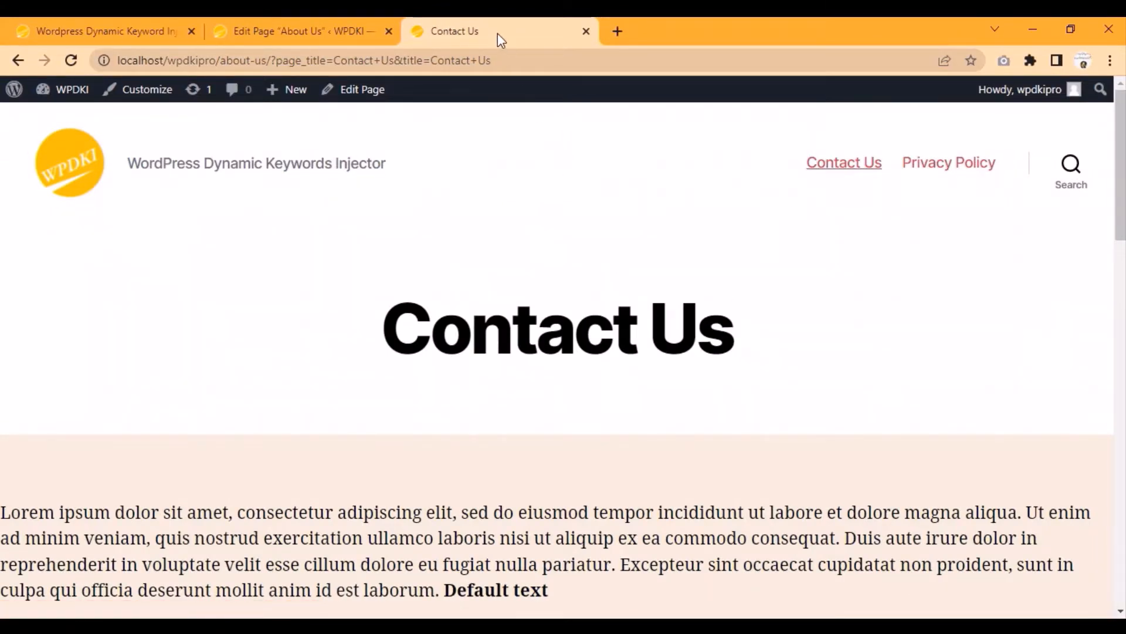
{"action": "left_click", "coordinate": [948, 162]}
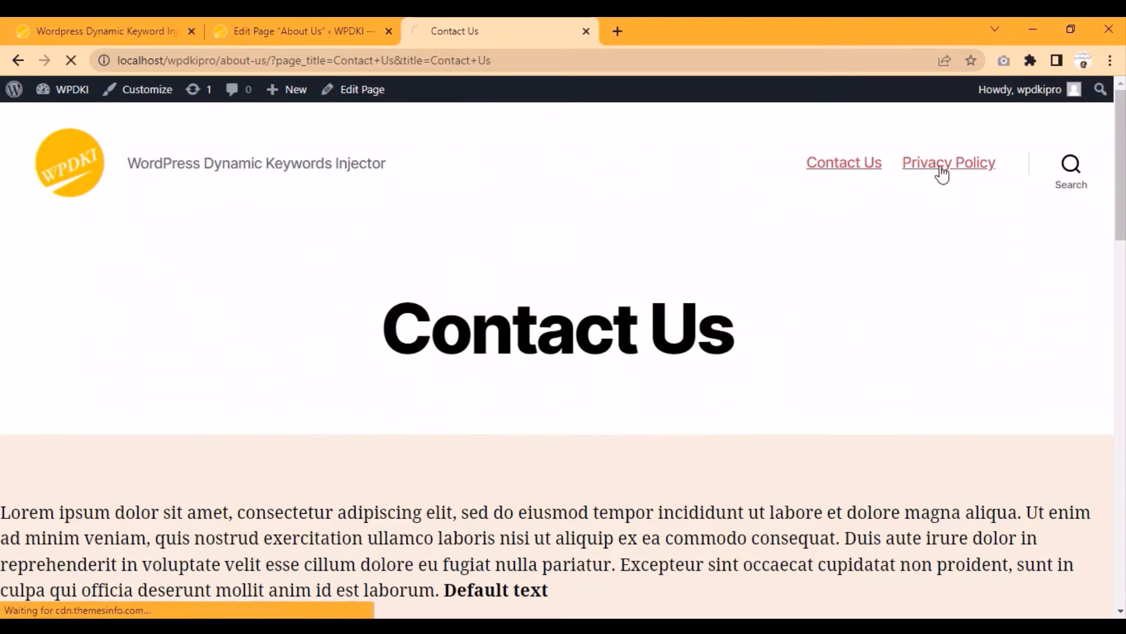
- Follow the Privacy Policy link and back to About Us, with the Contact Us title carried along
{"action": "left_click", "coordinate": [948, 162]}
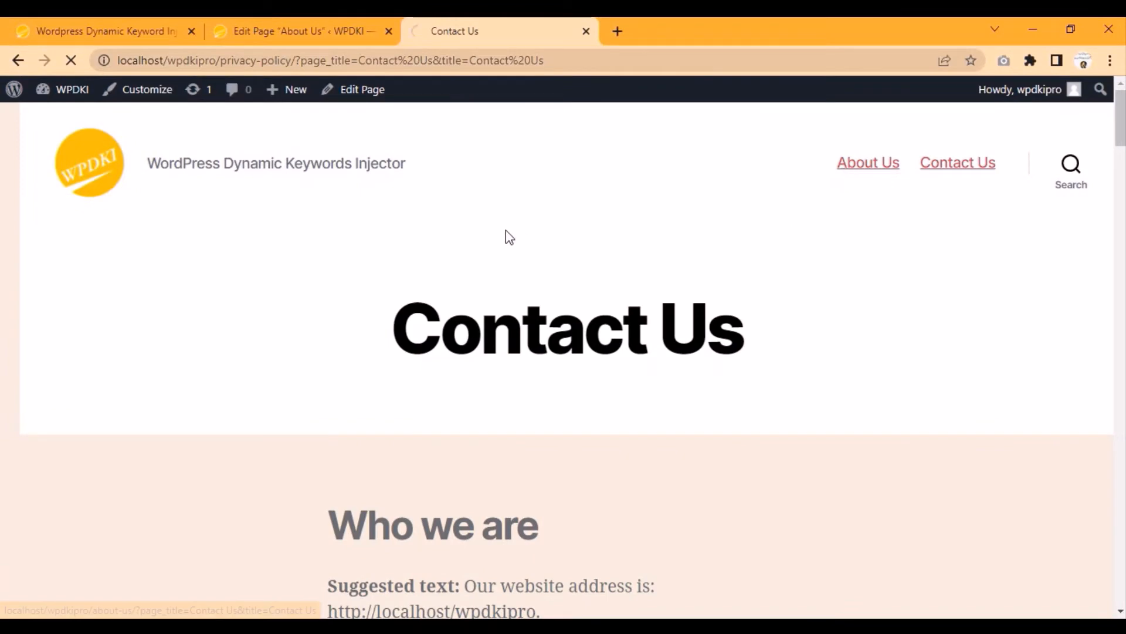
{"action": "left_click", "coordinate": [867, 162]}
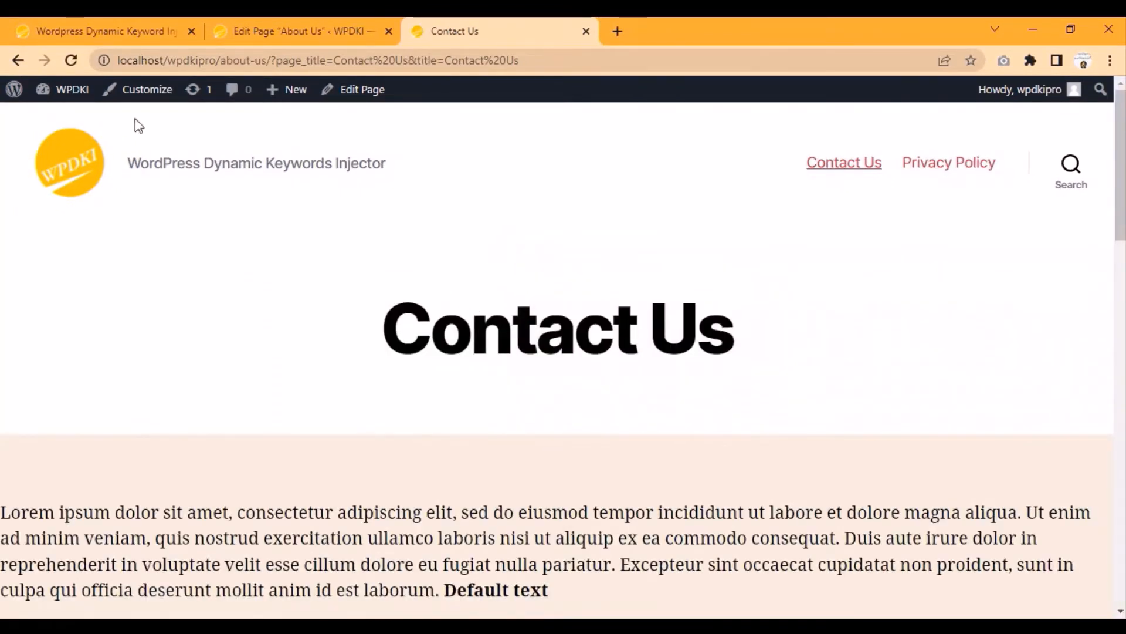
{"action": "left_click", "coordinate": [101, 31]}
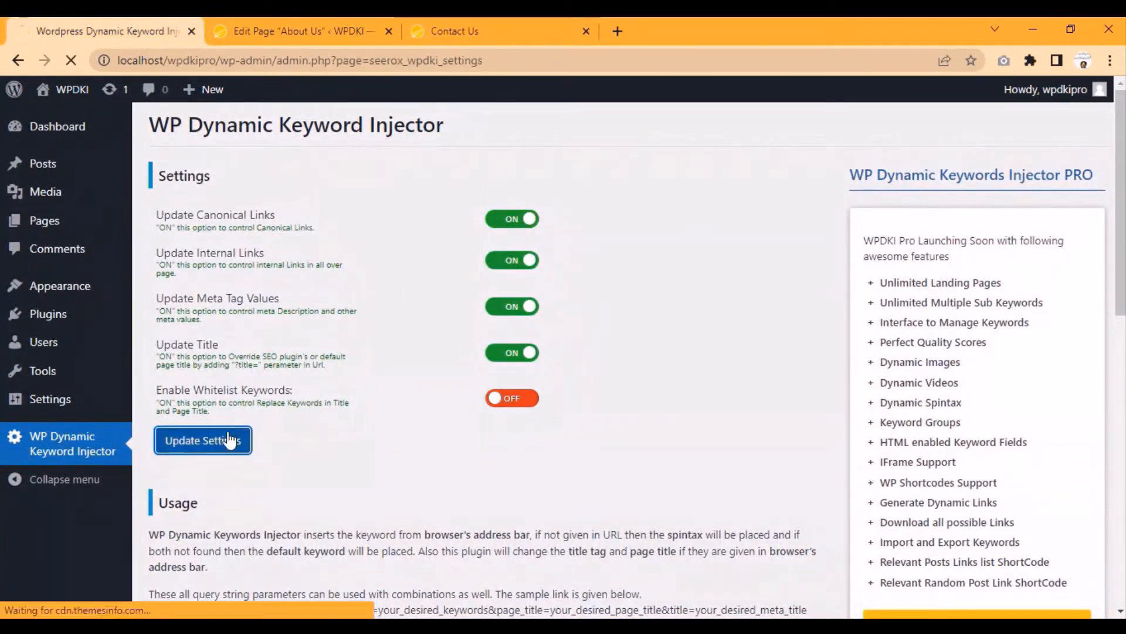
- Re-save the injector settings and close the front-end Contact Us browser tab
{"action": "left_click", "coordinate": [203, 440]}
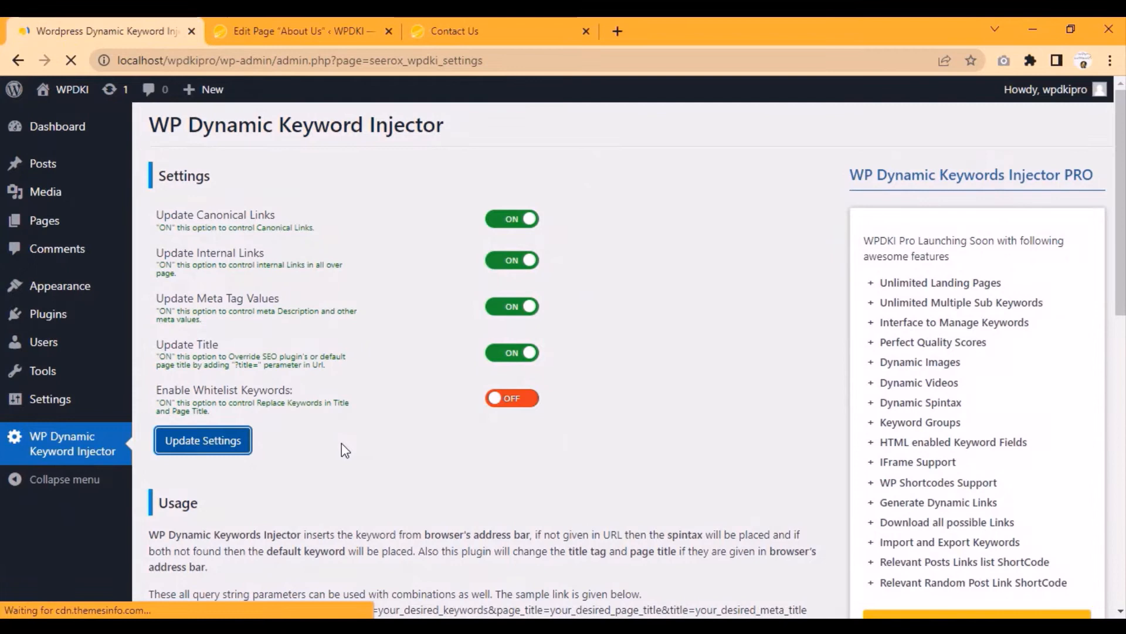
{"action": "left_click", "coordinate": [495, 30]}
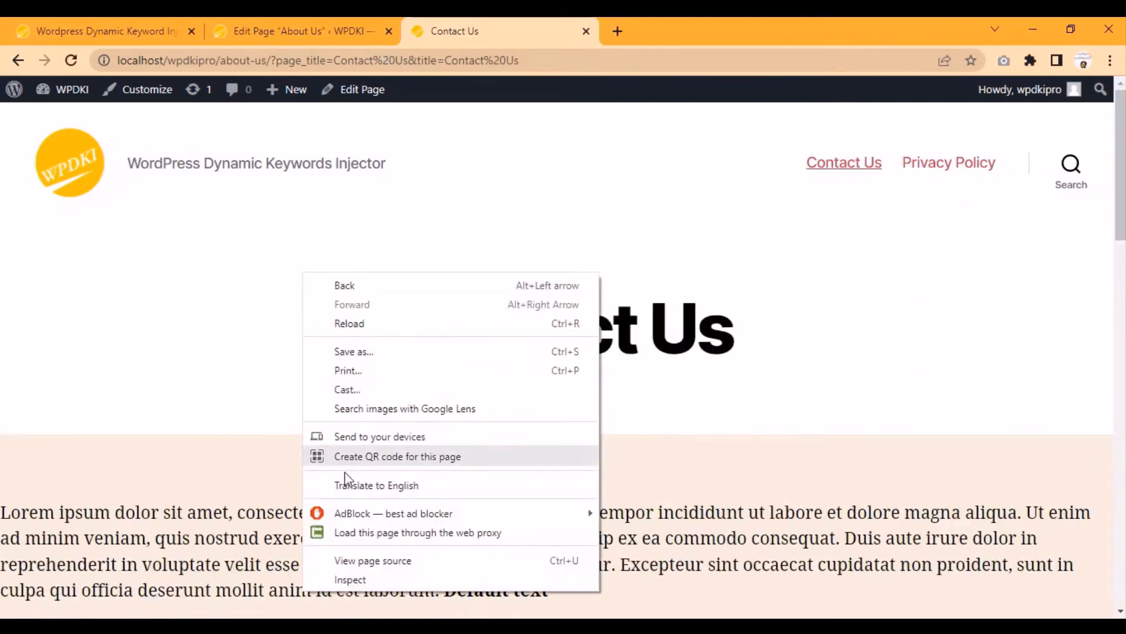
{"action": "left_click", "coordinate": [372, 561]}
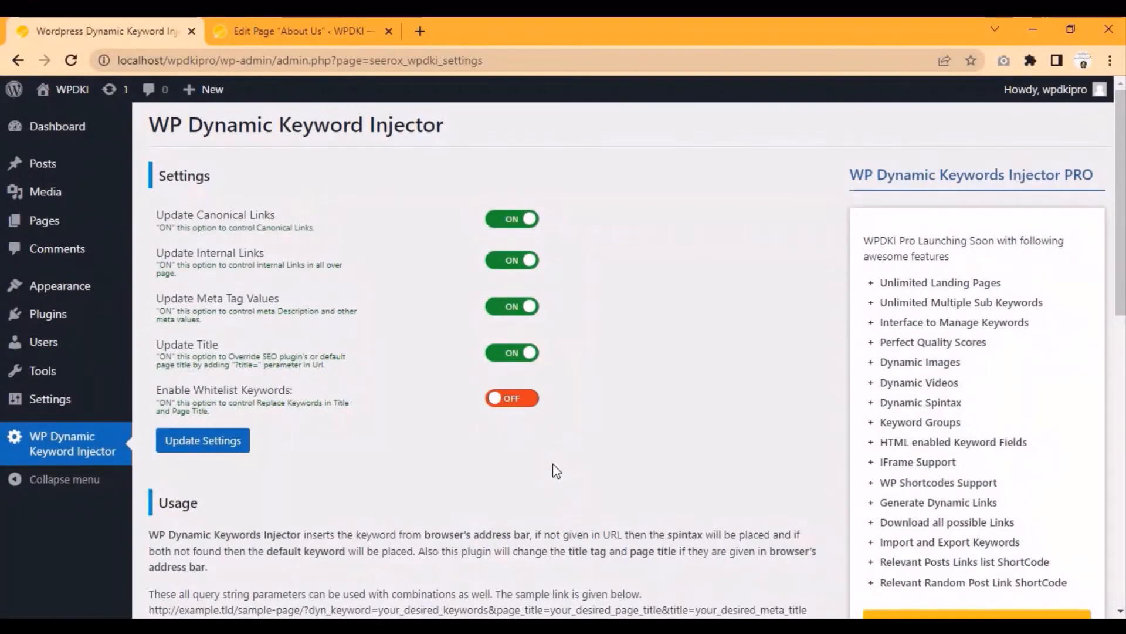
- Turn on whitelist keywords and enter 'Our Team,Join Us' as the allowed keywords
{"action": "left_click", "coordinate": [511, 398]}
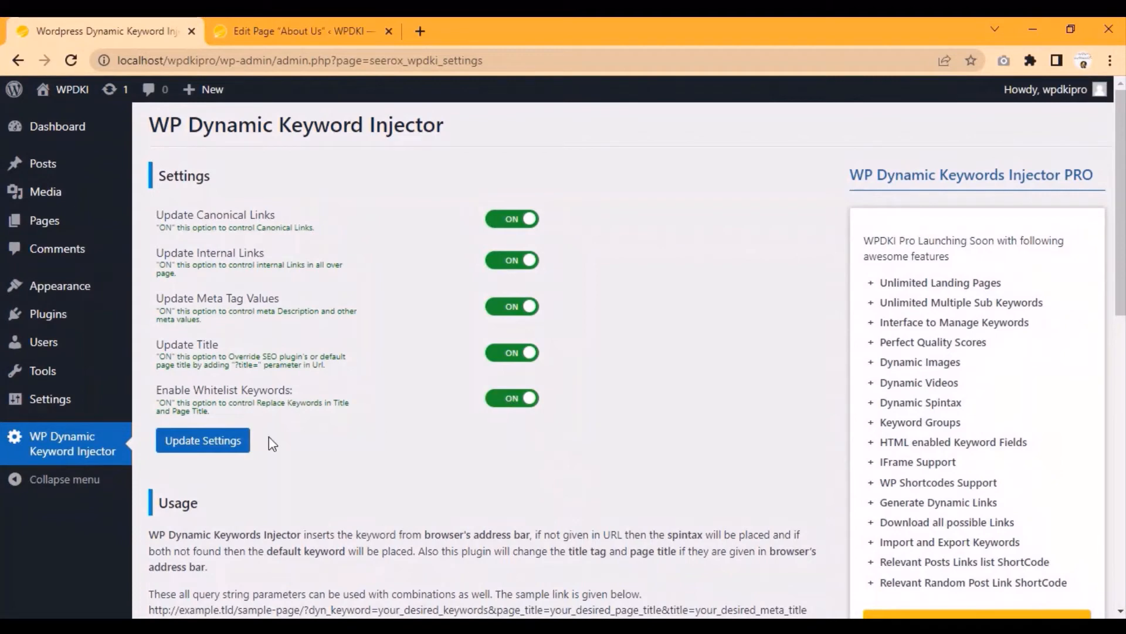
{"action": "left_click", "coordinate": [203, 440]}
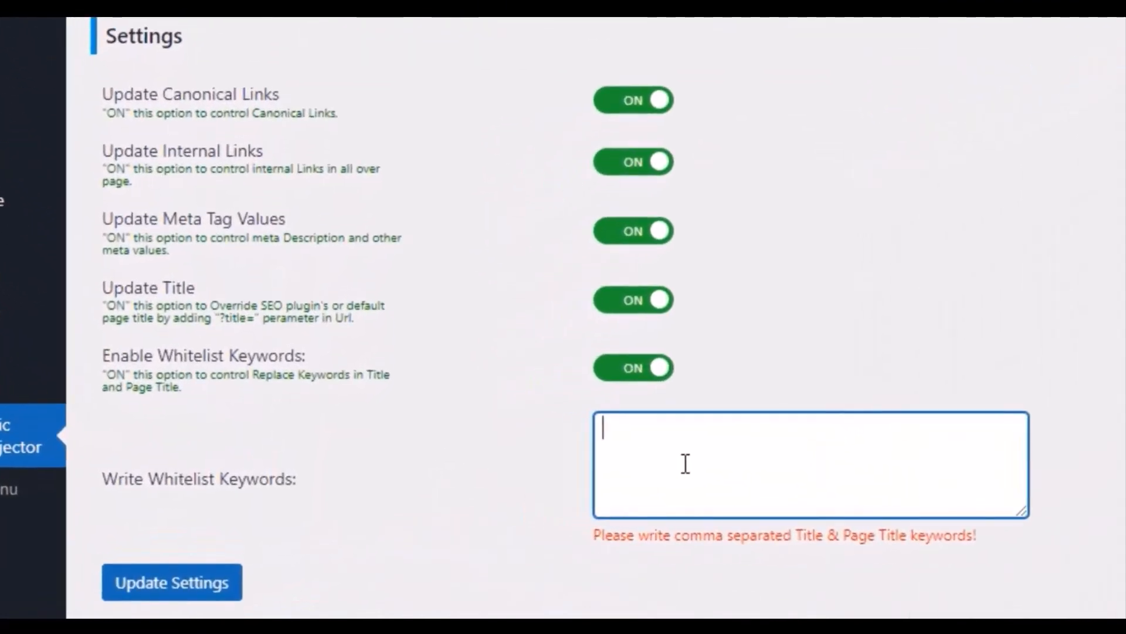
{"action": "mouse_move", "coordinate": [674, 465]}
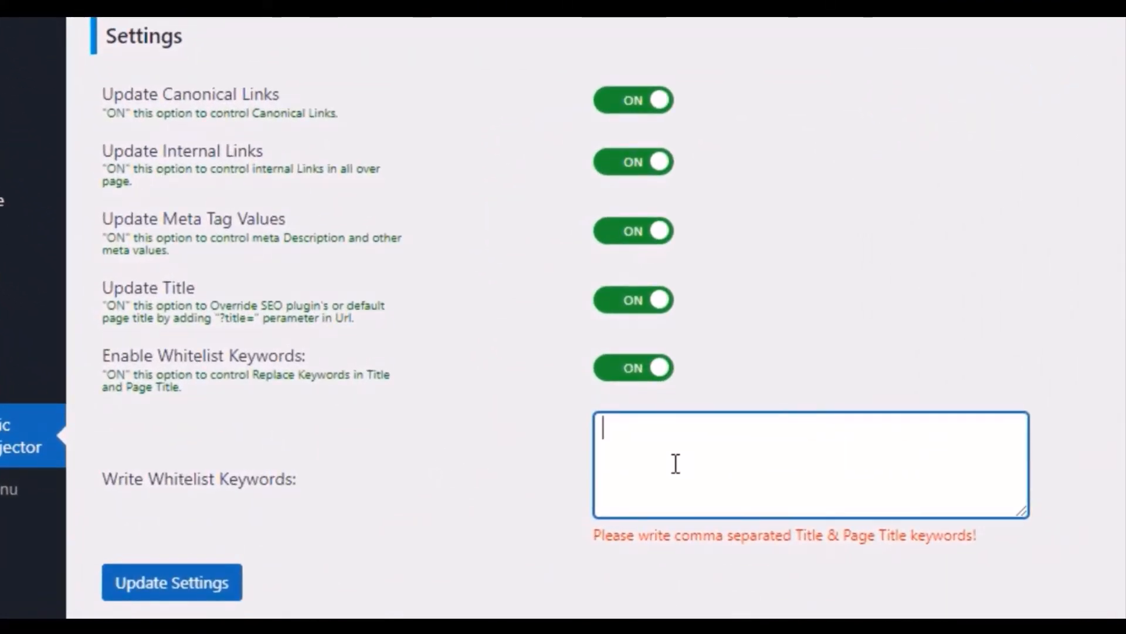
{"action": "type", "text": "Our"}
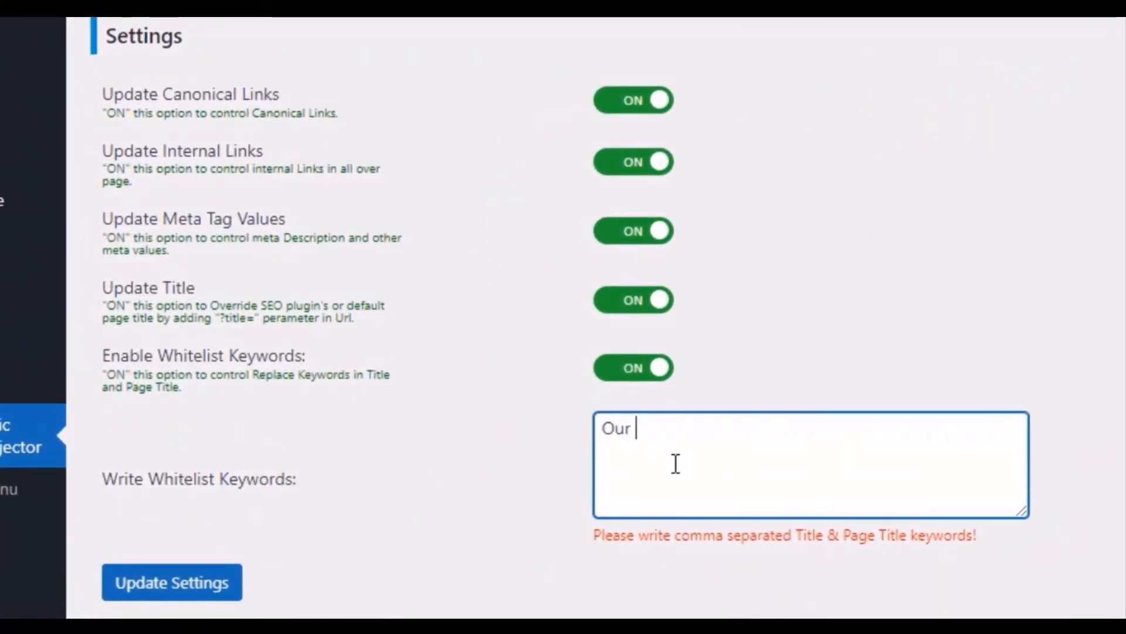
{"action": "type", "text": "Team"}
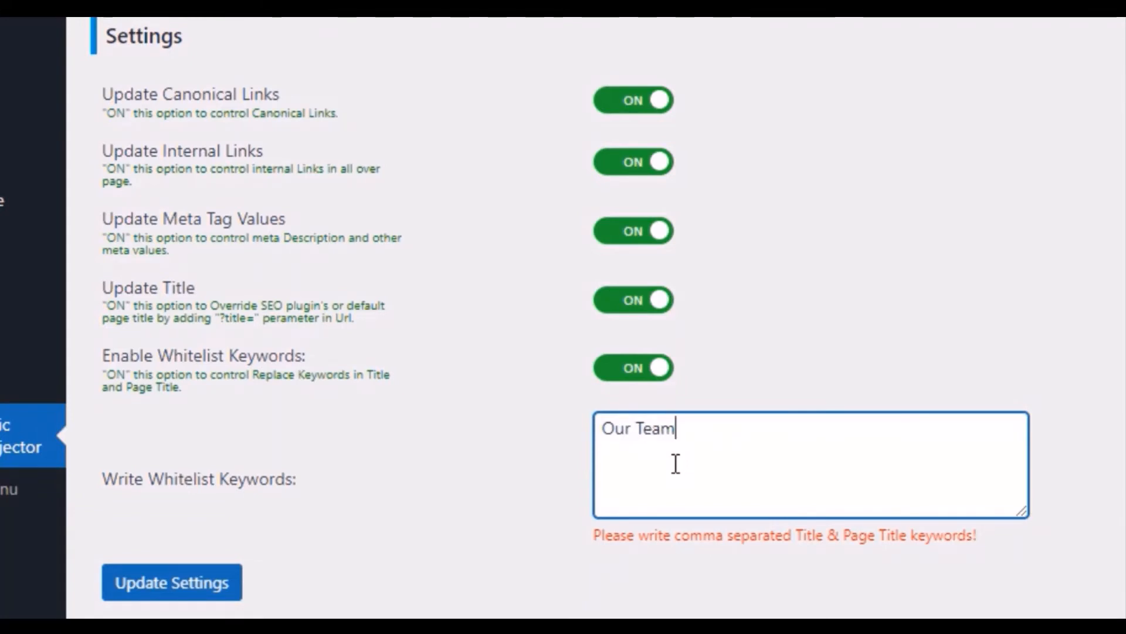
{"action": "type", "text": ","}
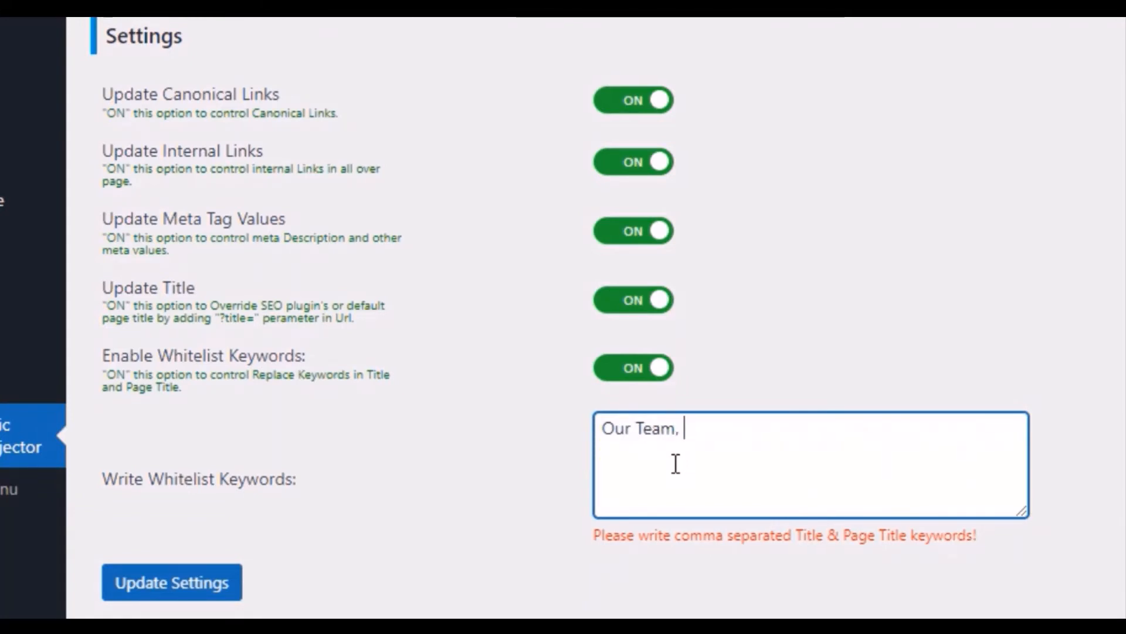
{"action": "type", "text": "J"}
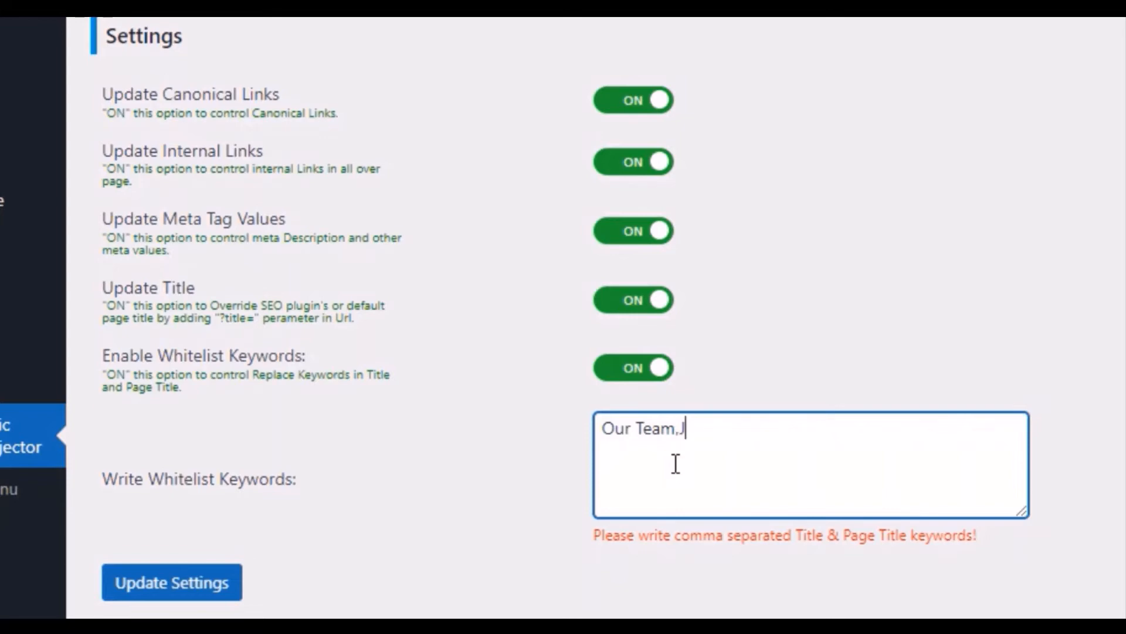
{"action": "type", "text": "Join Us"}
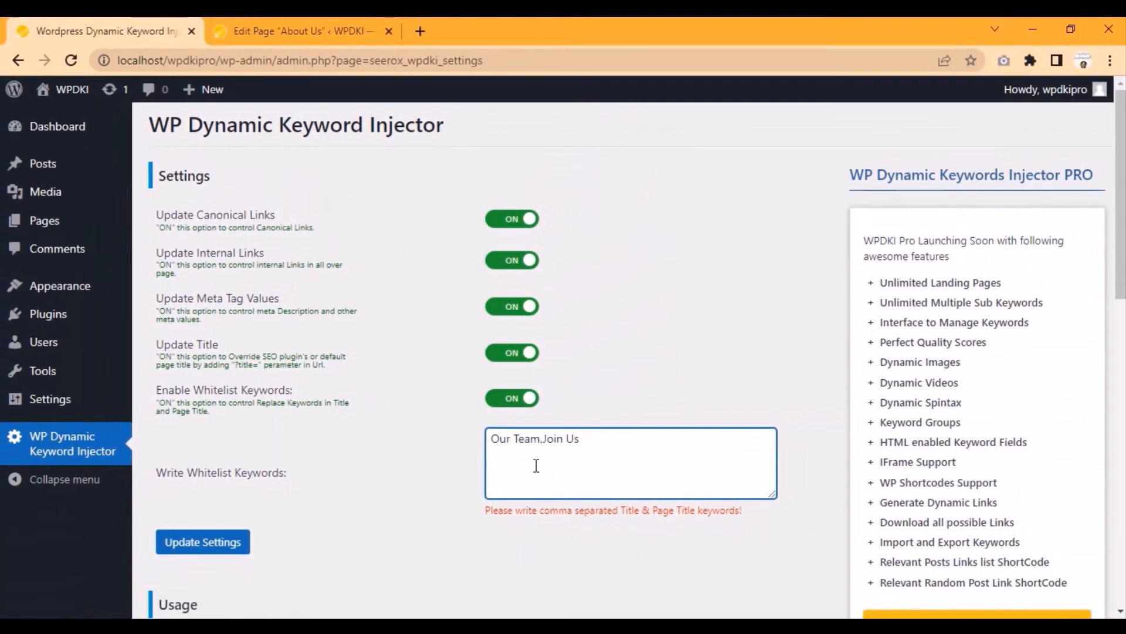
- Save the whitelist settings with Update Settings and reopen the About Us tab
{"action": "left_click", "coordinate": [203, 542]}
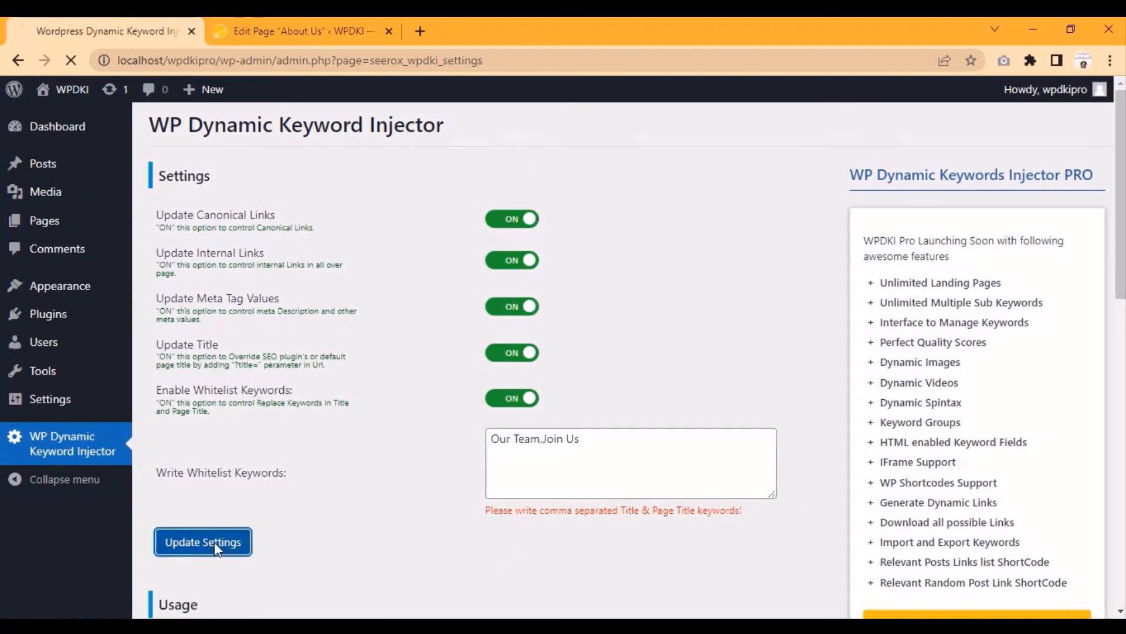
{"action": "left_click", "coordinate": [203, 542]}
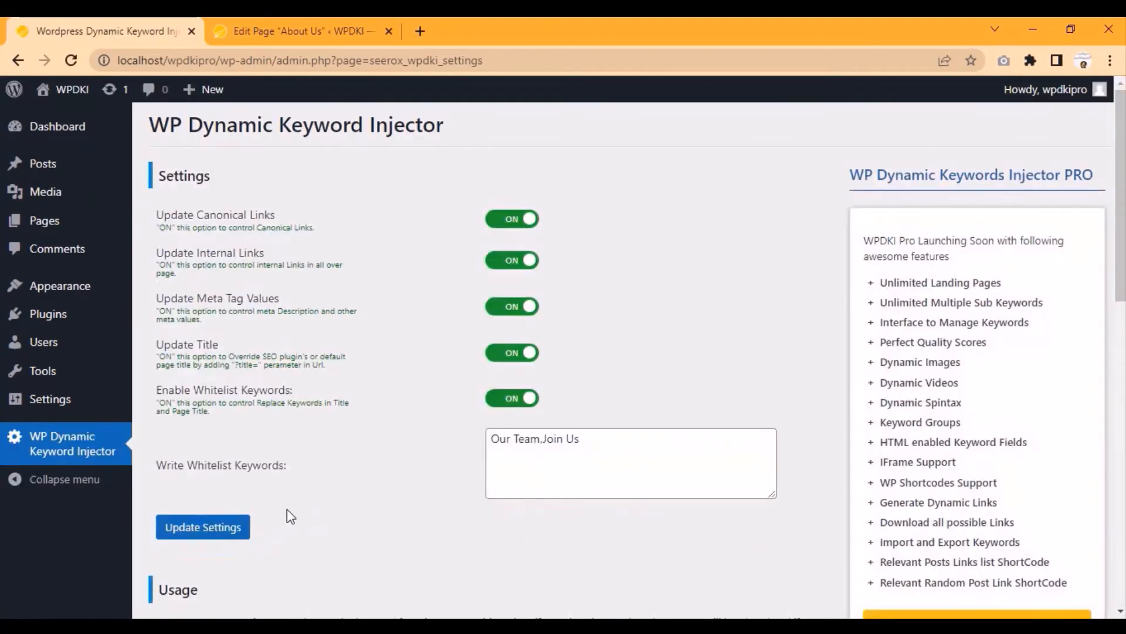
{"action": "left_click", "coordinate": [301, 31]}
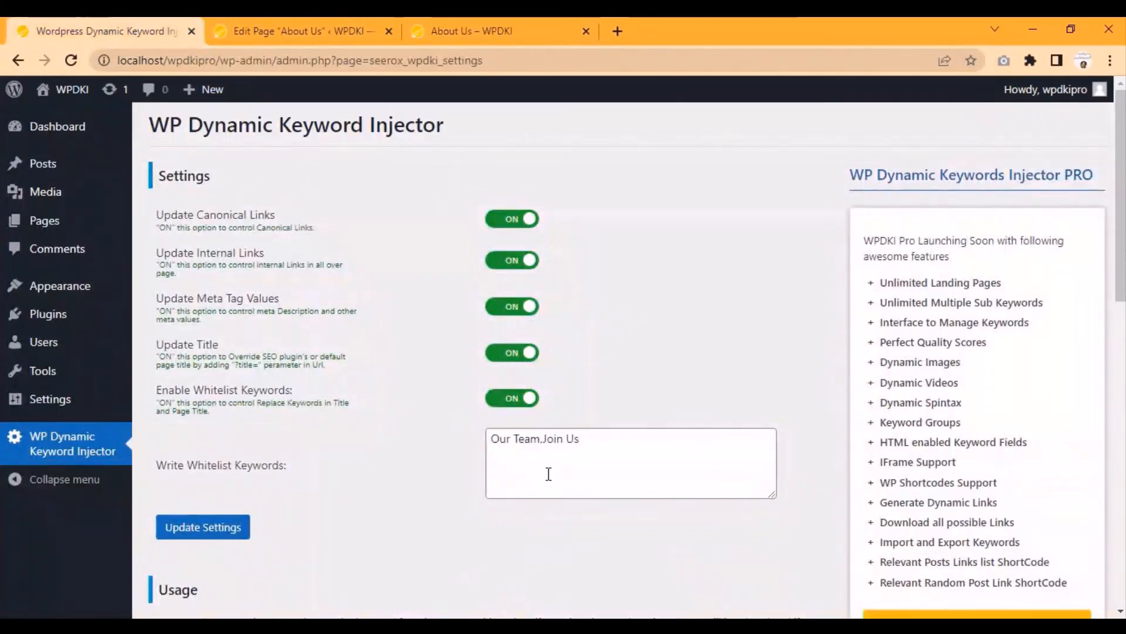
{"action": "double_click", "coordinate": [558, 437]}
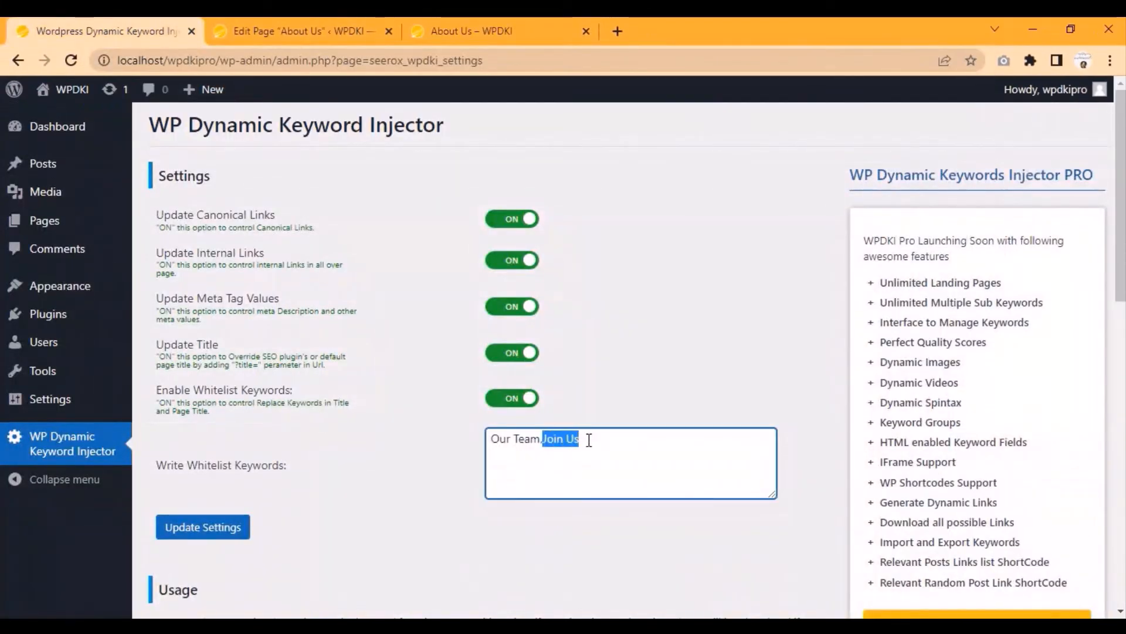
- Set the About Us address to page_title Join Us and title Our Team
{"action": "left_click", "coordinate": [474, 30]}
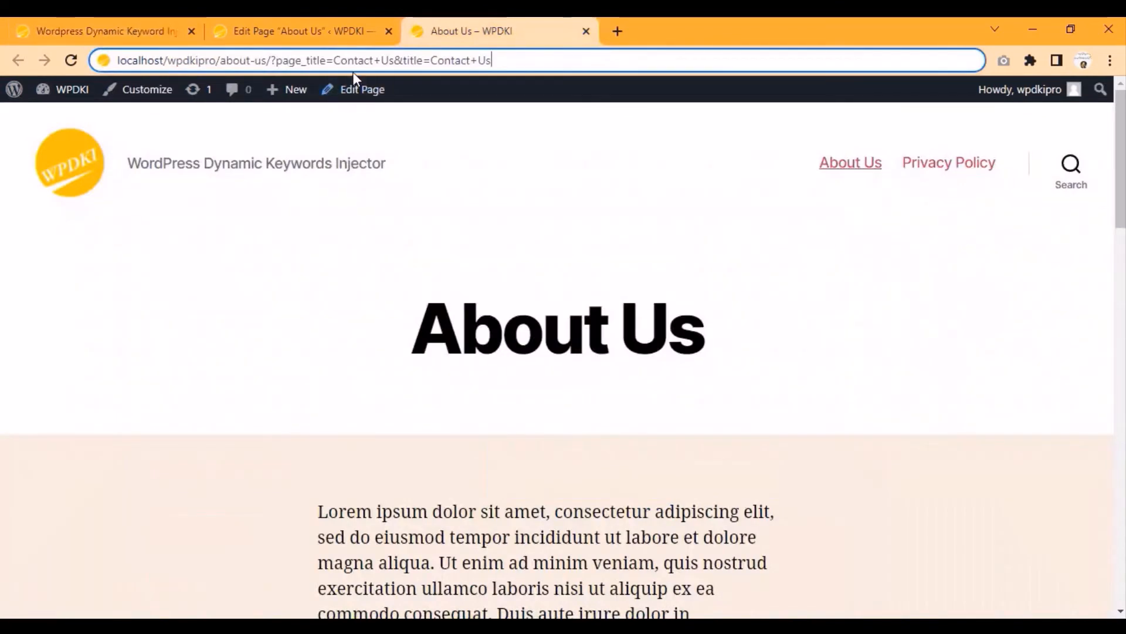
{"action": "double_click", "coordinate": [352, 60]}
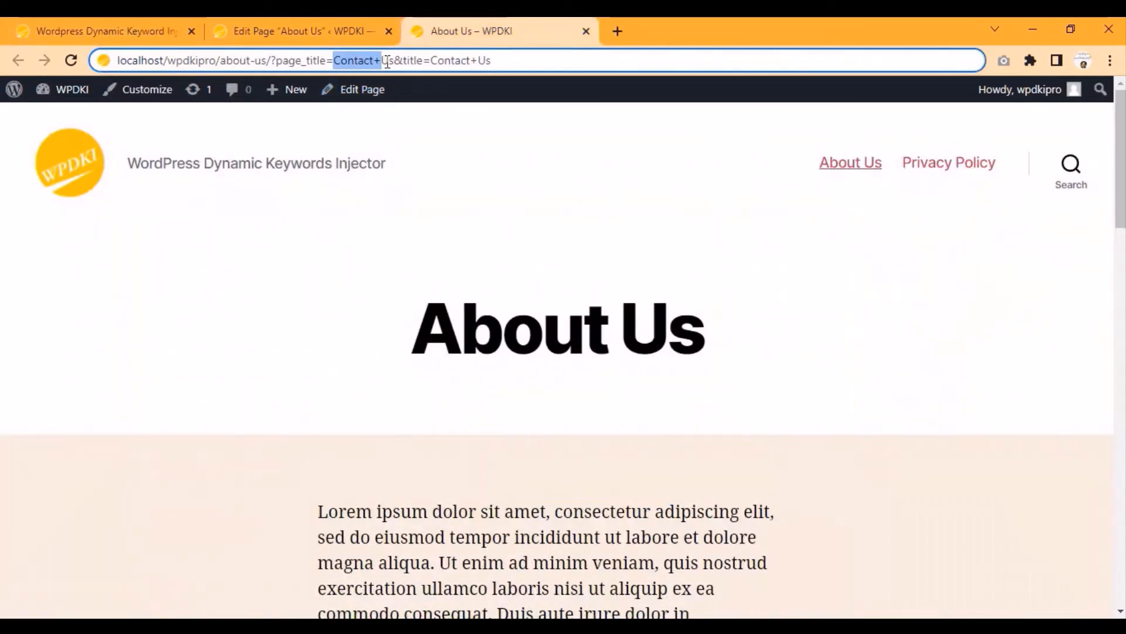
{"action": "type", "text": "Join Us"}
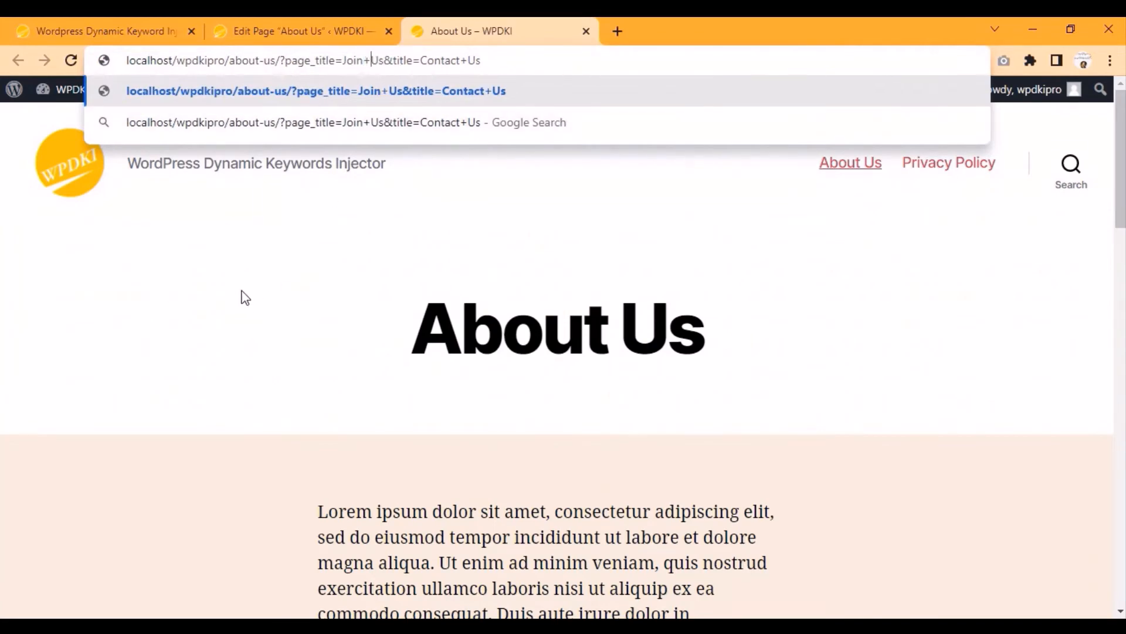
{"action": "left_click", "coordinate": [104, 31]}
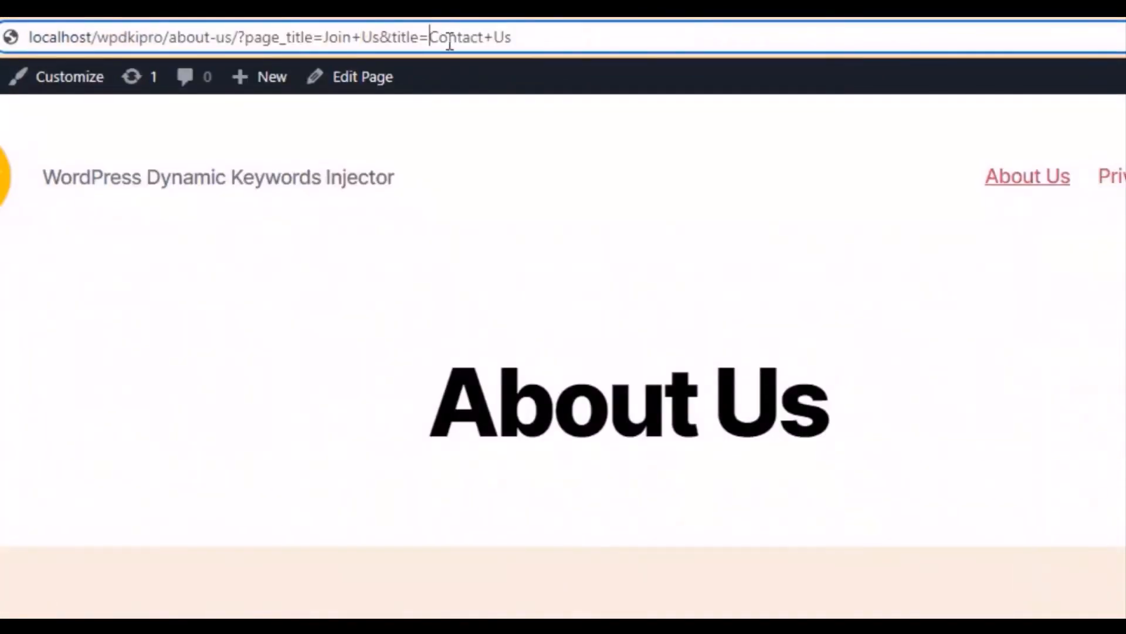
{"action": "type", "text": "Our Team"}
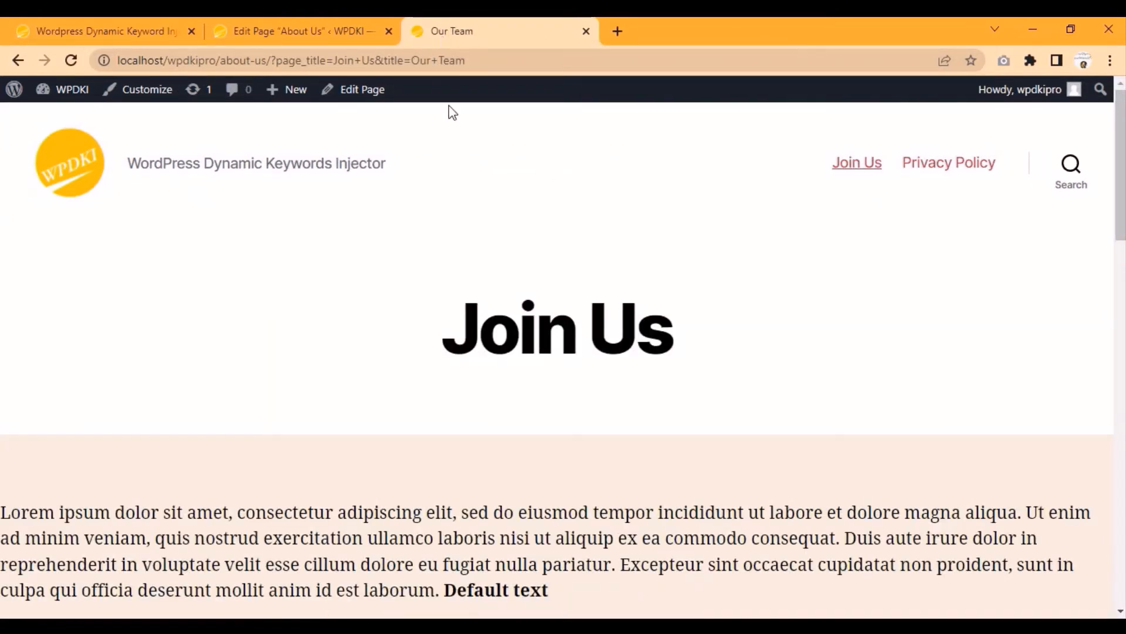
{"action": "mouse_move", "coordinate": [755, 334]}
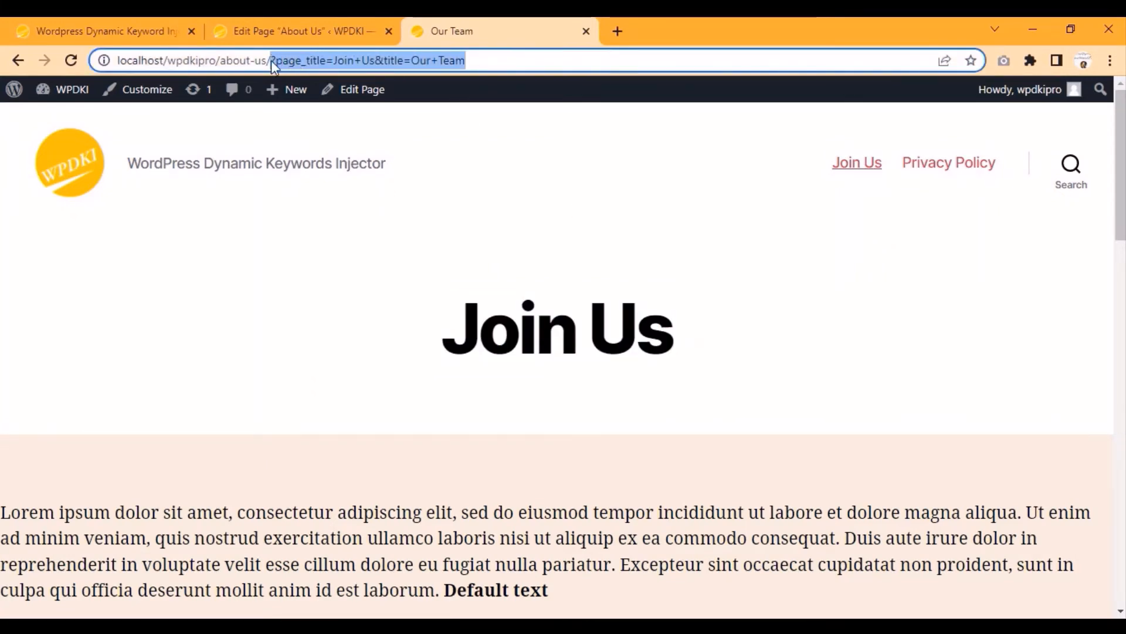
- Review the saved whitelist on the settings page and return to the front-end Join Us page
{"action": "left_click", "coordinate": [101, 30]}
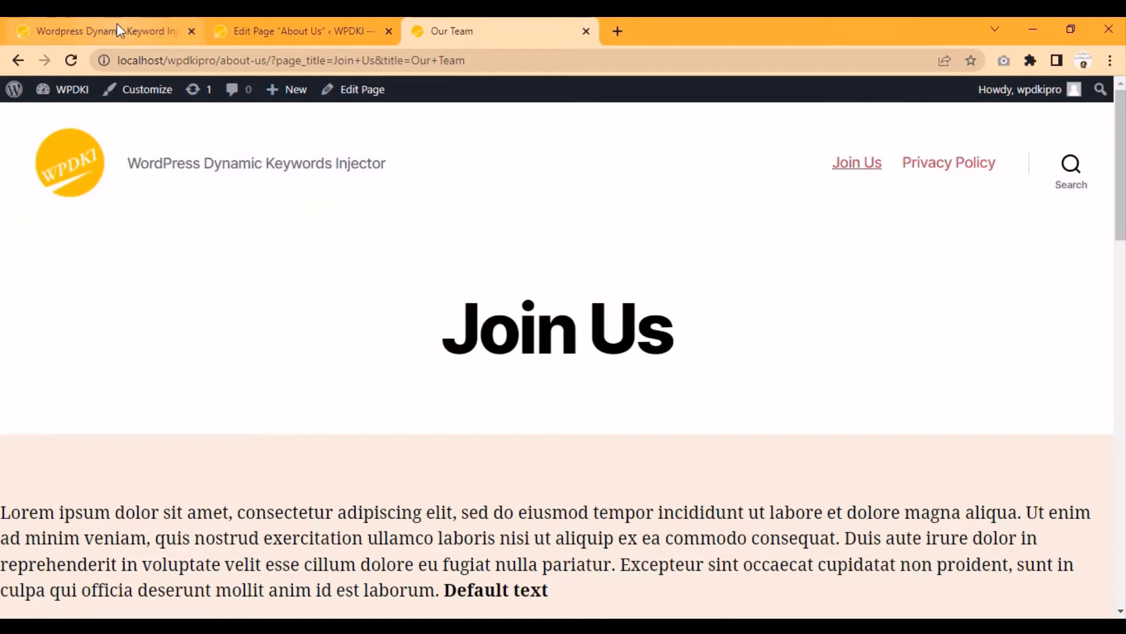
{"action": "left_click", "coordinate": [101, 30]}
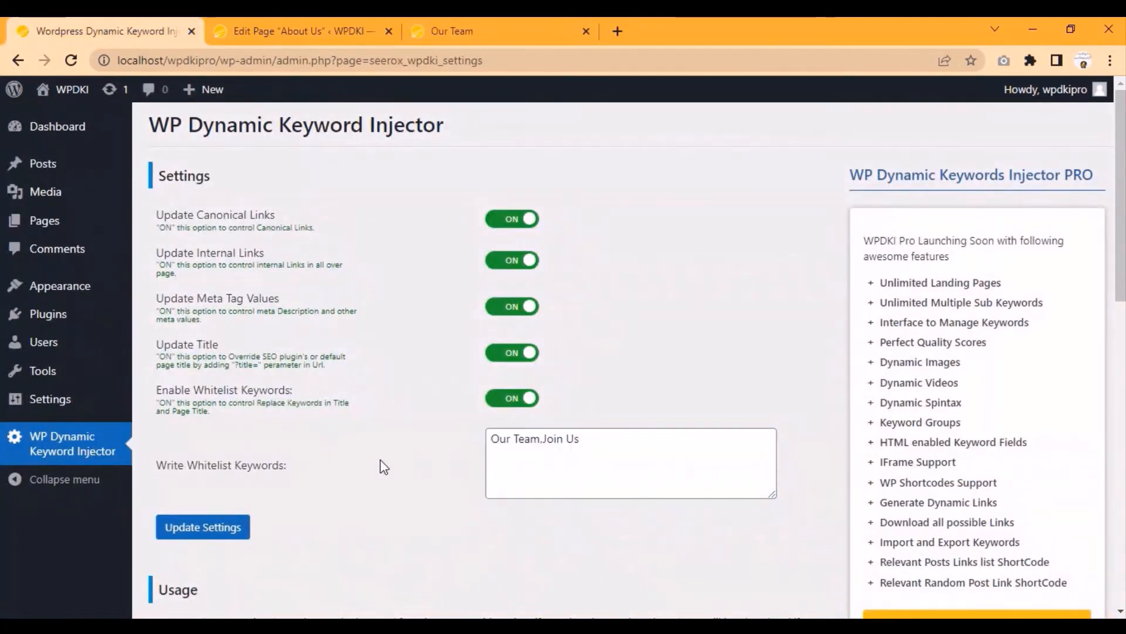
{"action": "left_click", "coordinate": [538, 443]}
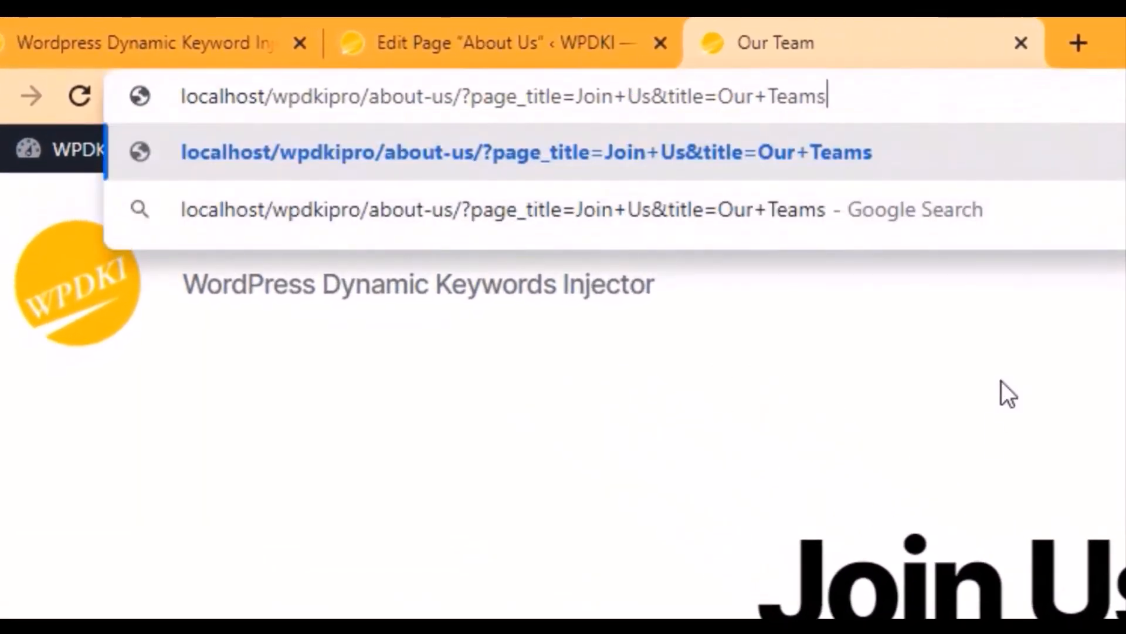
{"action": "mouse_move", "coordinate": [978, 429]}
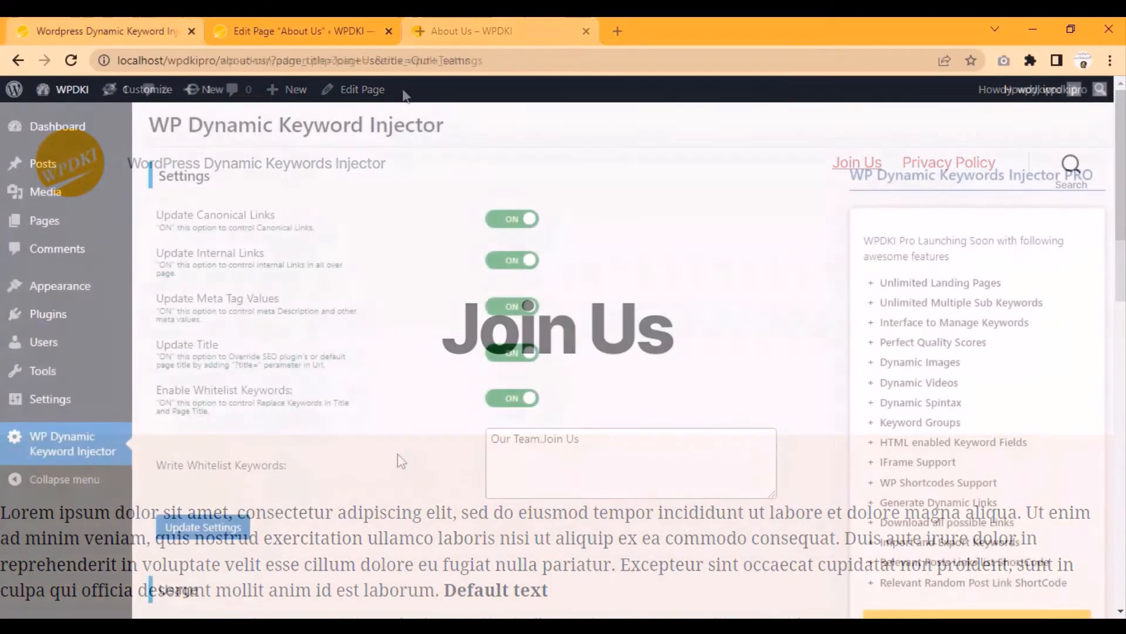
- Switch whitelist keywords off, save settings, and copy the SEARCH_KEYWORD shortcode example
{"action": "left_click", "coordinate": [511, 397]}
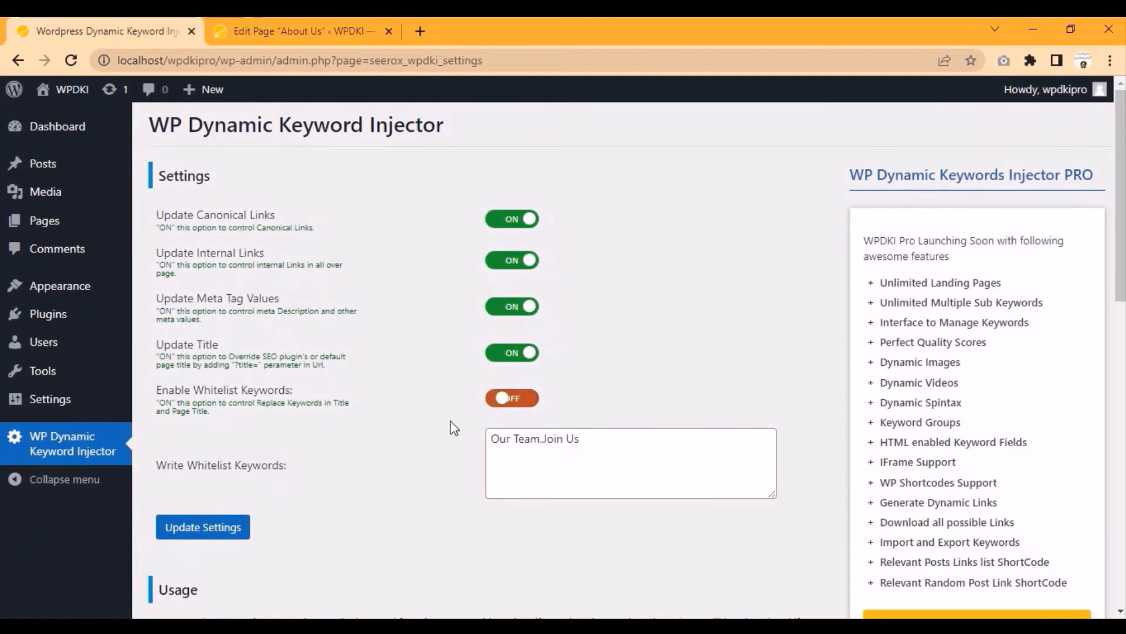
{"action": "left_click", "coordinate": [202, 527]}
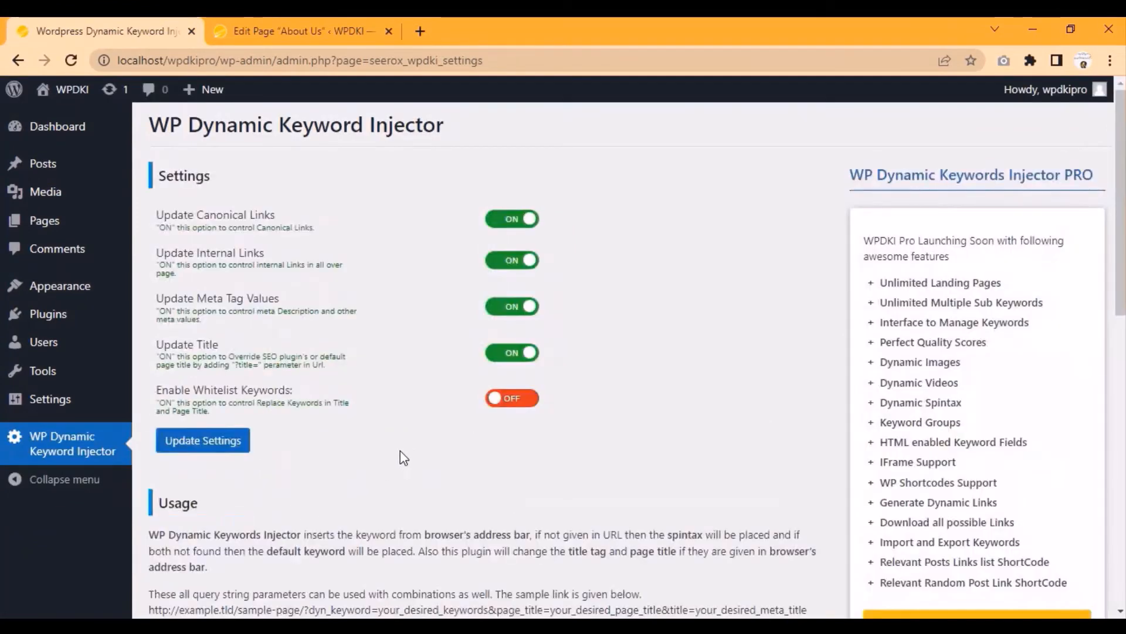
{"action": "scroll", "scroll_direction": "down", "scroll_amount": 3}
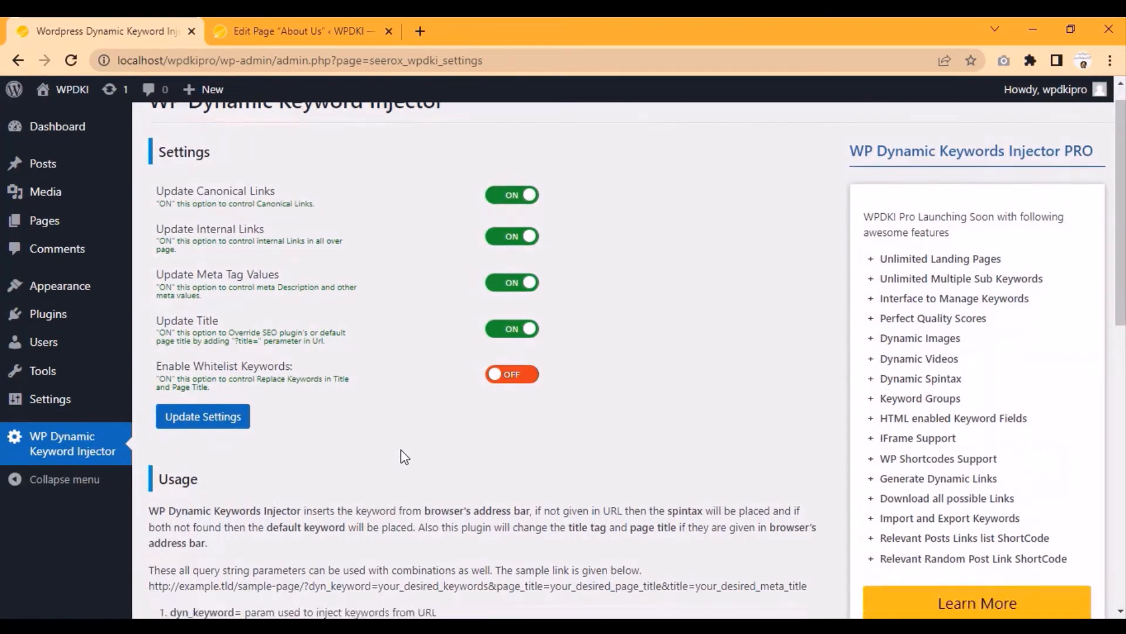
{"action": "scroll", "scroll_direction": "down", "scroll_amount": 3}
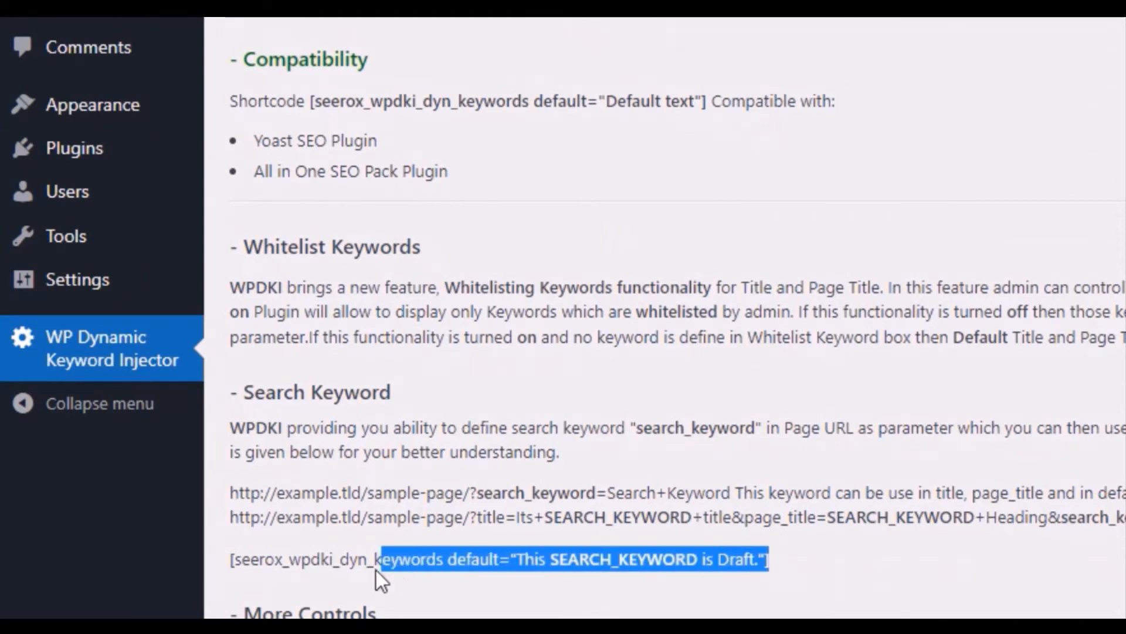
{"action": "left_click_drag", "start_coordinate": [380, 559], "coordinate": [233, 559]}
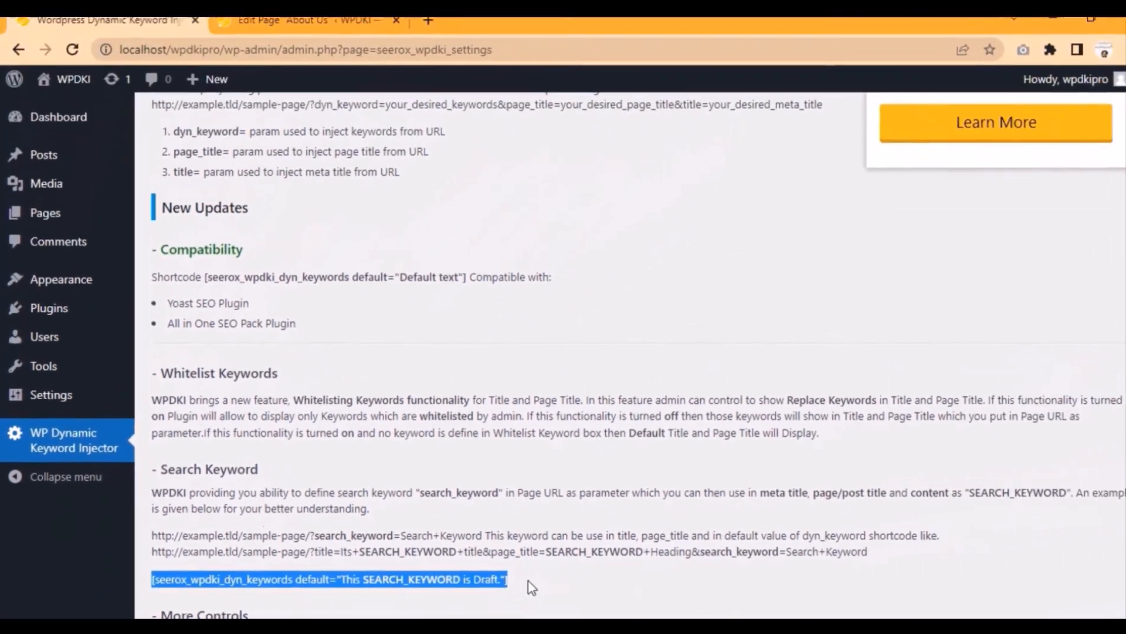
- Add the shortcode with default 'This SEARCH_KEYWORD is Draft.' below the About Us text
{"action": "left_click", "coordinate": [309, 31]}
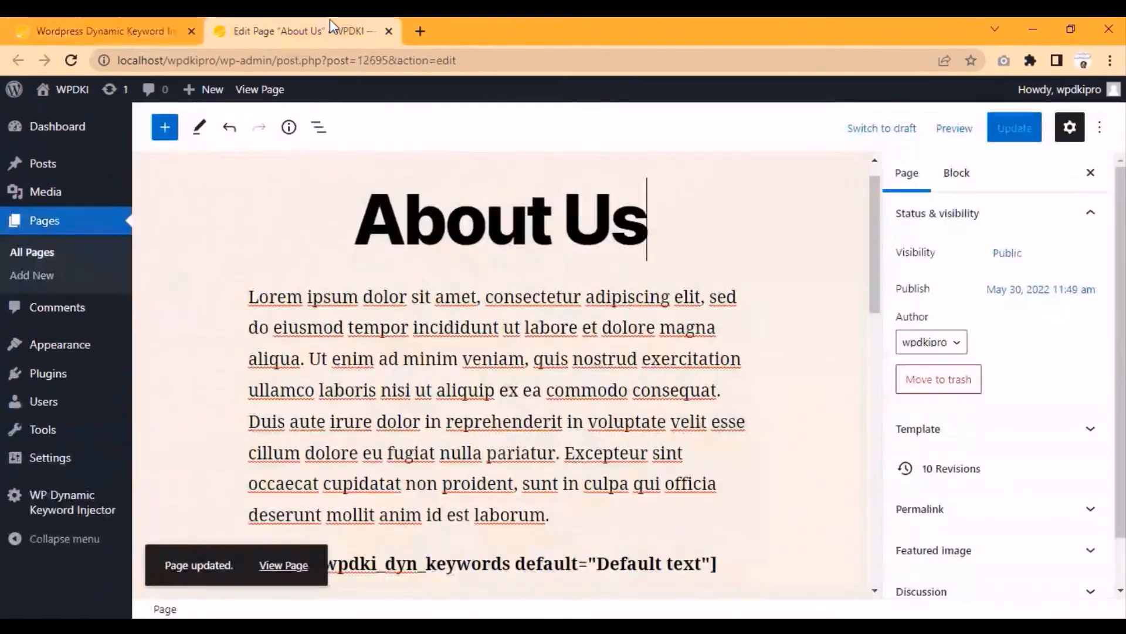
{"action": "scroll", "scroll_direction": "down", "scroll_amount": 3}
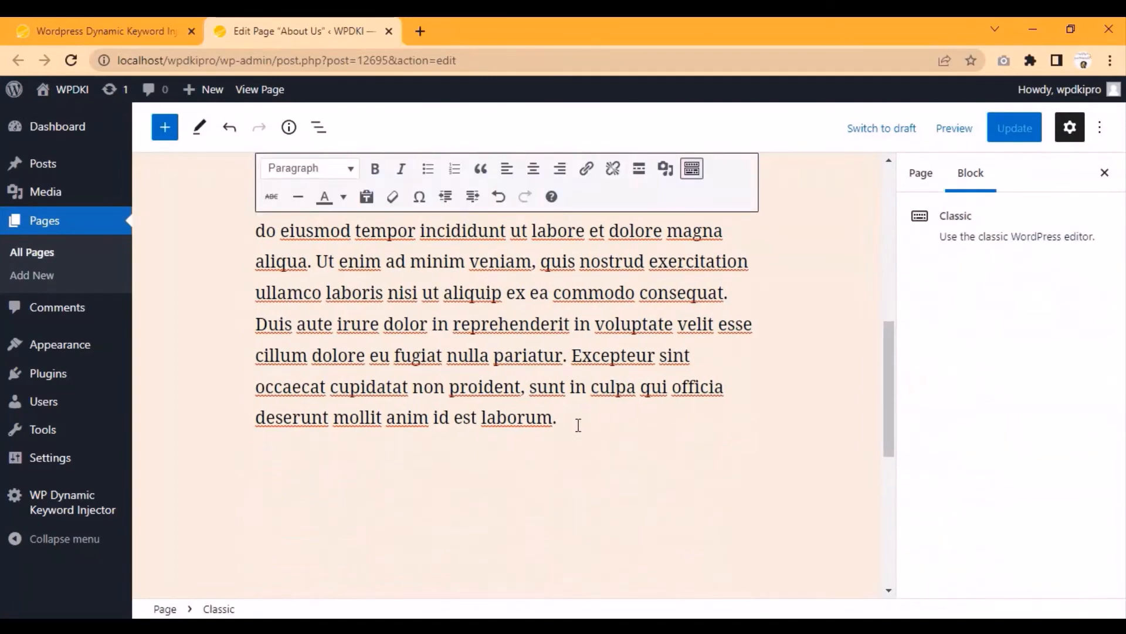
{"action": "type", "text": "[seerox_wpdki_dyn_keywords default=\"This SEARCH_KEYWORD is Draft.\"]"}
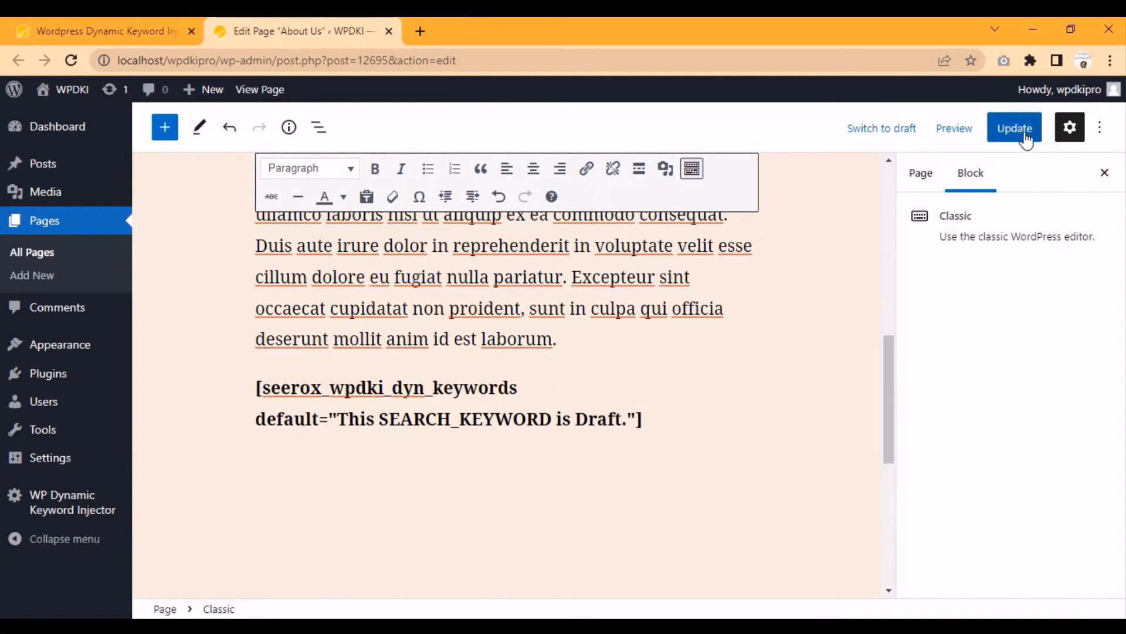
- Update the About Us page and view it live ending with 'This is Draft.'
{"action": "left_click", "coordinate": [1014, 128]}
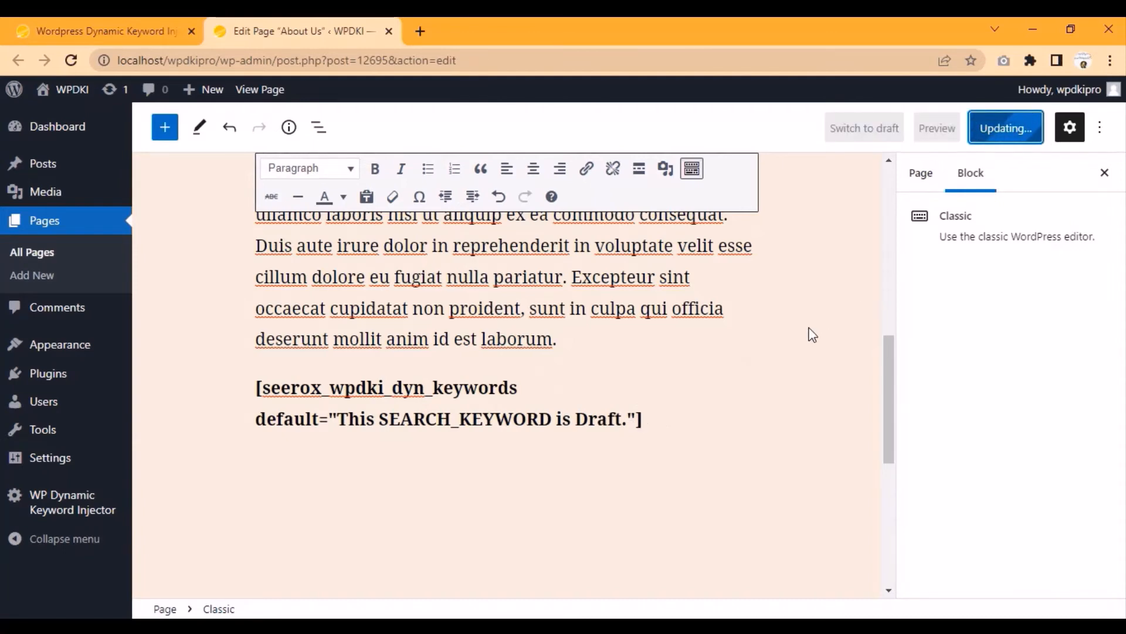
{"action": "left_click", "coordinate": [1005, 128]}
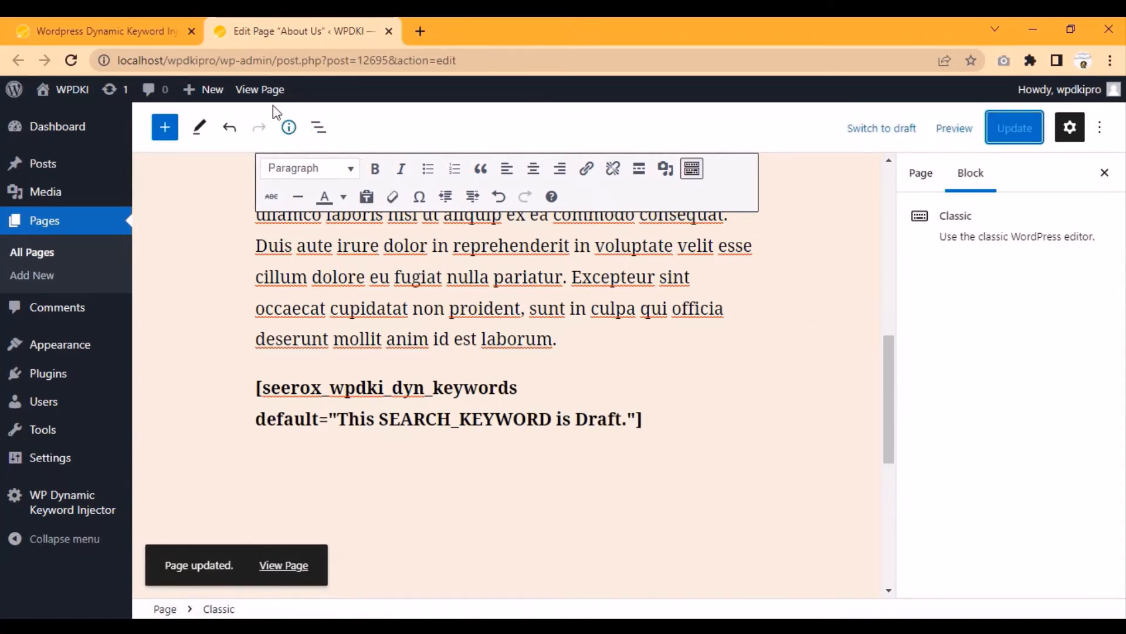
{"action": "left_click", "coordinate": [283, 564]}
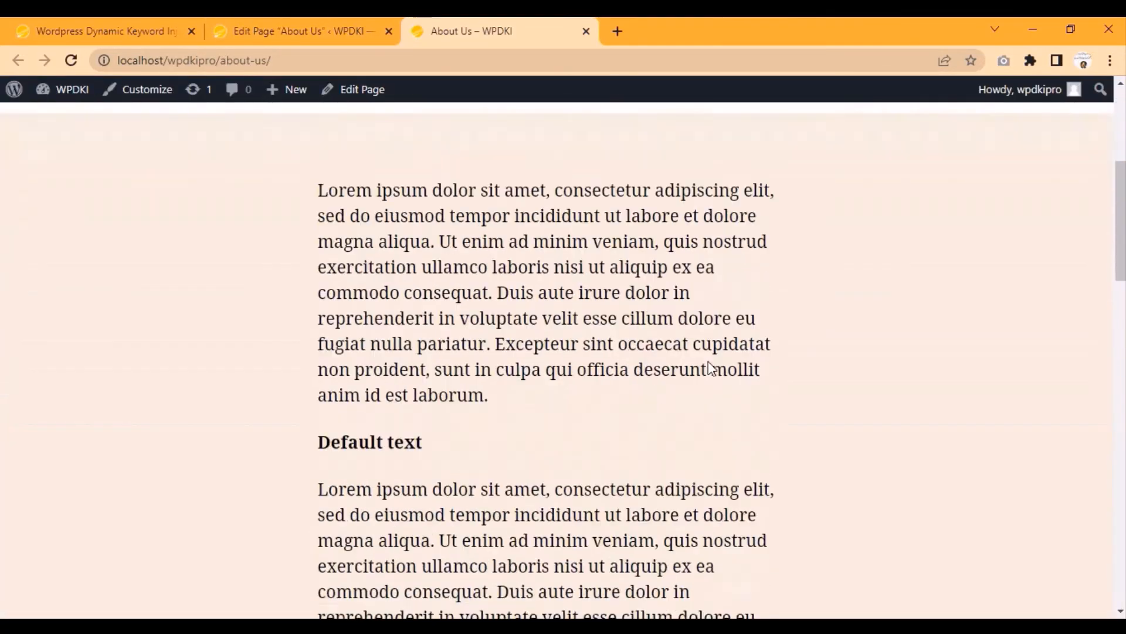
{"action": "scroll", "scroll_direction": "down", "scroll_amount": 3}
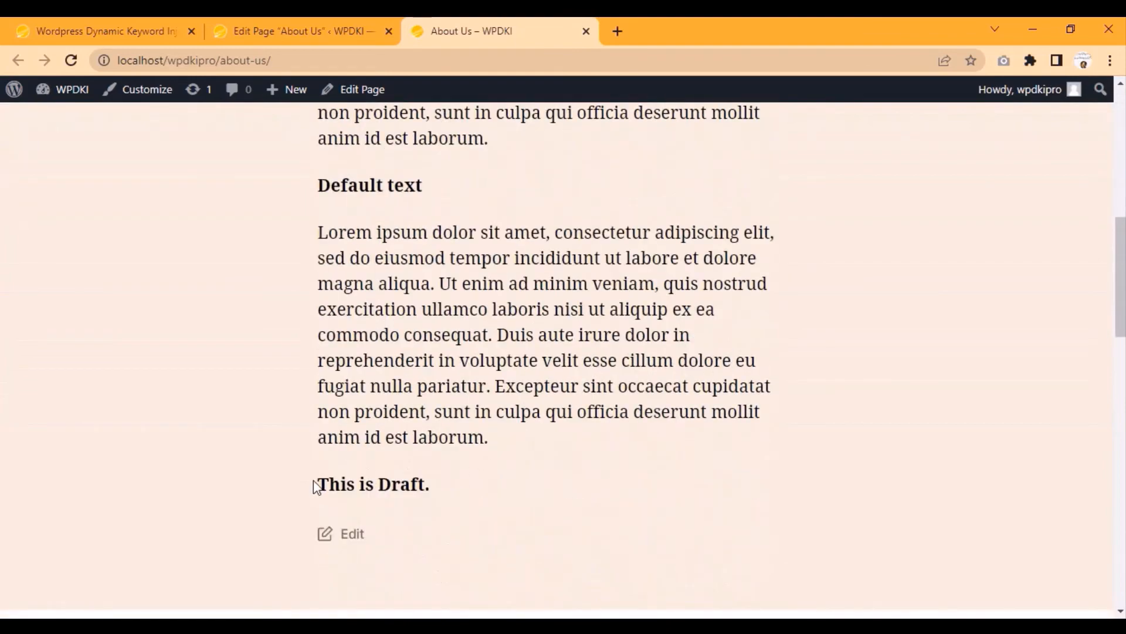
{"action": "mouse_move", "coordinate": [505, 472]}
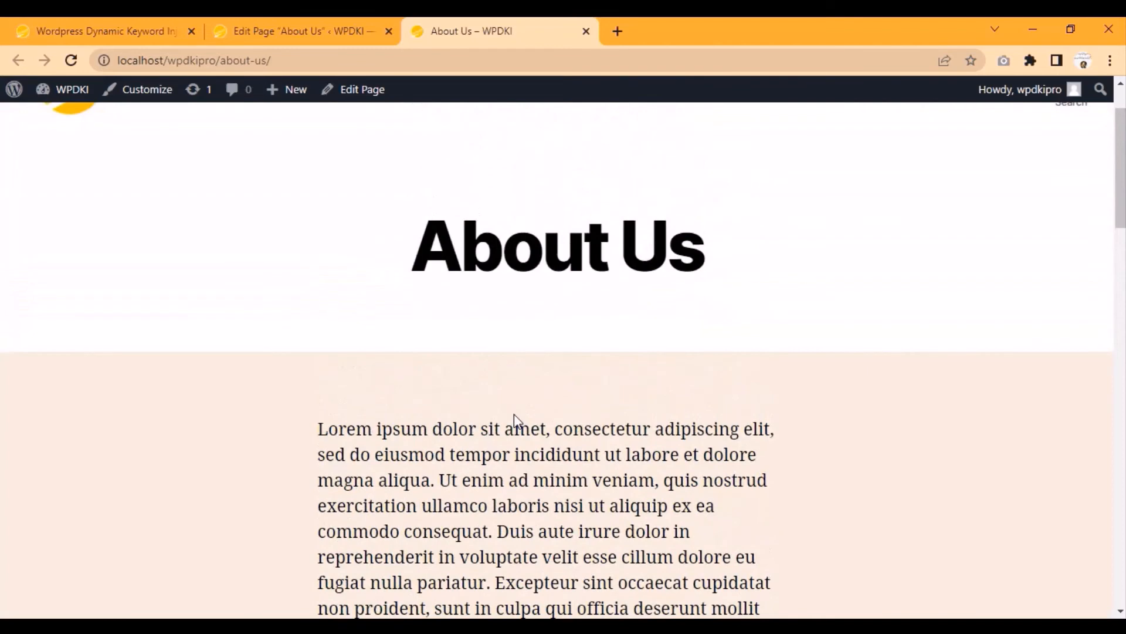
- Copy the example title, page_title and search_keyword parameters from the Usage section
{"action": "left_click", "coordinate": [101, 30]}
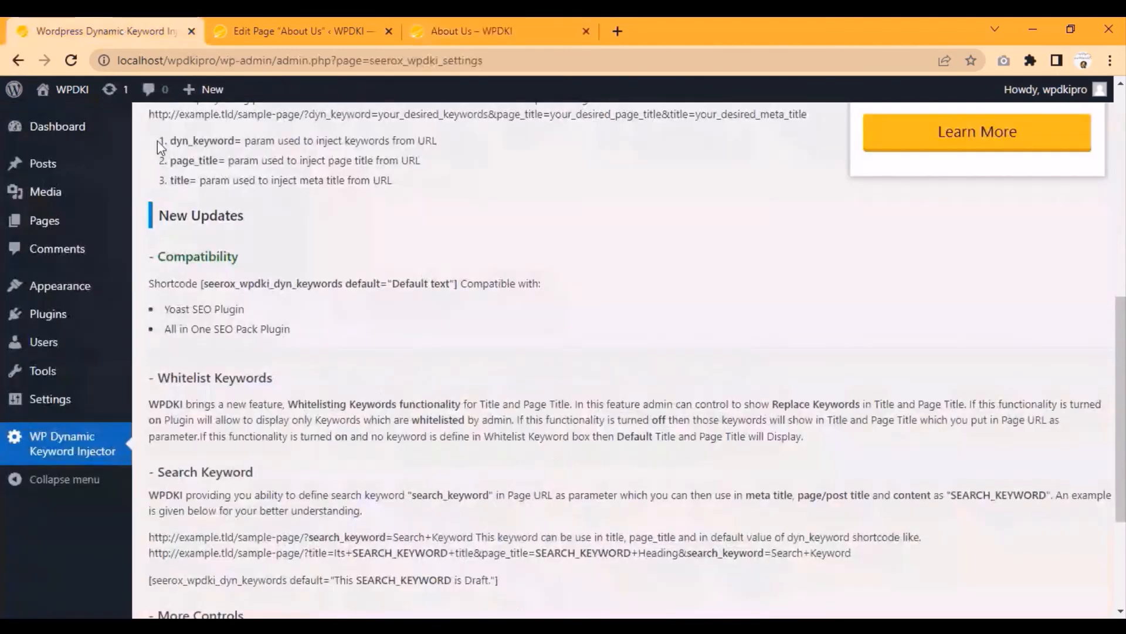
{"action": "scroll", "scroll_direction": "down", "scroll_amount": 3}
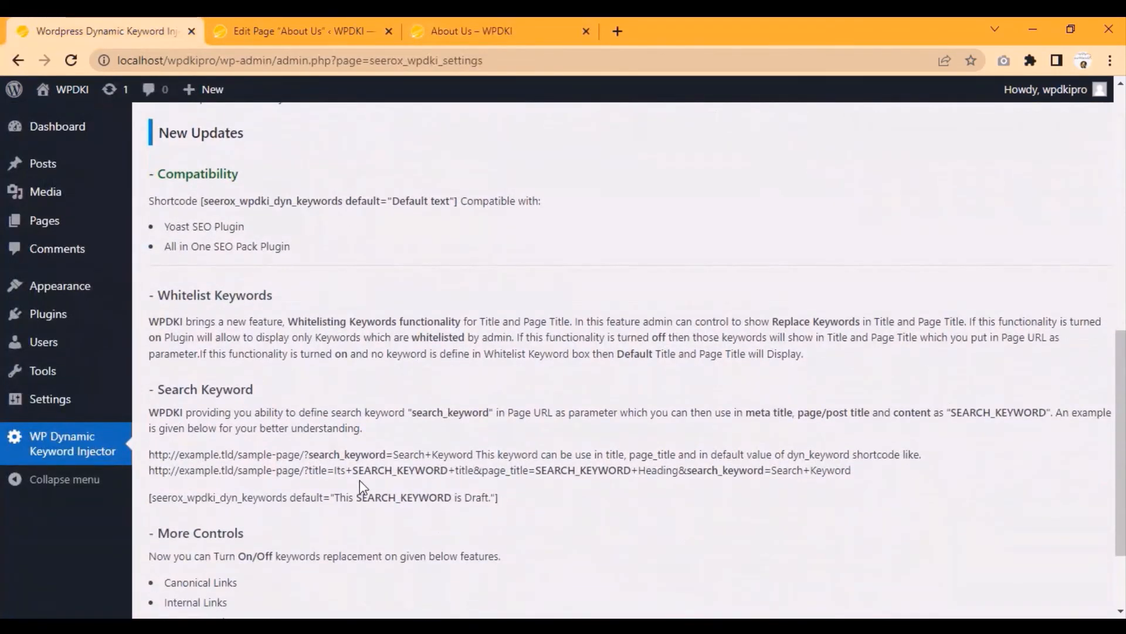
{"action": "left_click_drag", "start_coordinate": [300, 469], "coordinate": [687, 470]}
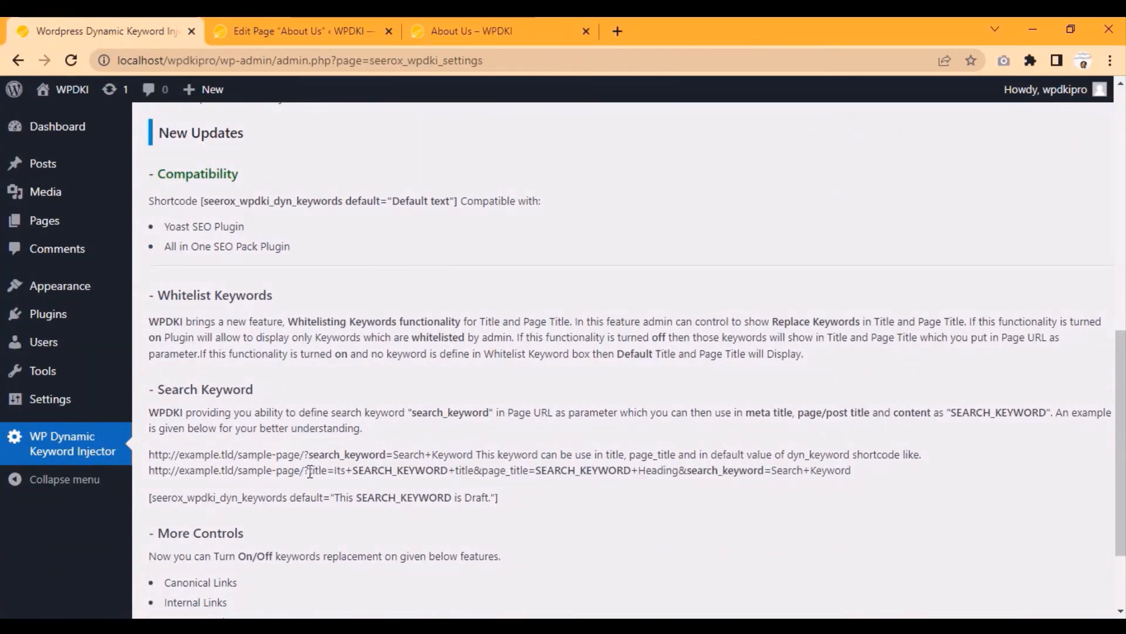
{"action": "left_click_drag", "start_coordinate": [302, 470], "coordinate": [447, 470]}
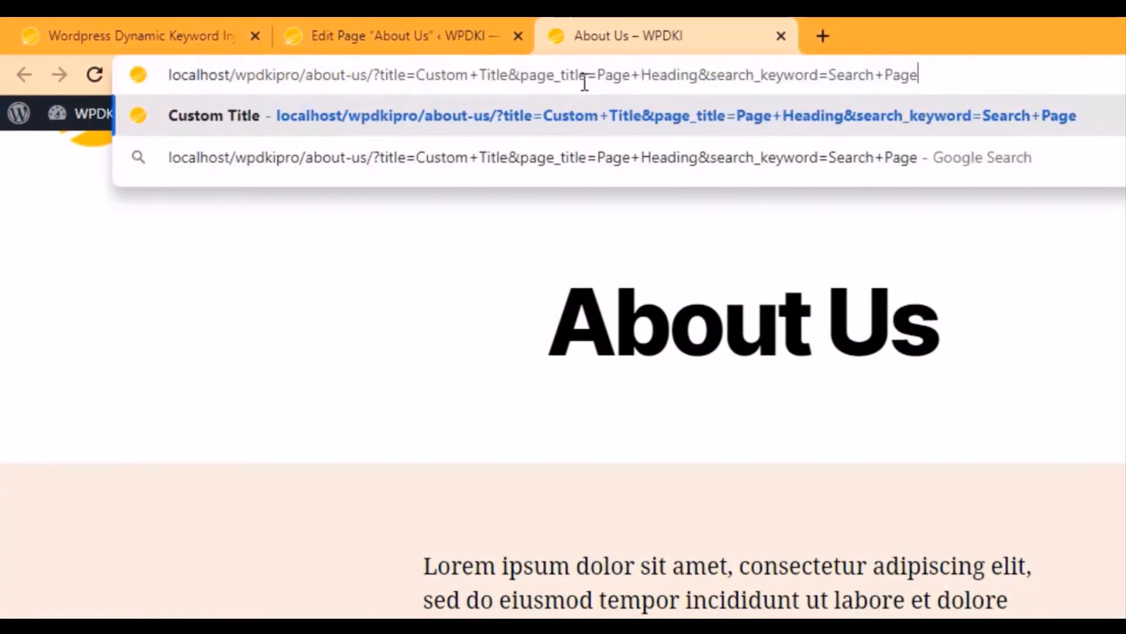
- Load the About Us page showing Page Heading and 'This Search Page is Draft.'
{"action": "key", "text": "Enter"}
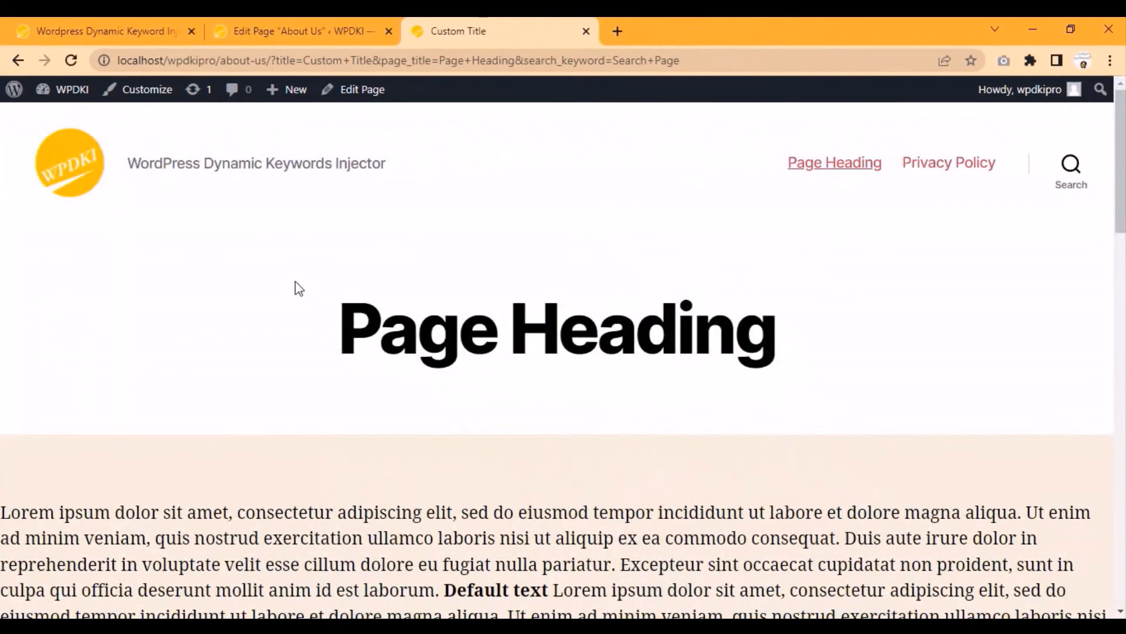
{"action": "mouse_move", "coordinate": [283, 101]}
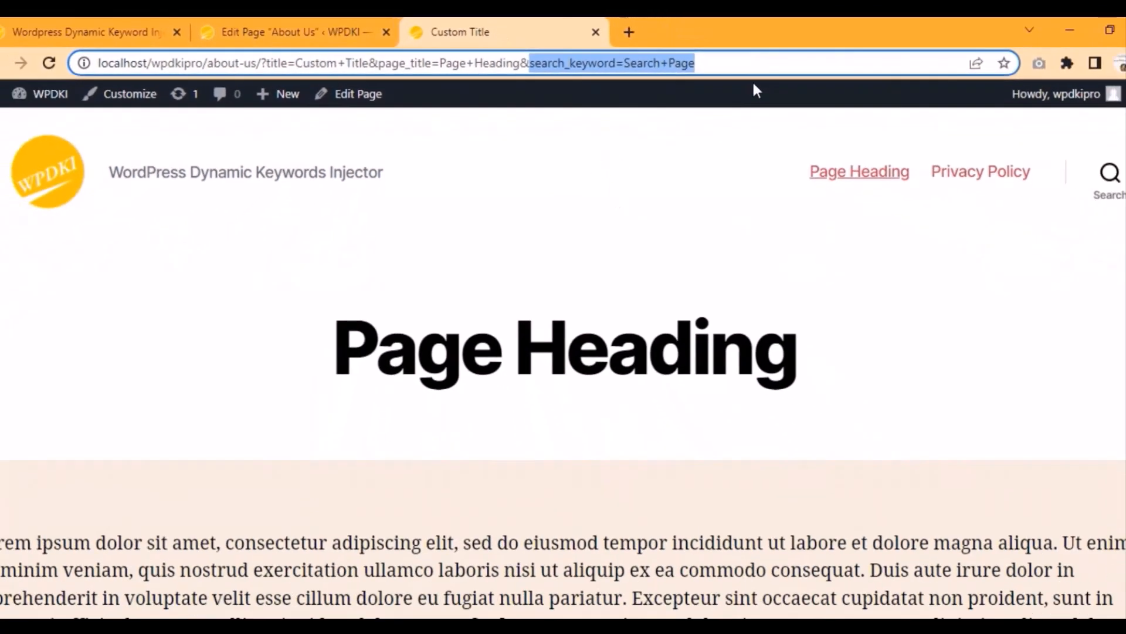
{"action": "scroll", "scroll_direction": "down", "scroll_amount": 3}
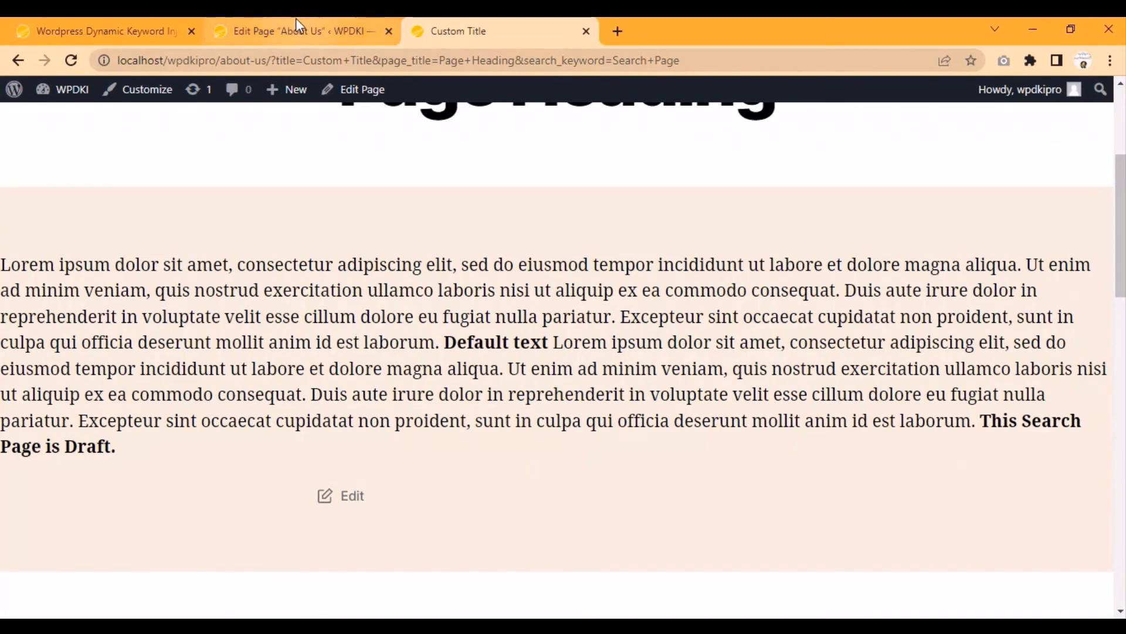
- Change the shortcode default to 'Here is my SEARCH_KEYWORD.' and update the page
{"action": "left_click", "coordinate": [302, 31]}
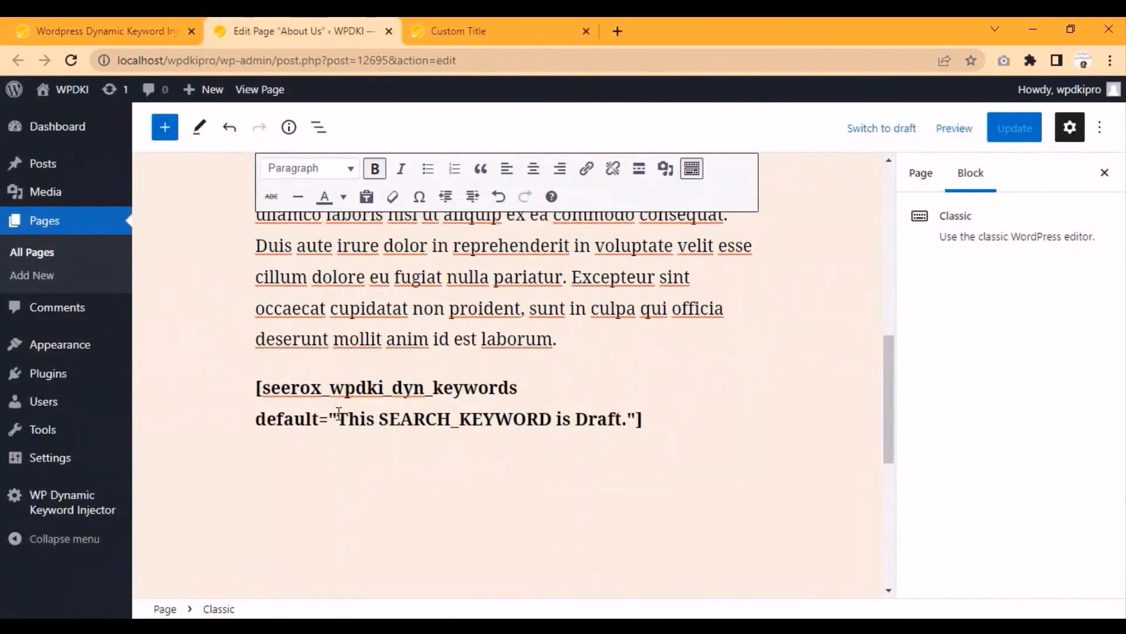
{"action": "double_click", "coordinate": [354, 419]}
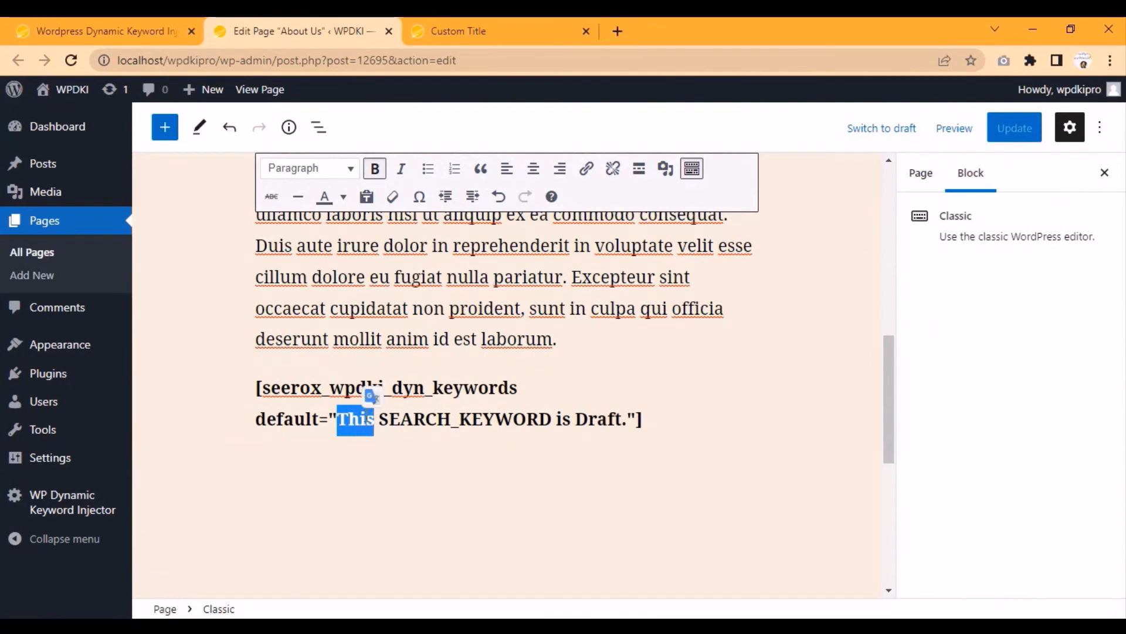
{"action": "type", "text": "Here"}
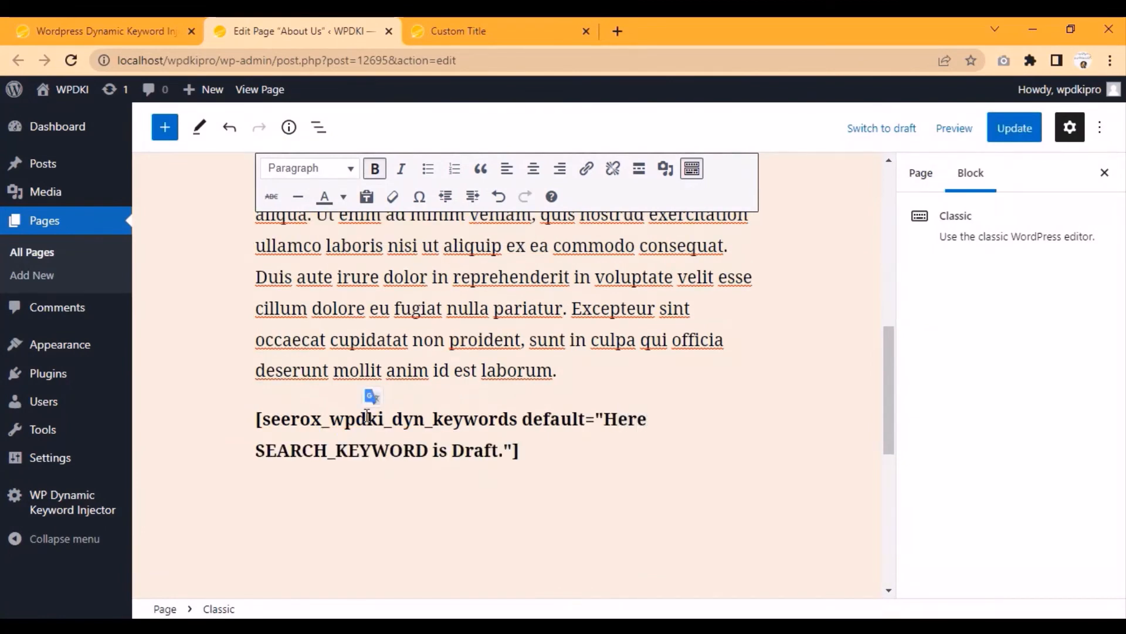
{"action": "type", "text": "is"}
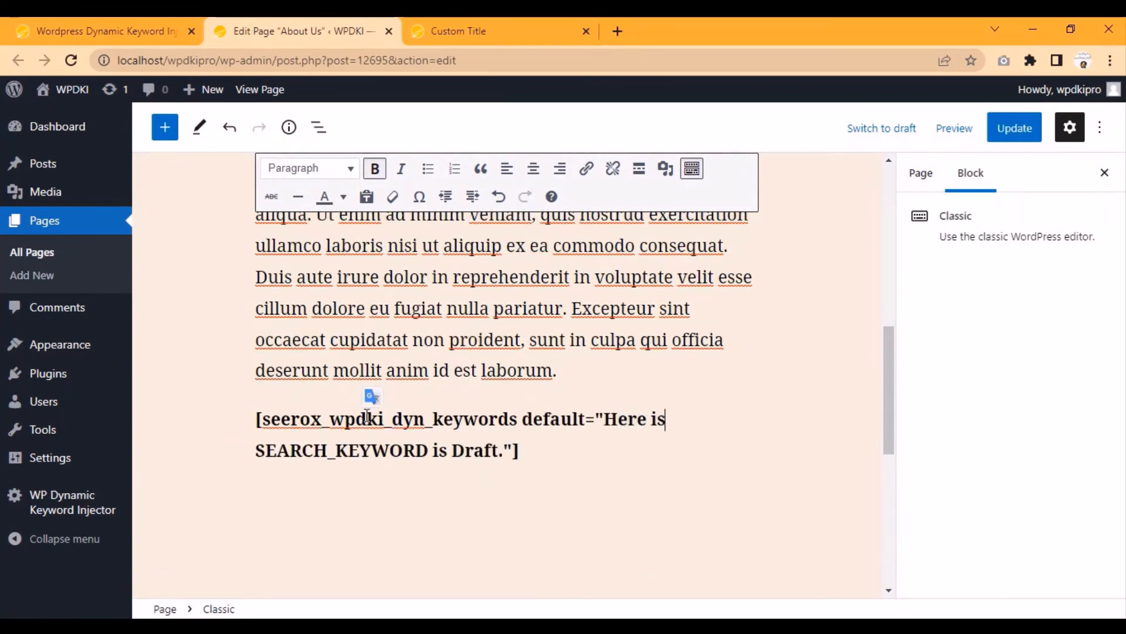
{"action": "type", "text": "my"}
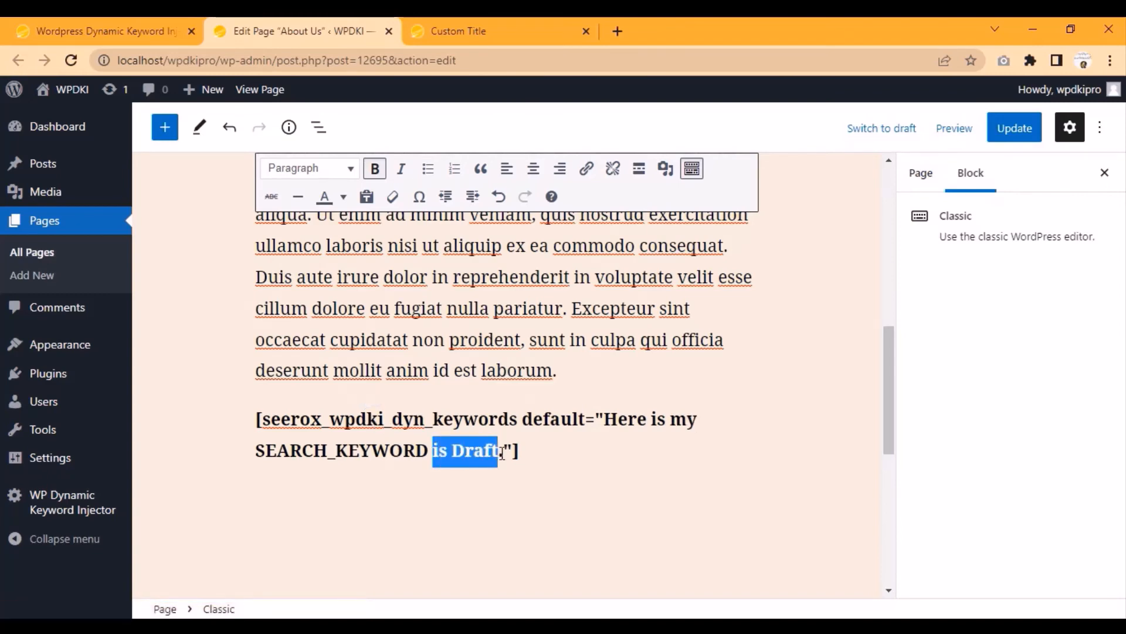
{"action": "left_click", "coordinate": [1014, 128]}
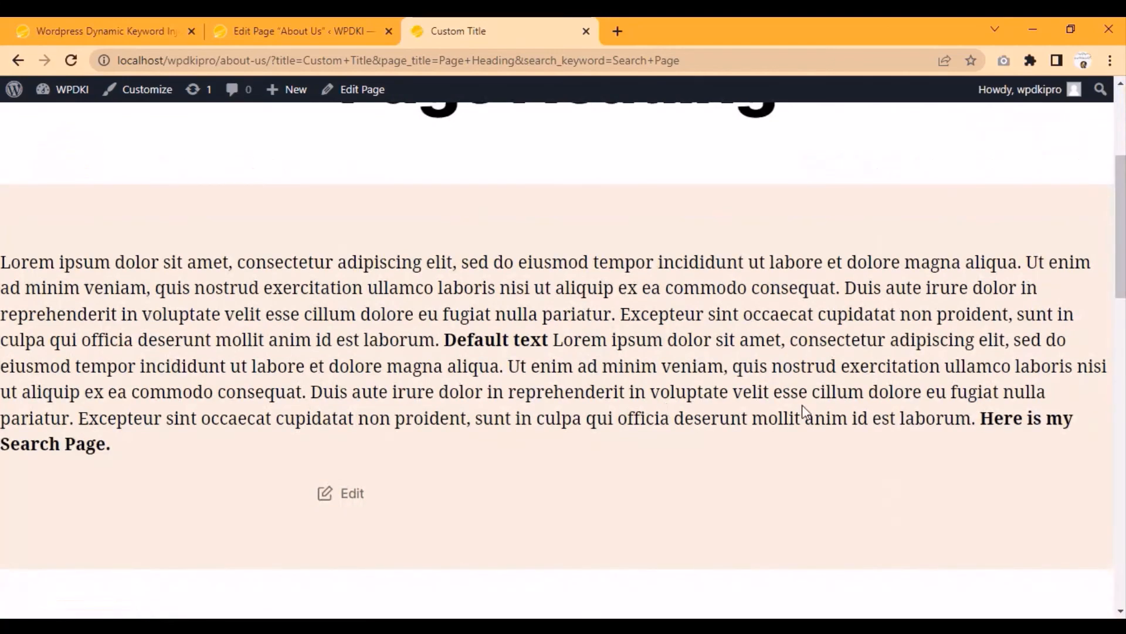
{"action": "mouse_move", "coordinate": [200, 460]}
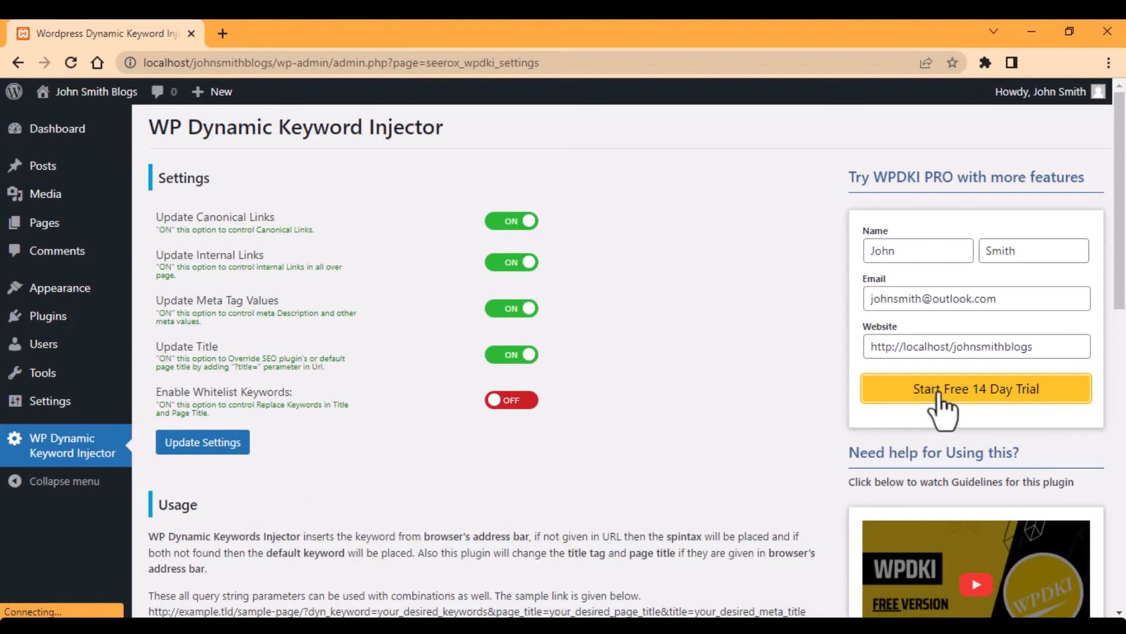
- Submit the Try WPDKI PRO form to start the free 14-day trial
{"action": "left_click", "coordinate": [975, 388]}
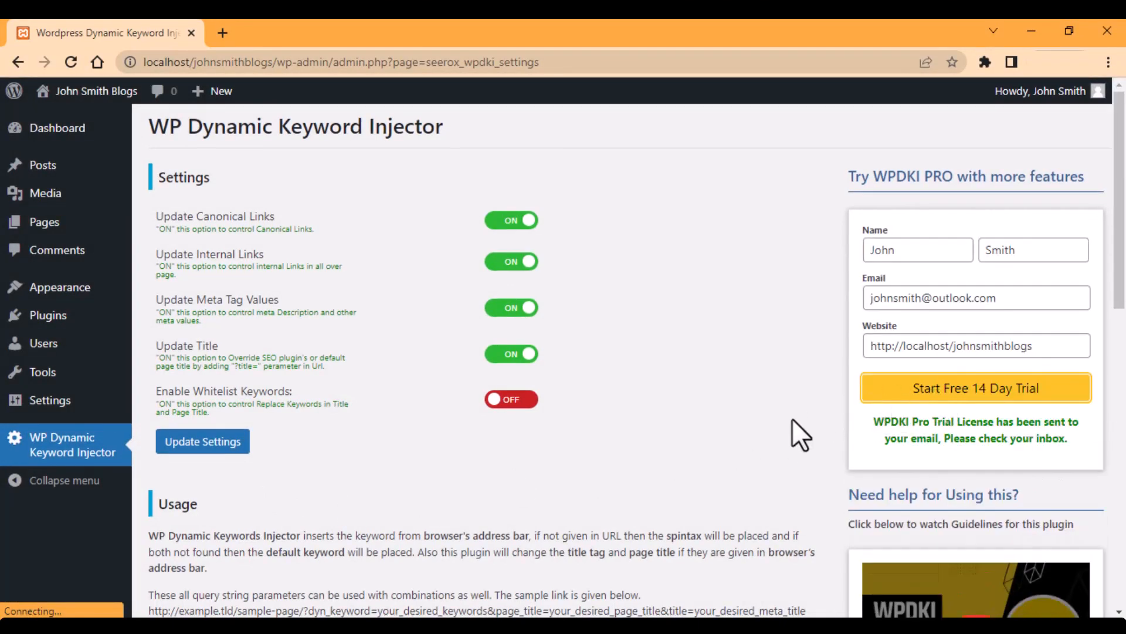